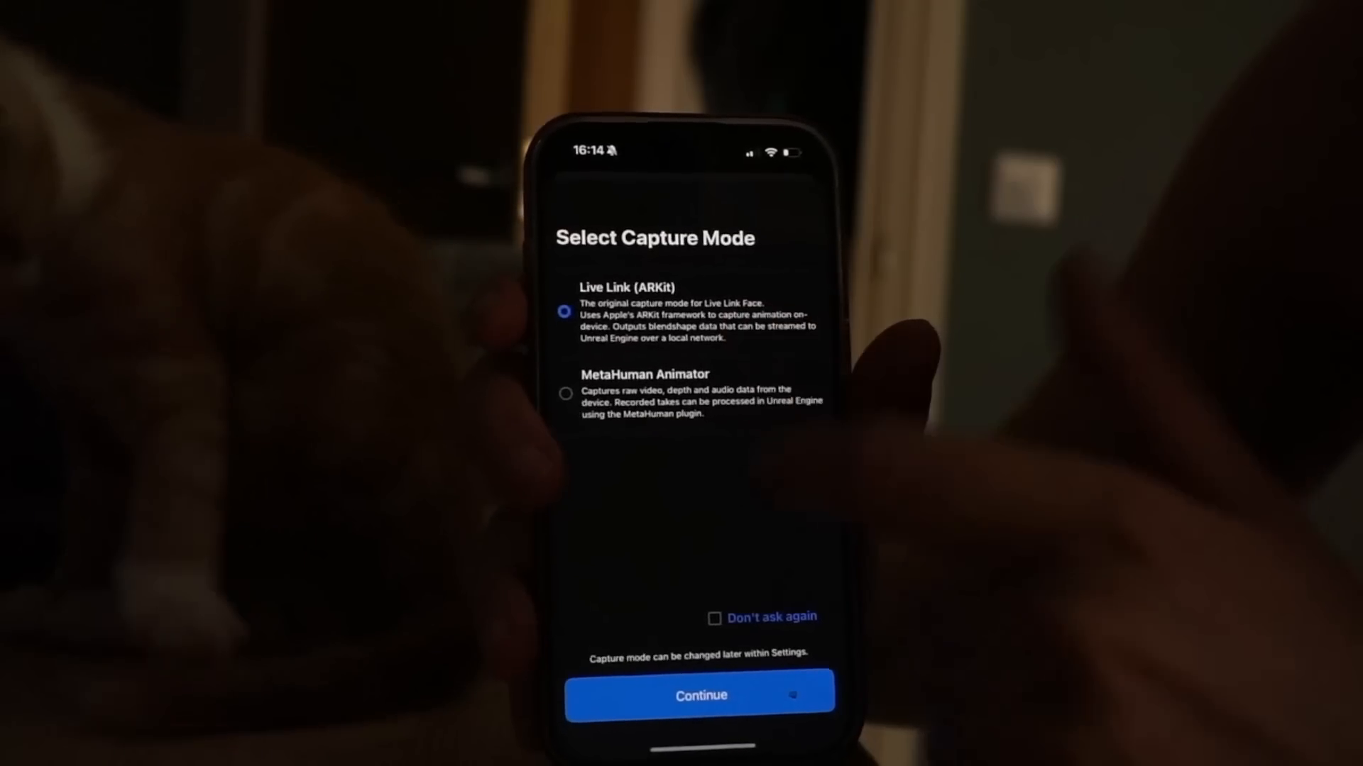
Confirm Live Link (ARKit) capture mode and bring up the Live Link streaming settings
click(700, 695)
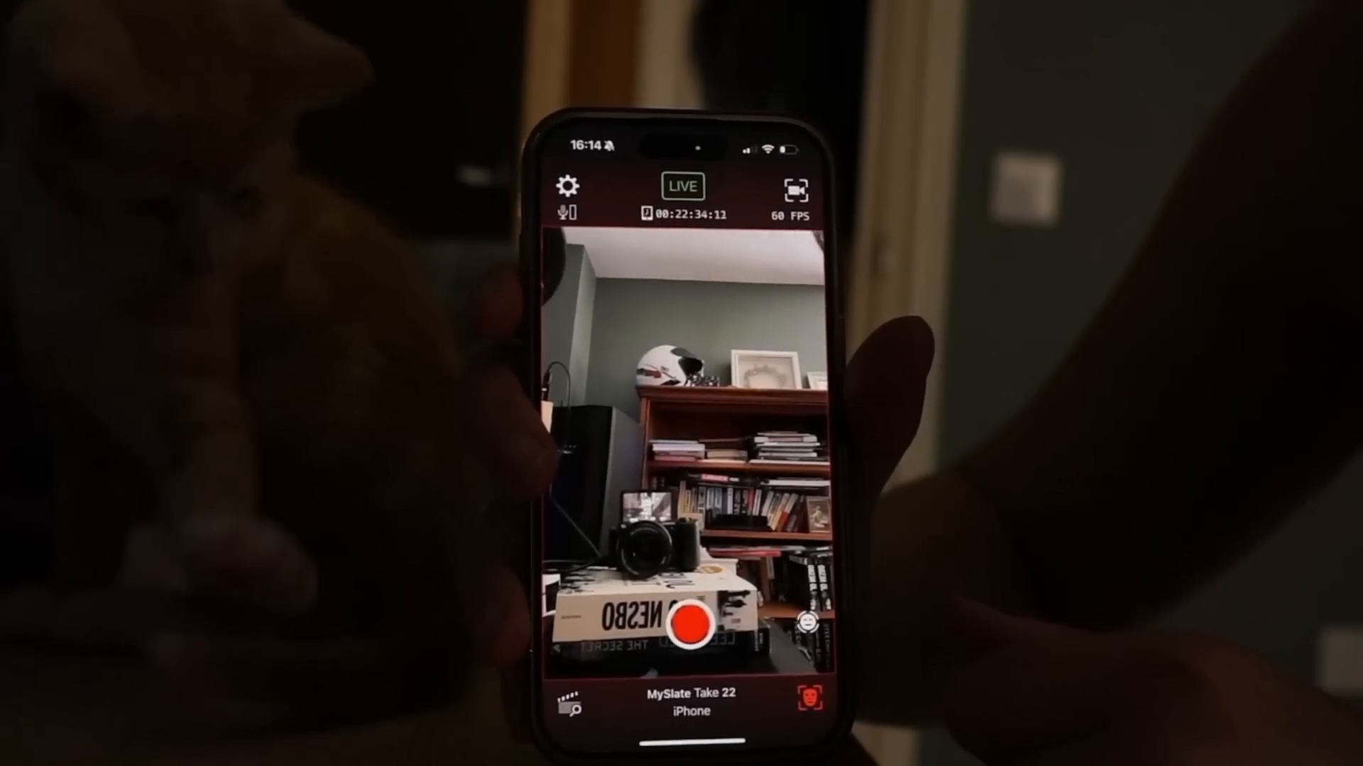
click(568, 187)
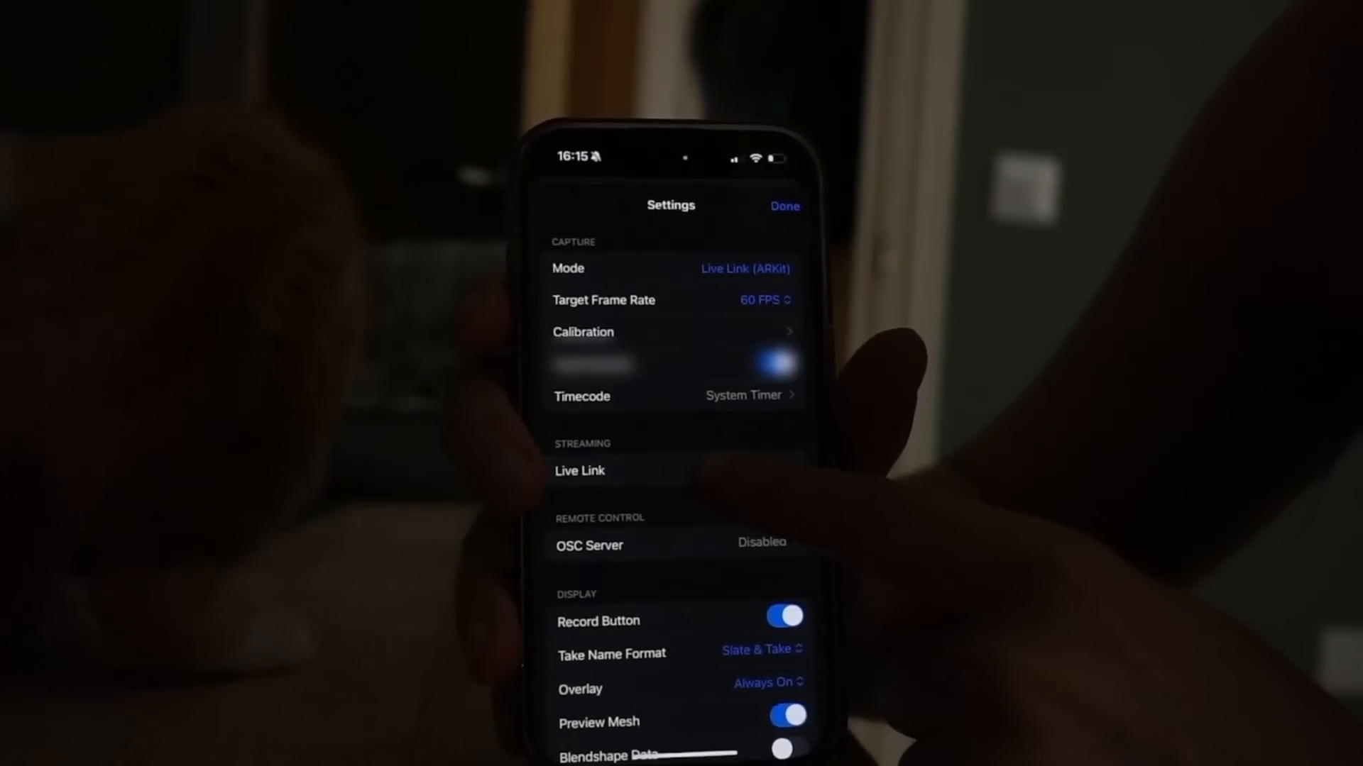
click(579, 470)
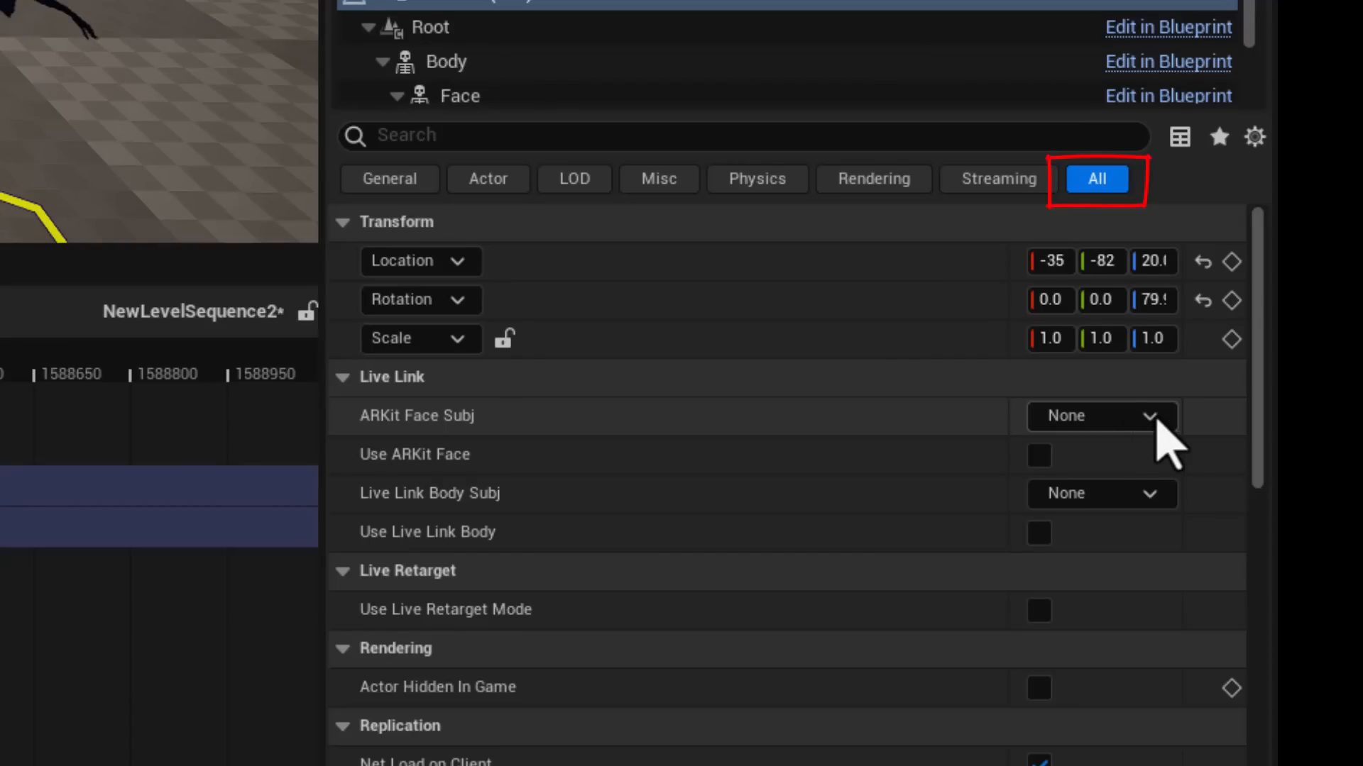
Set iPhone as the character's Live Link face subject and enable Use ARKit Face
click(1098, 416)
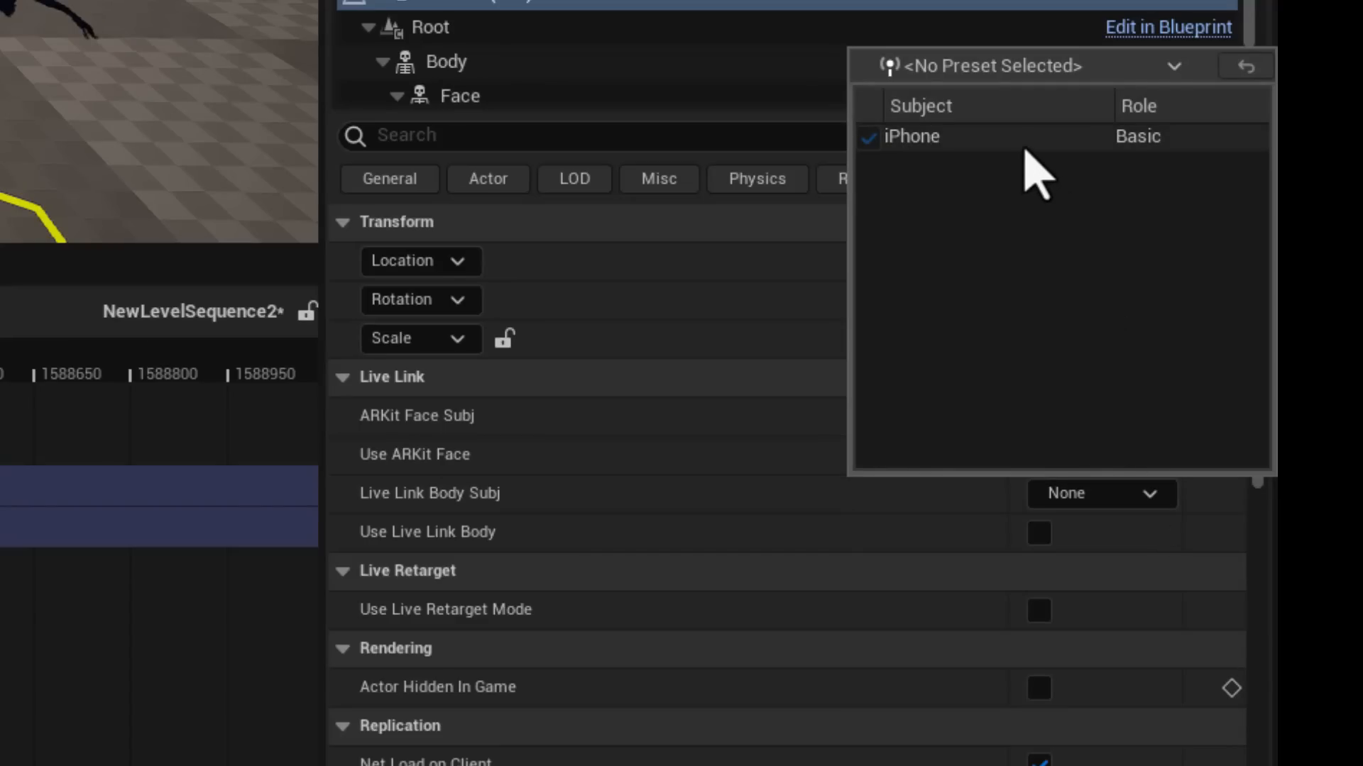
click(910, 137)
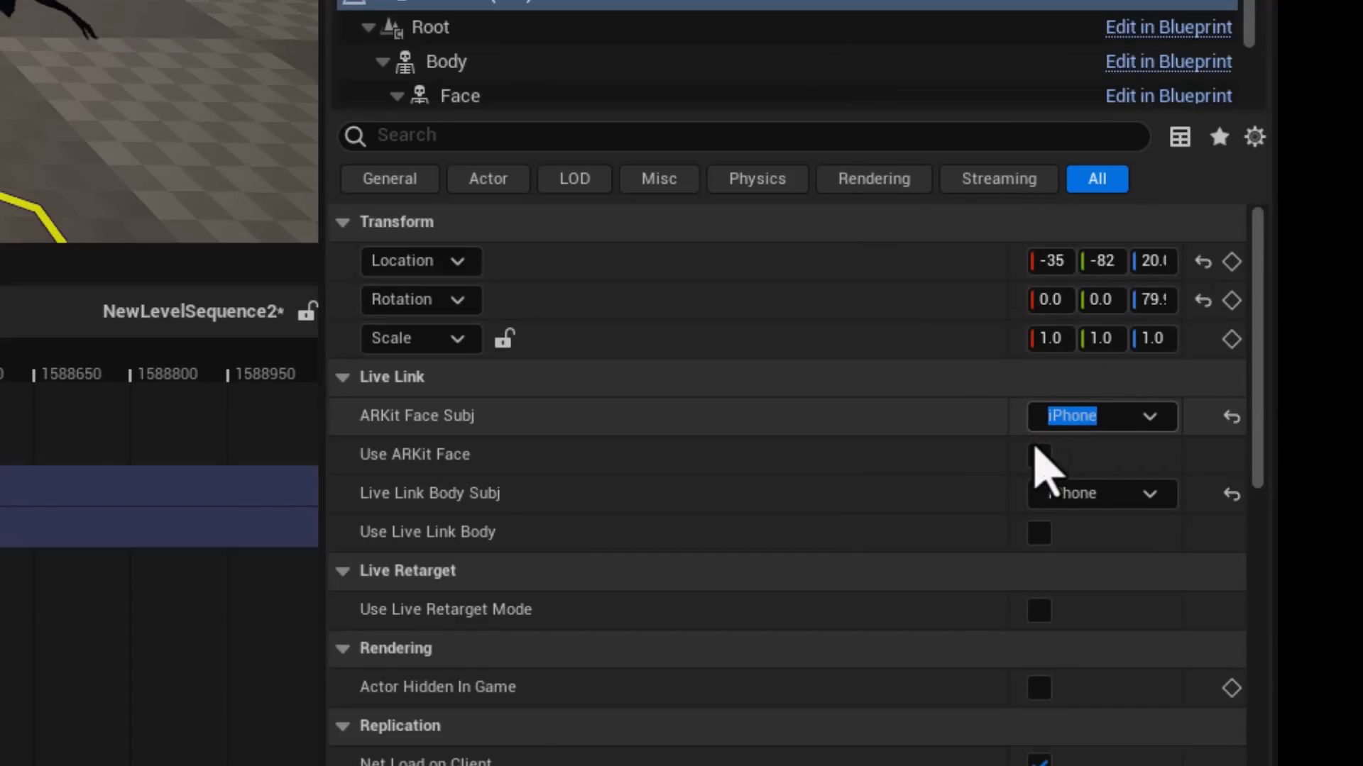
click(1038, 454)
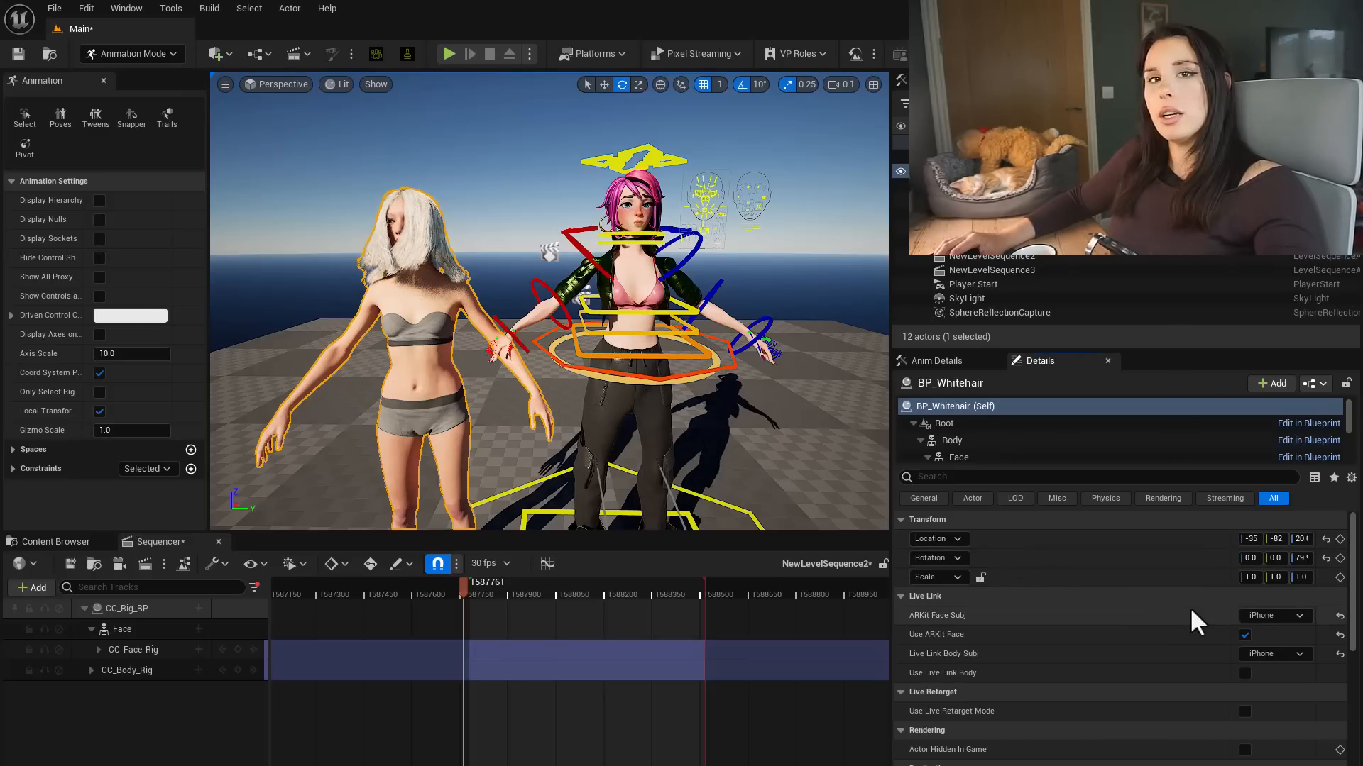
click(1244, 634)
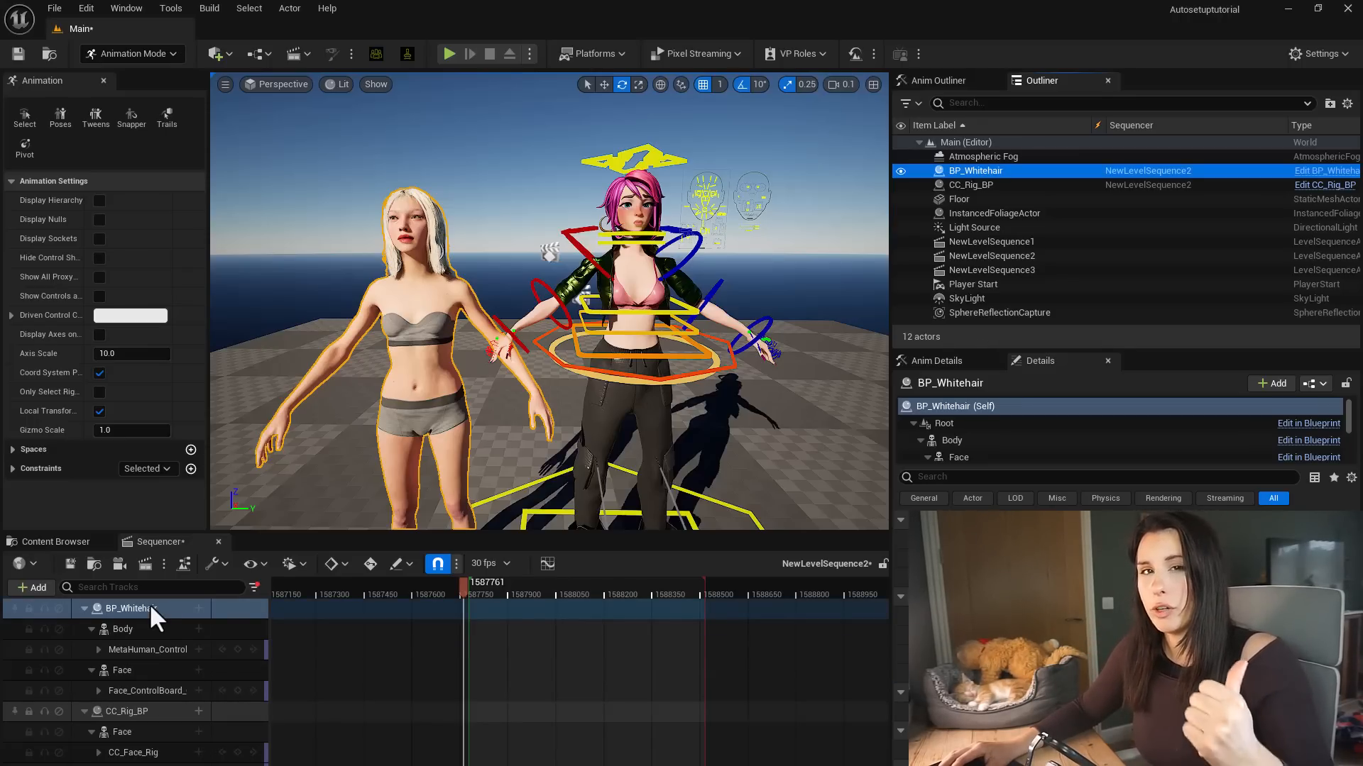
Select BP_Whitehair and keep its Face_ControlBoard_CtrlRig track in the sequence
click(135, 609)
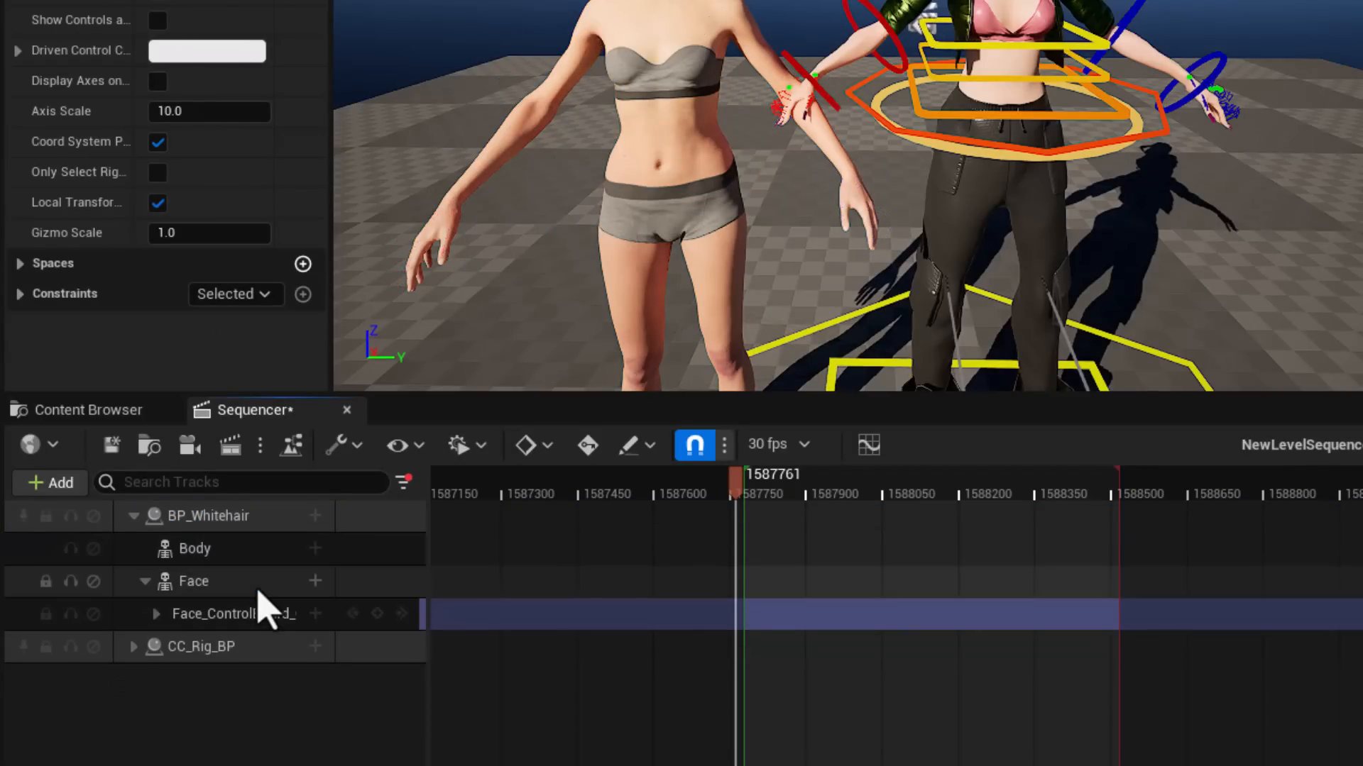
click(234, 614)
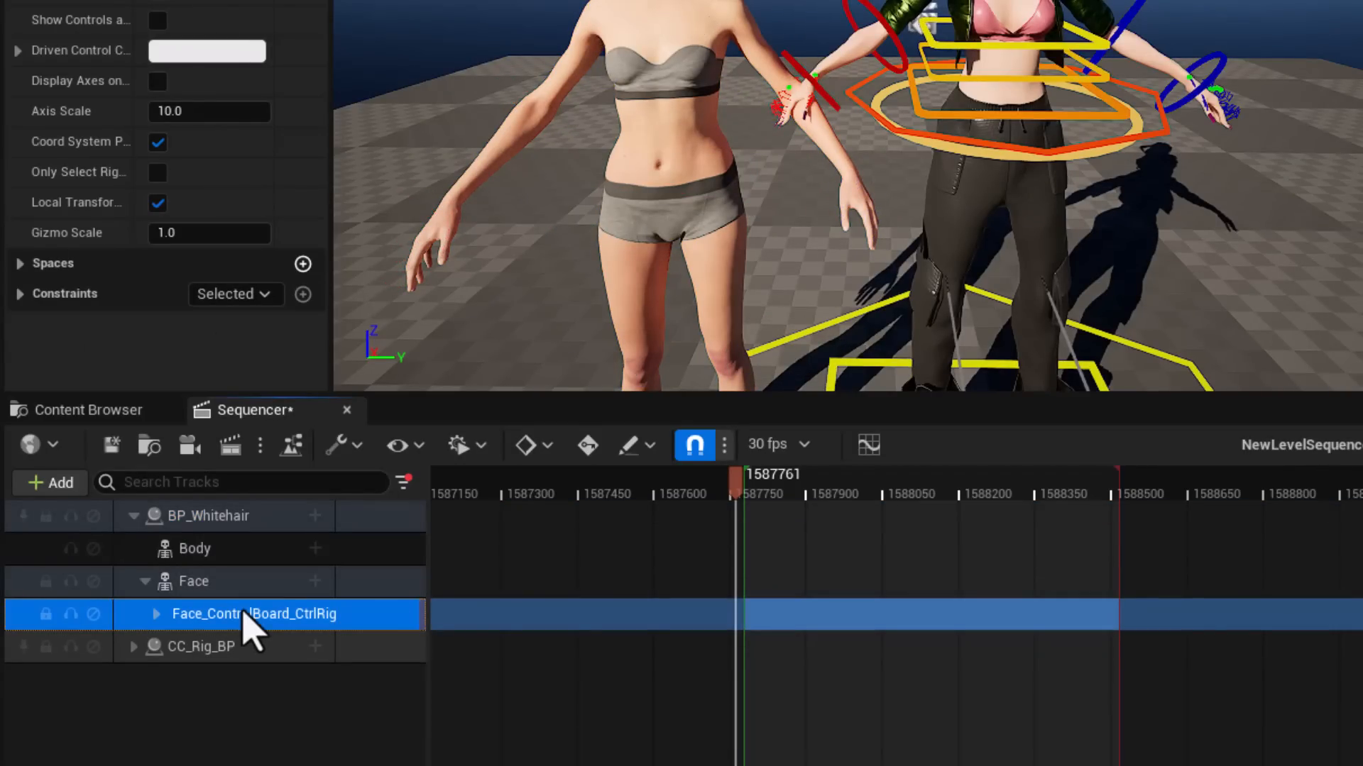
click(145, 582)
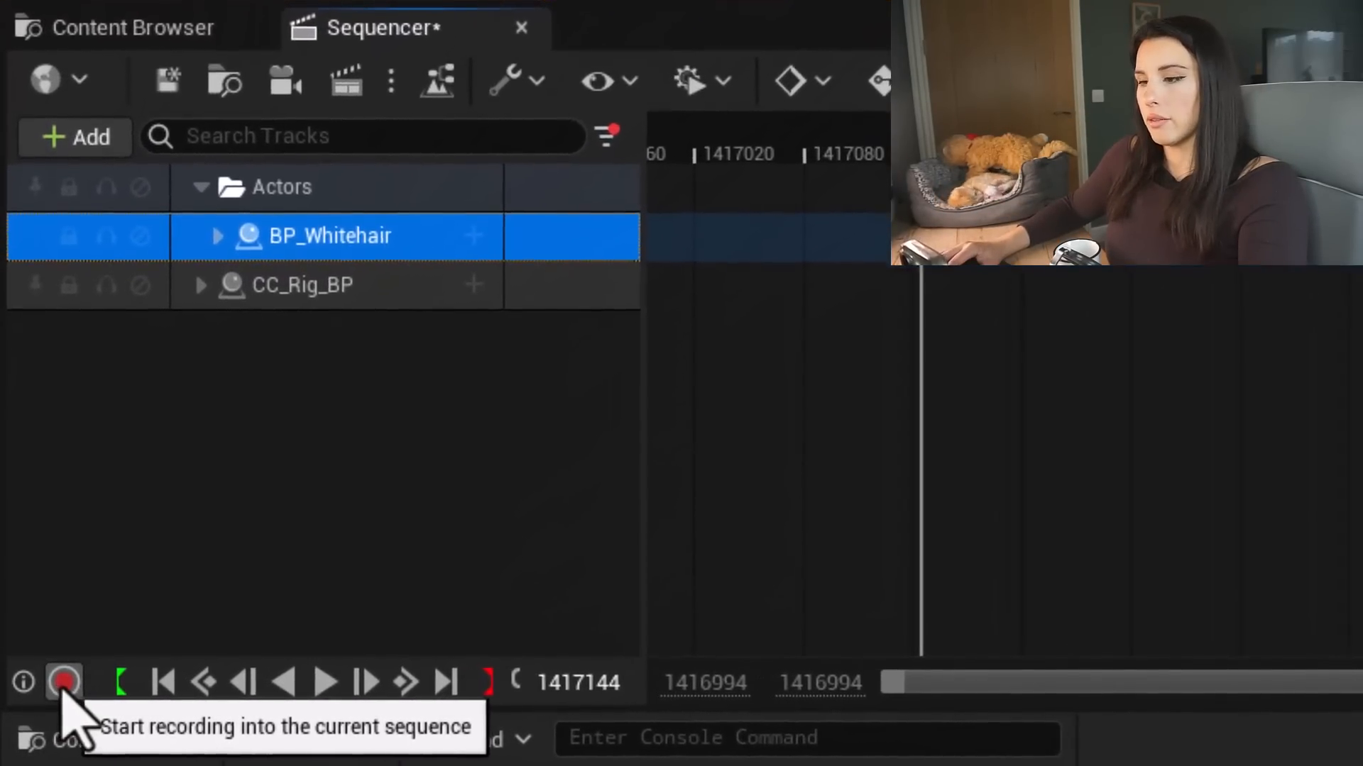
Start recording the live iPhone-driven performance into the current level sequence
click(61, 682)
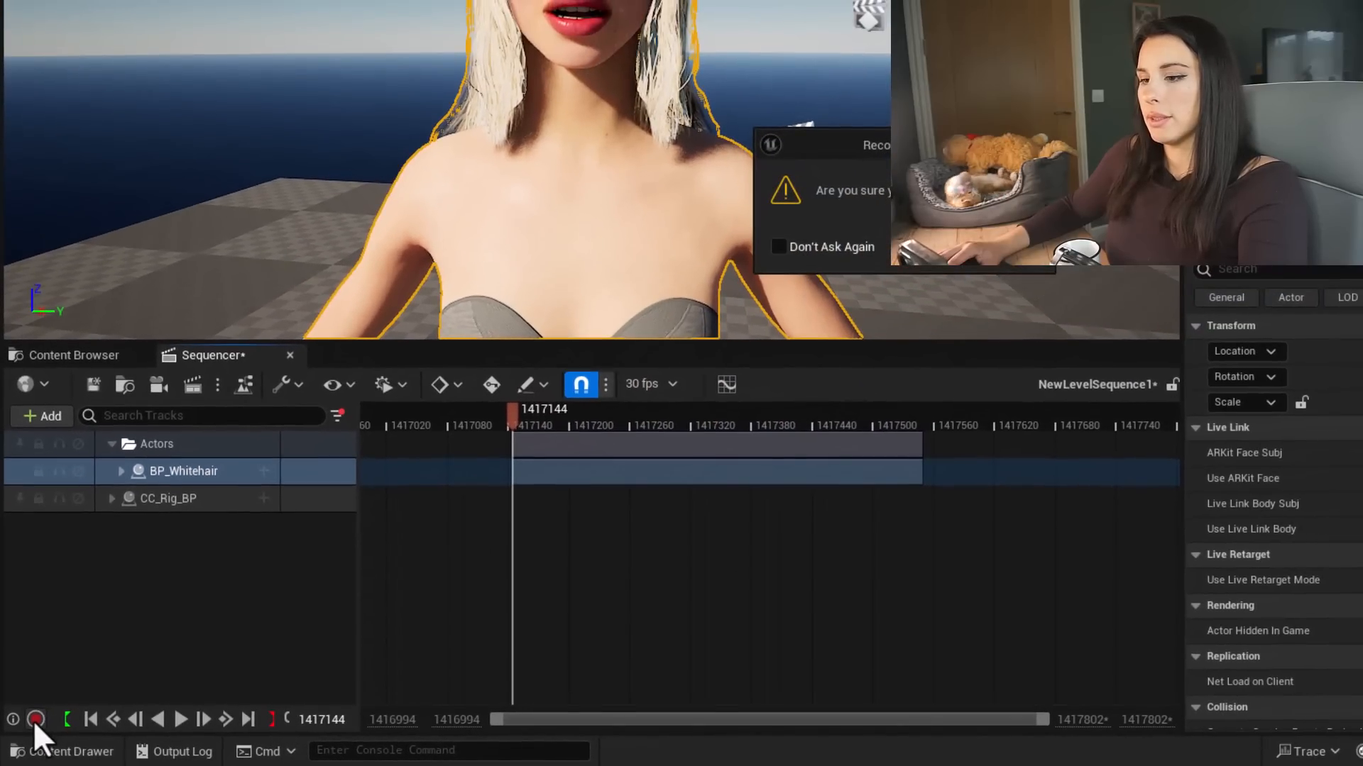
click(36, 718)
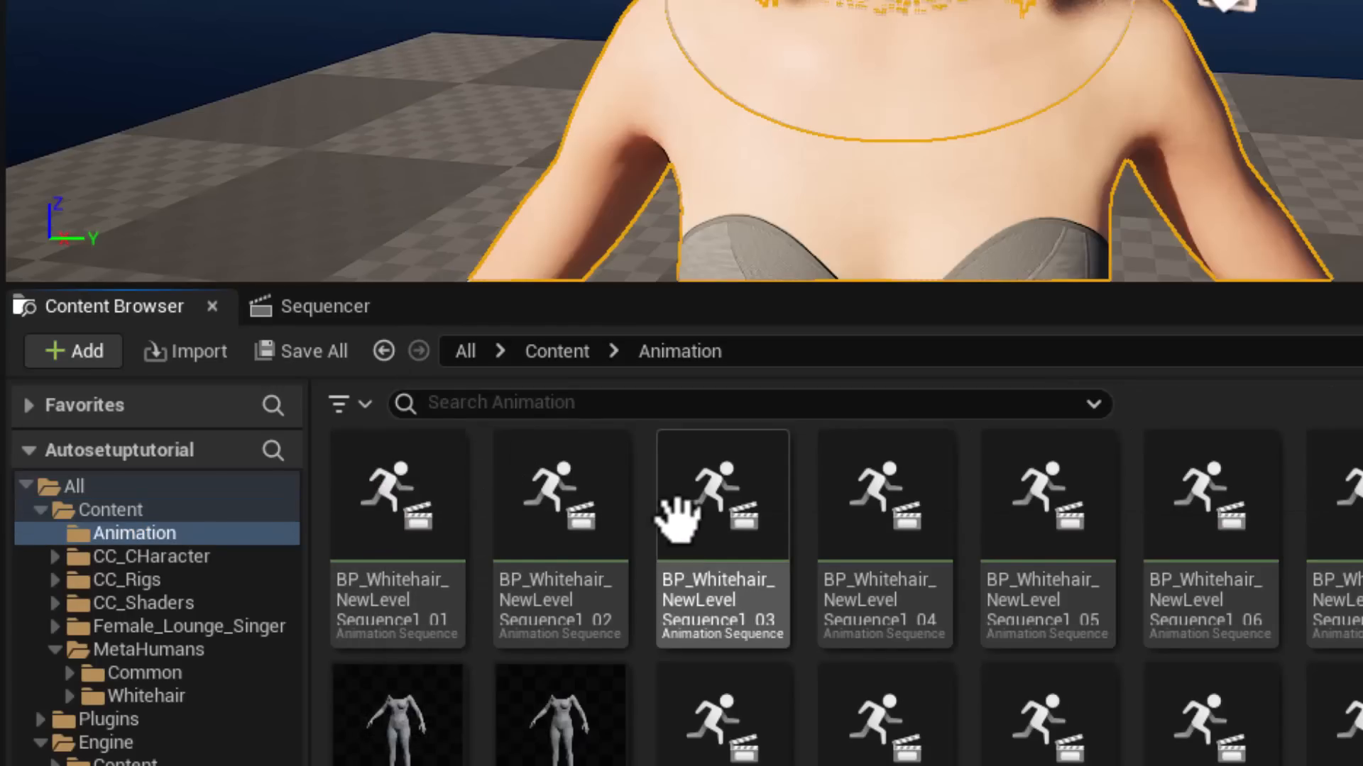
Locate the recorded BP_Whitehair sequences and scrub the character's recorded take in the timeline
scroll(down, 3)
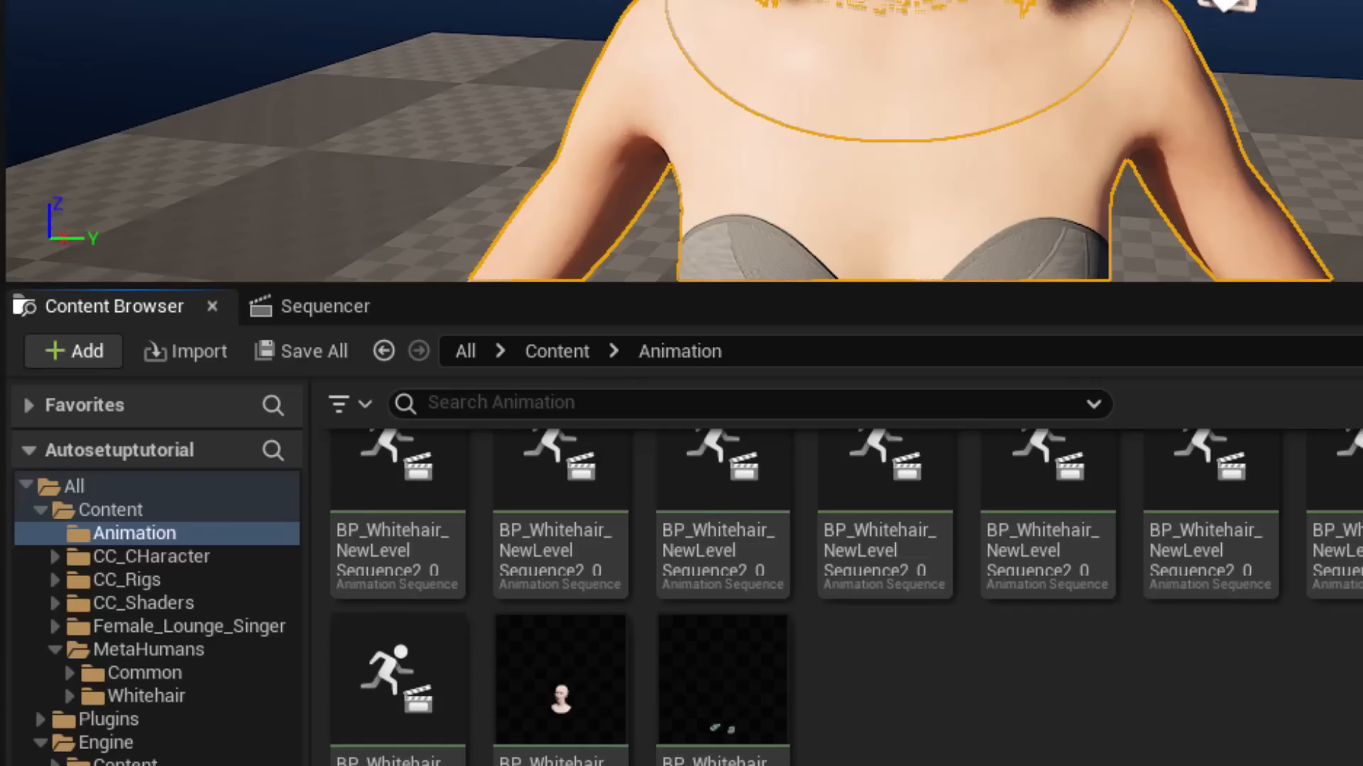
click(560, 680)
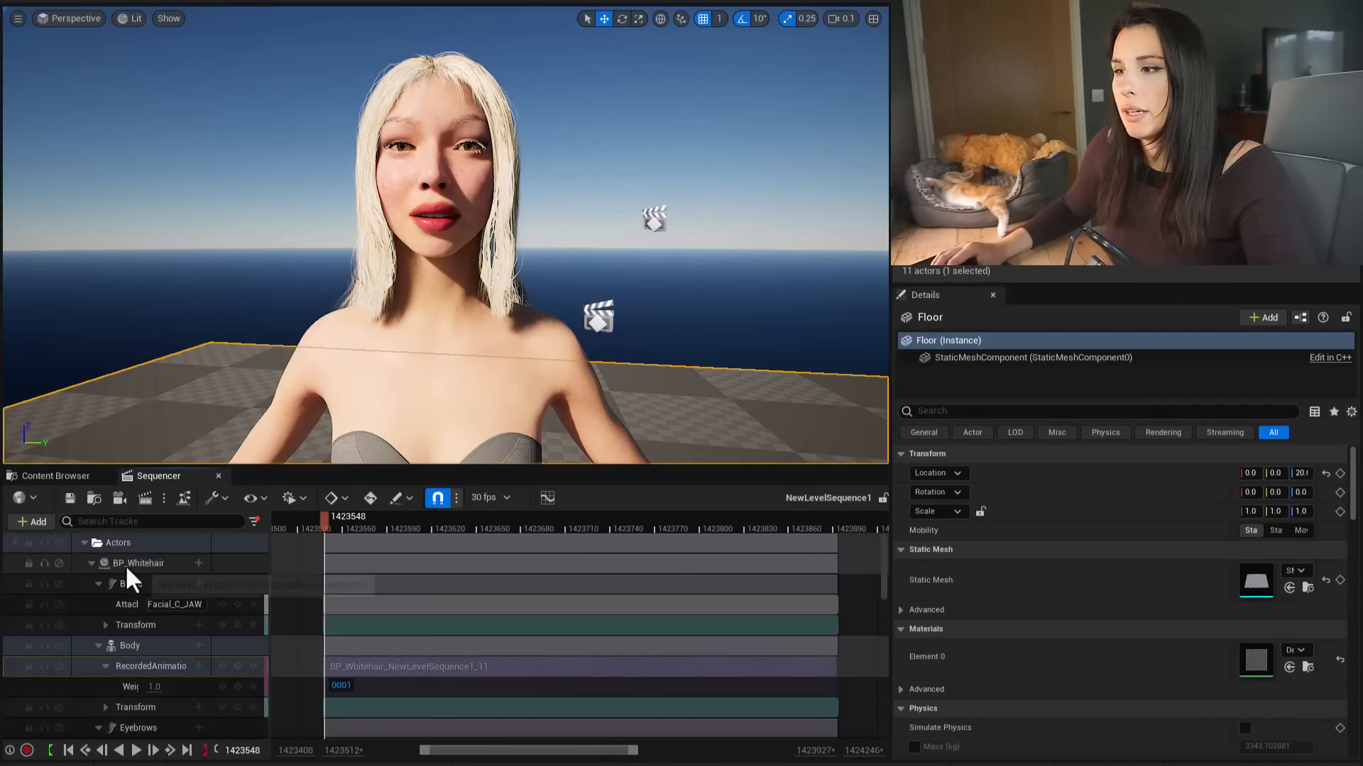
click(148, 545)
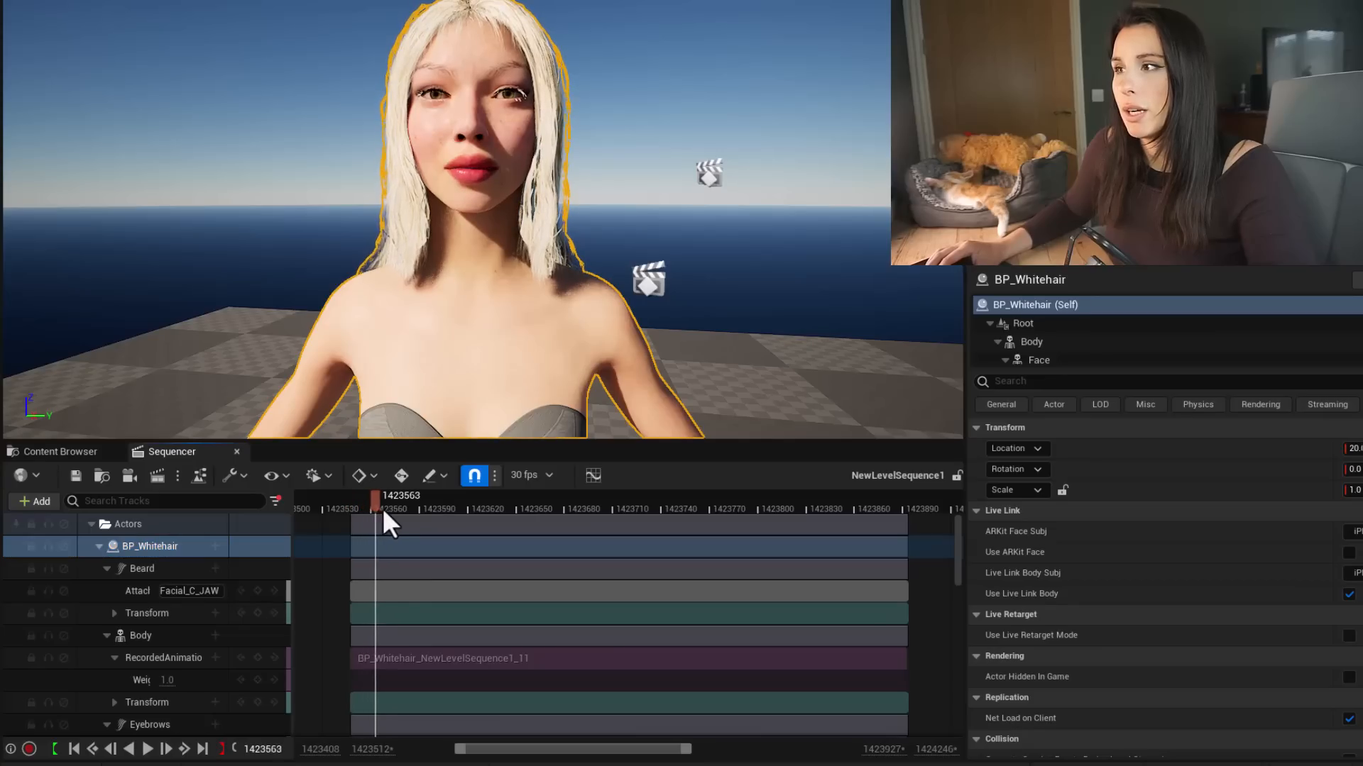
drag(389, 521, 624, 520)
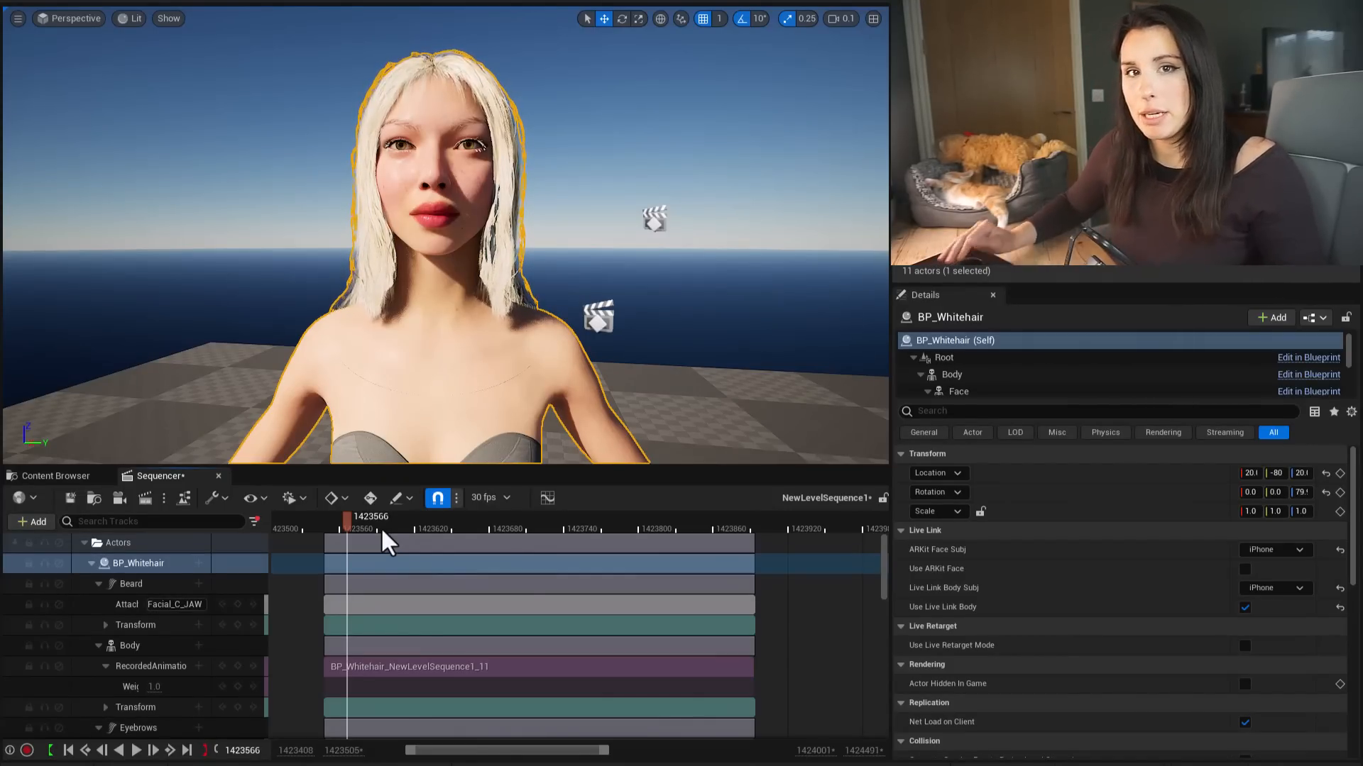
drag(389, 516, 339, 516)
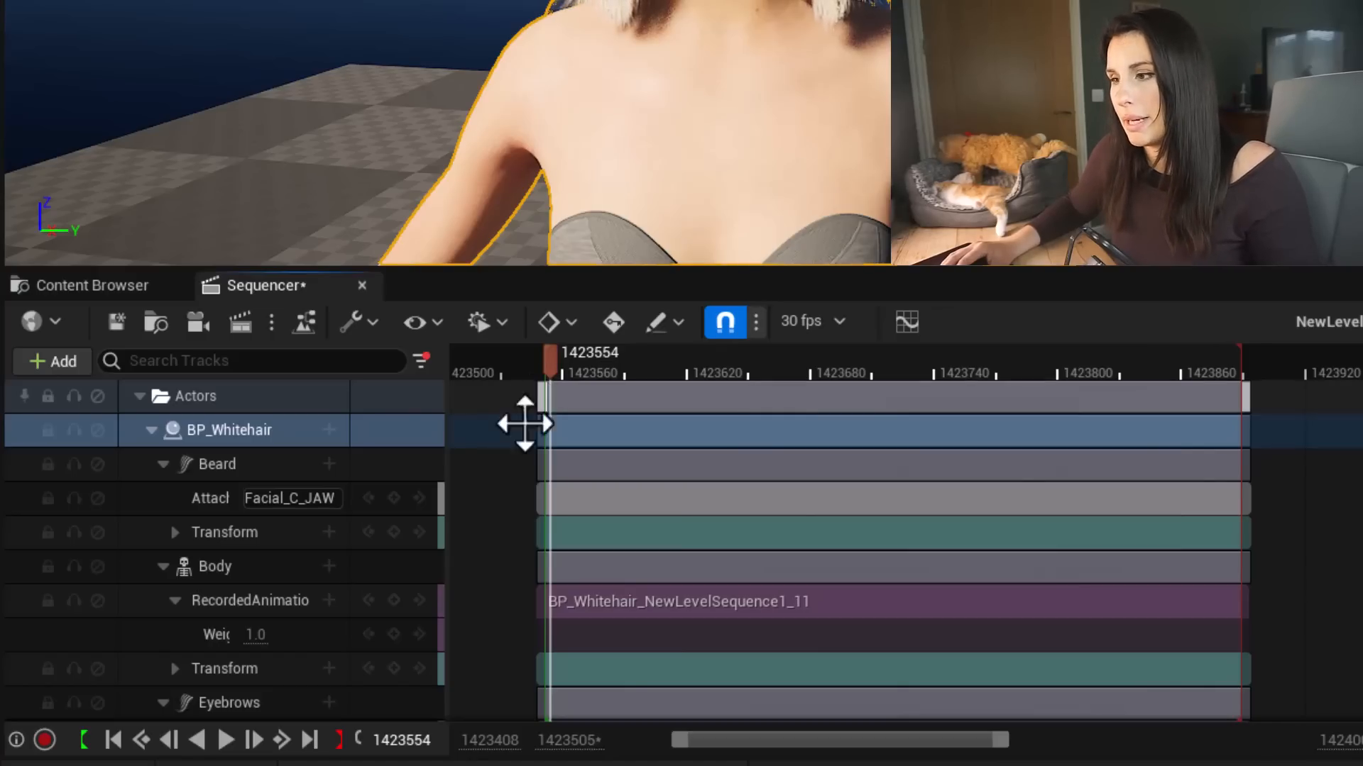
Bake the Face track onto Face_ControlBoard_CtrlRig and create the baked section
scroll(down, 3)
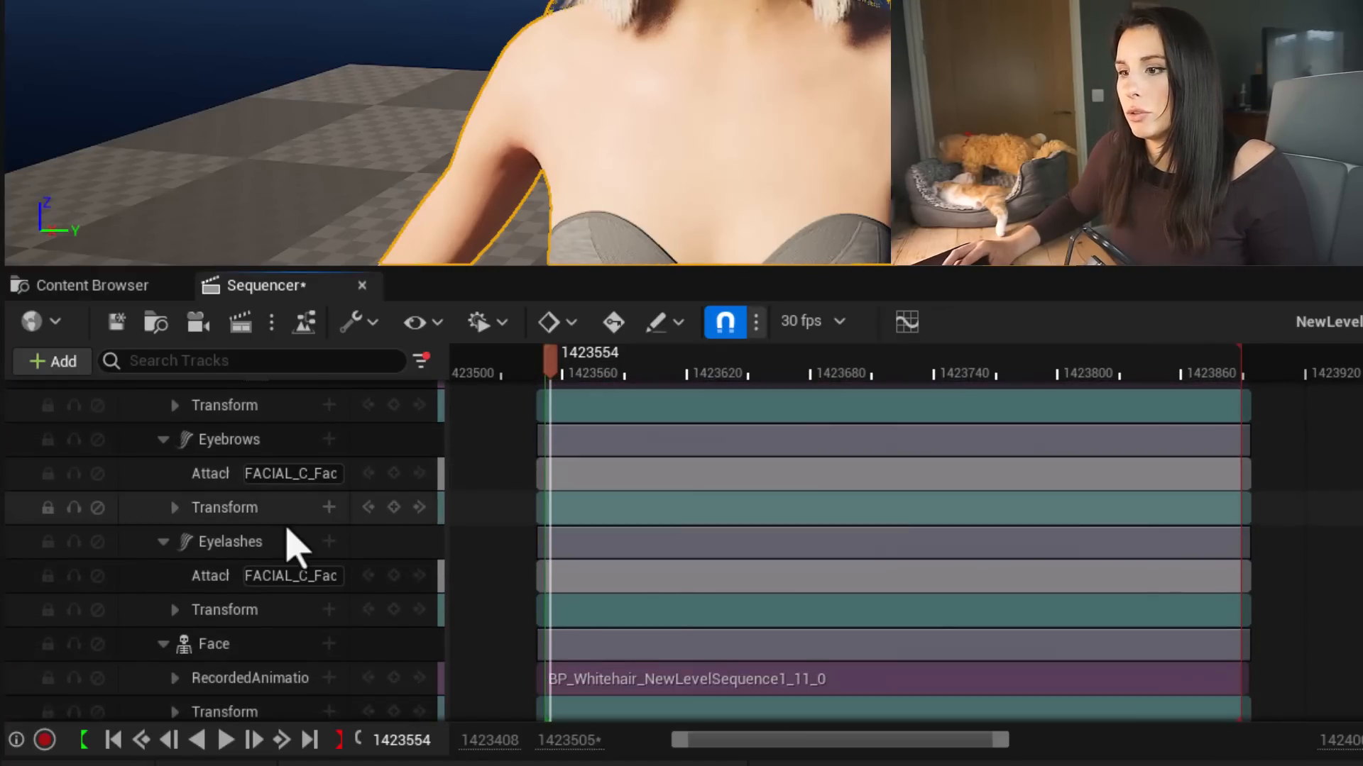
click(214, 606)
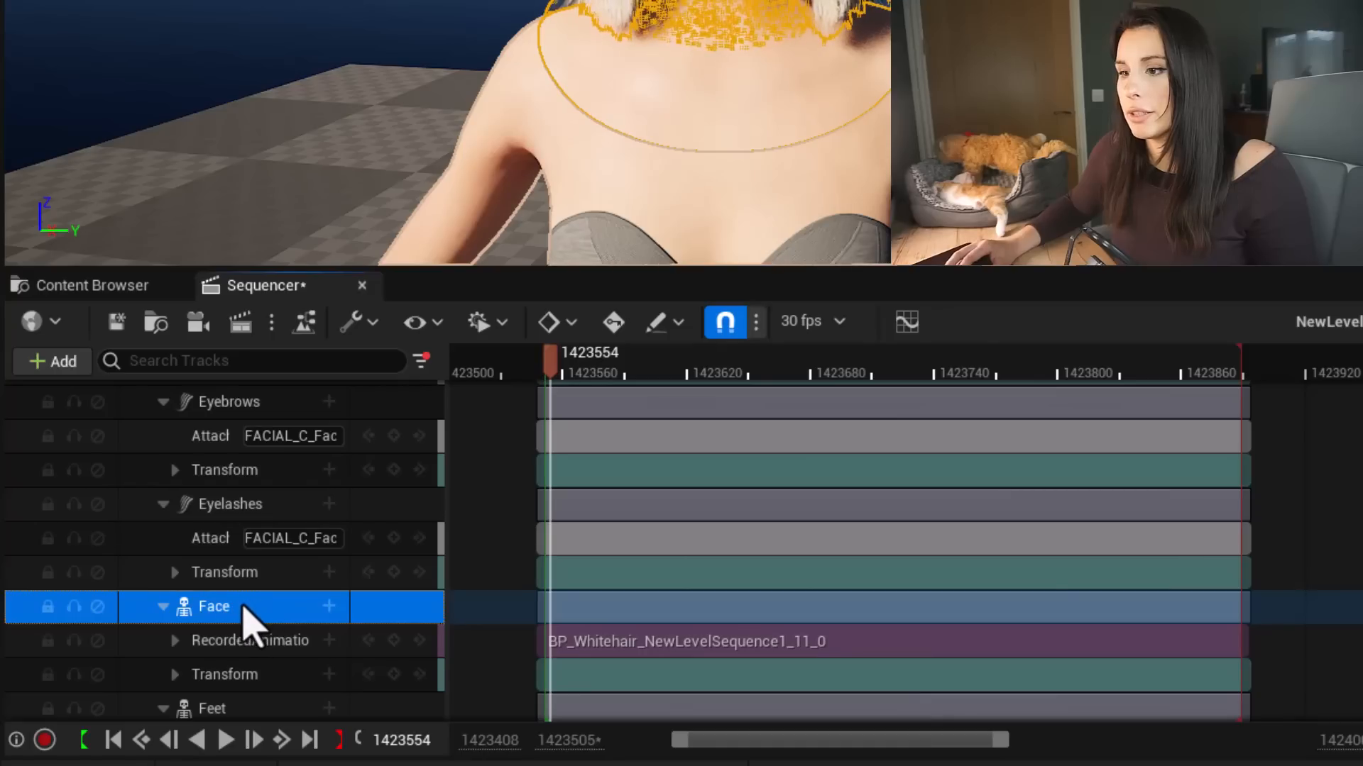
right_click(214, 606)
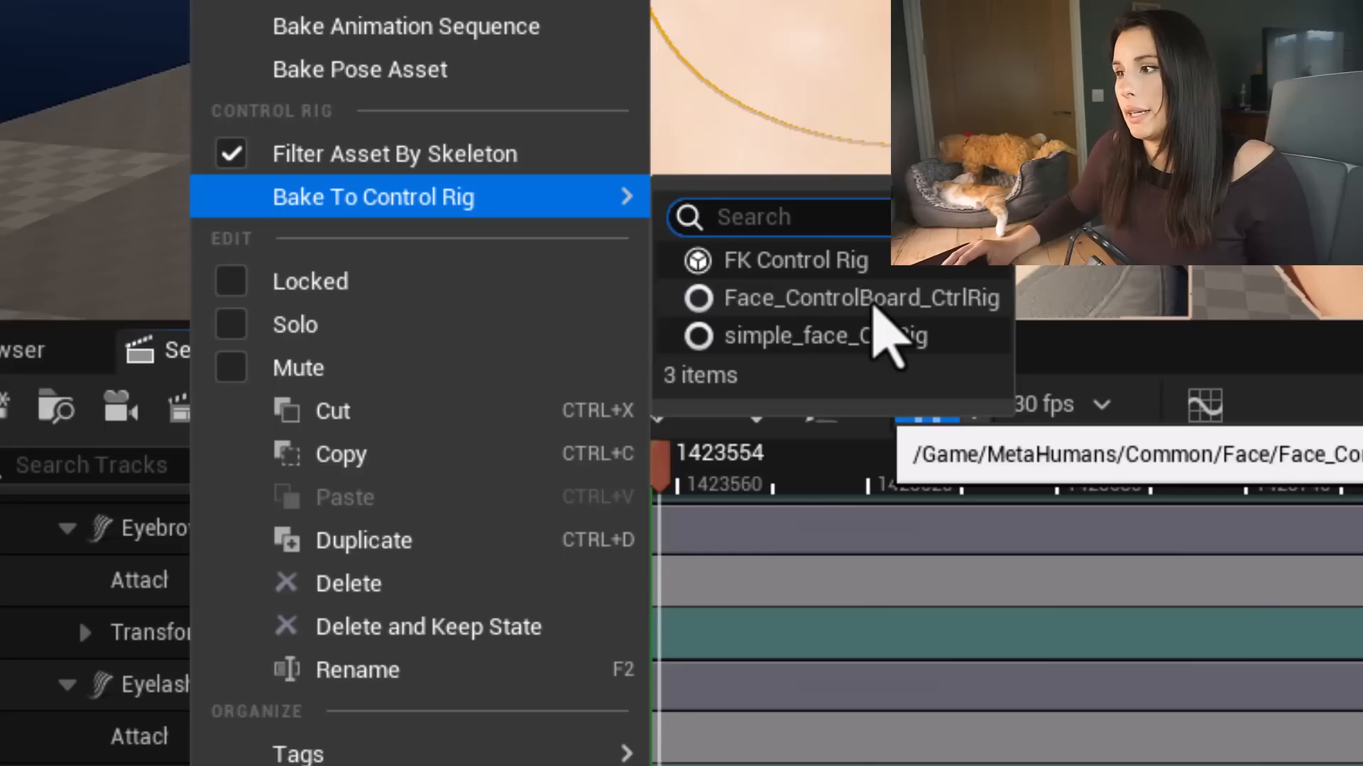
click(862, 296)
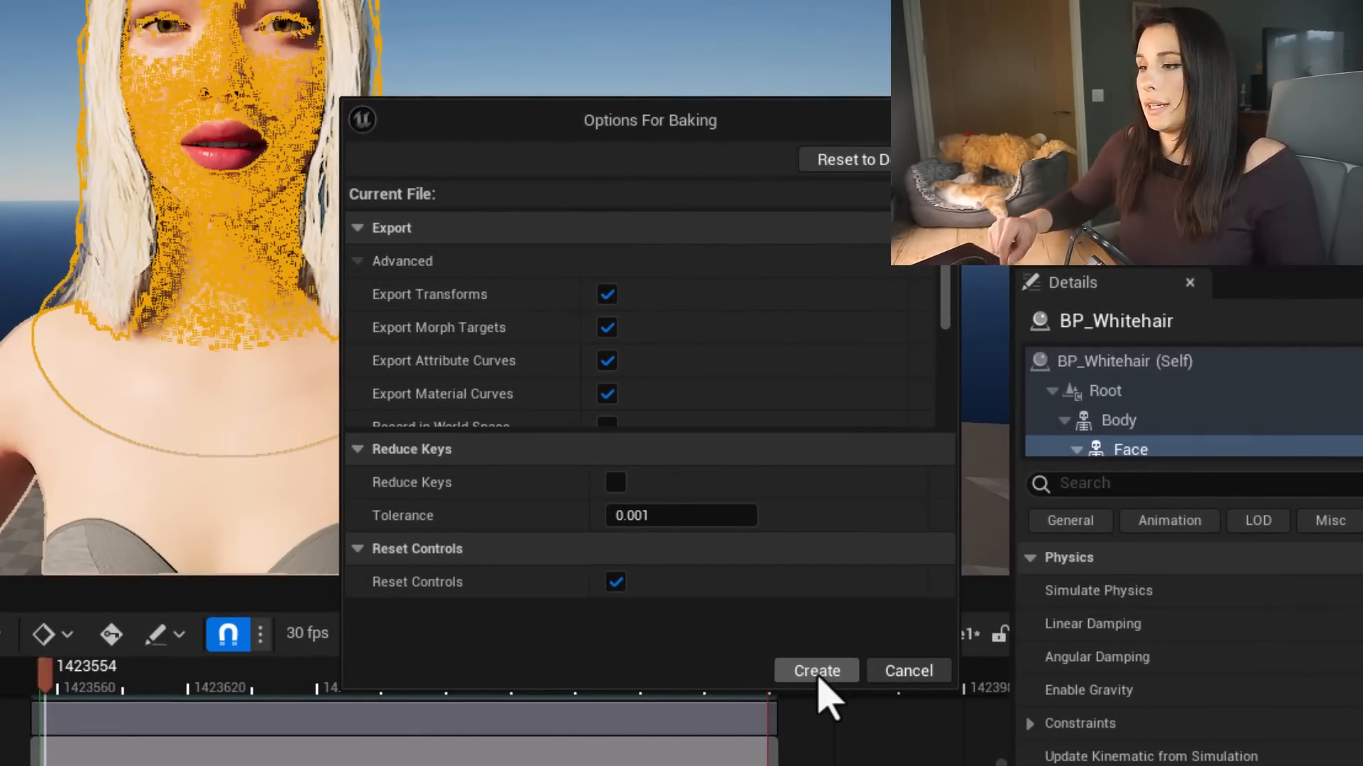
click(814, 672)
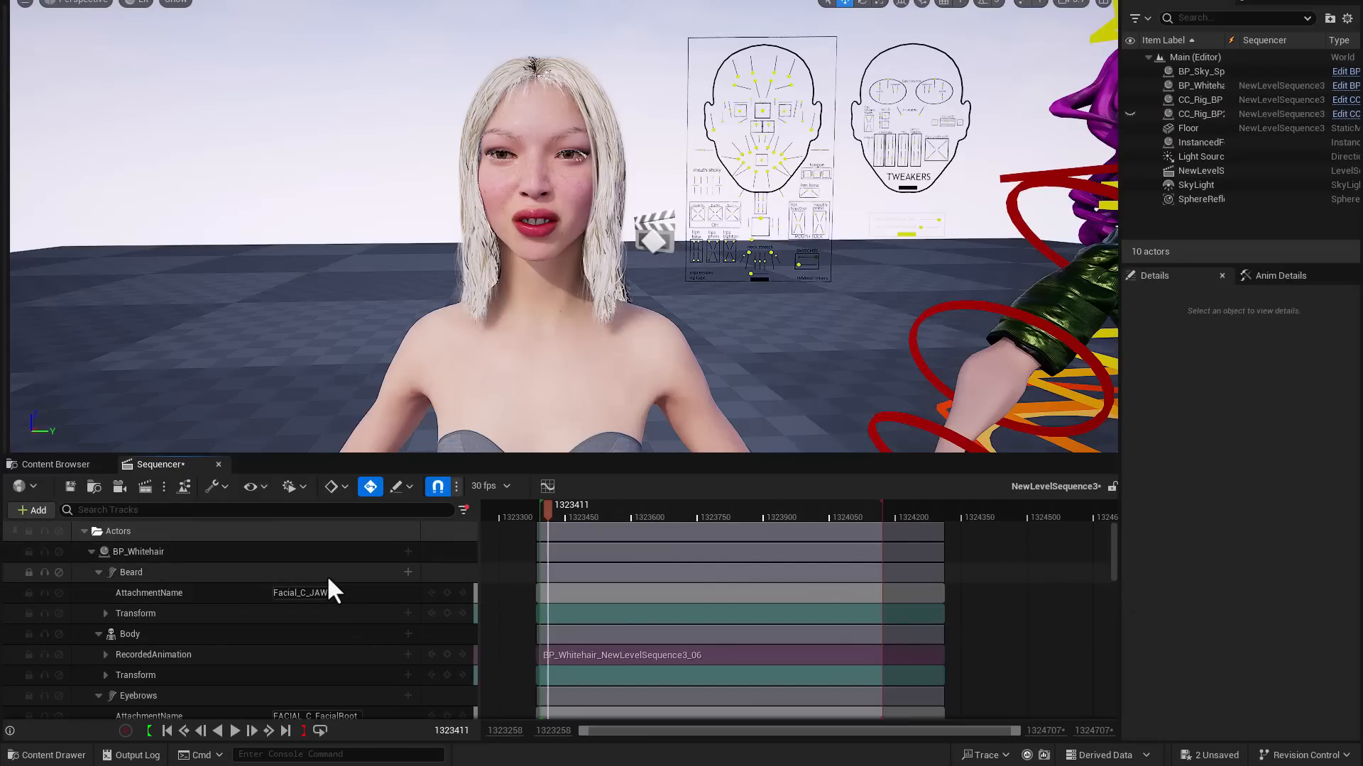
scroll(down, 3)
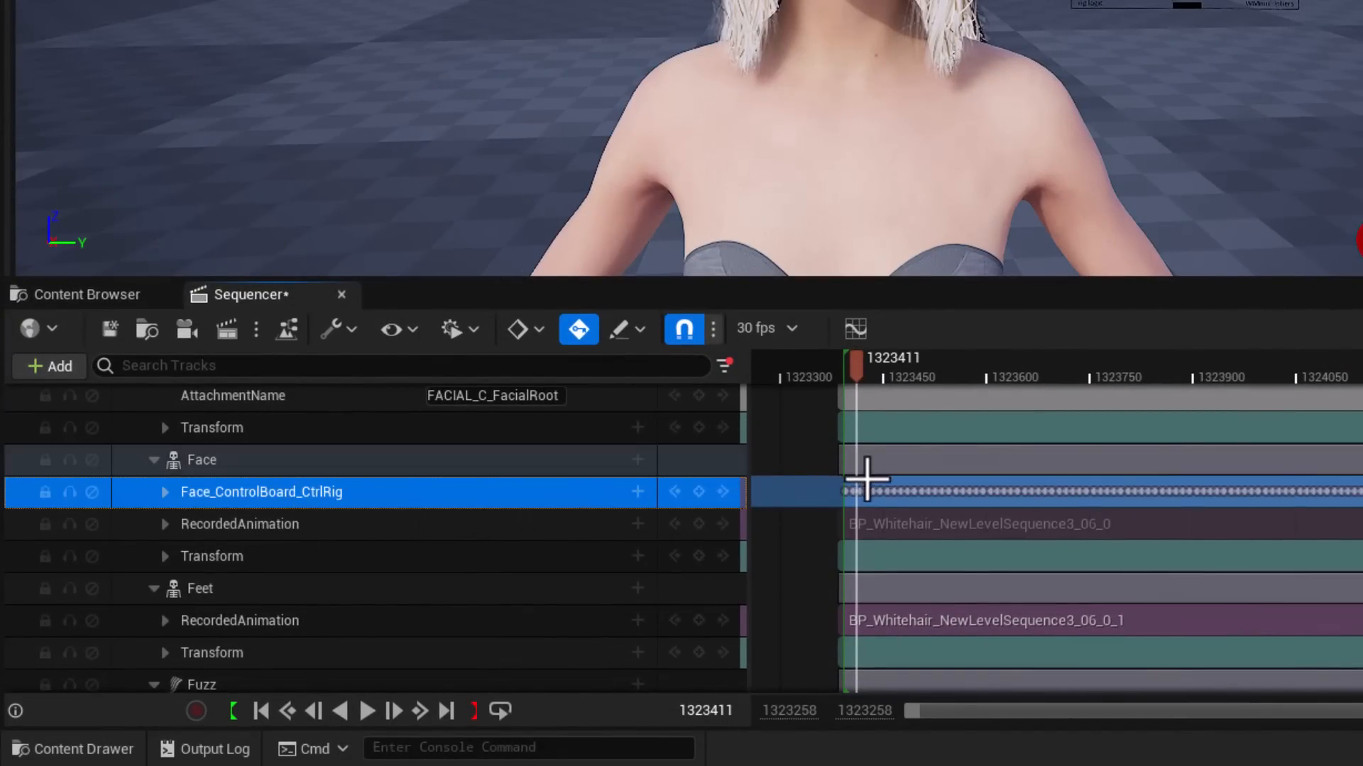
mouse_move(308, 520)
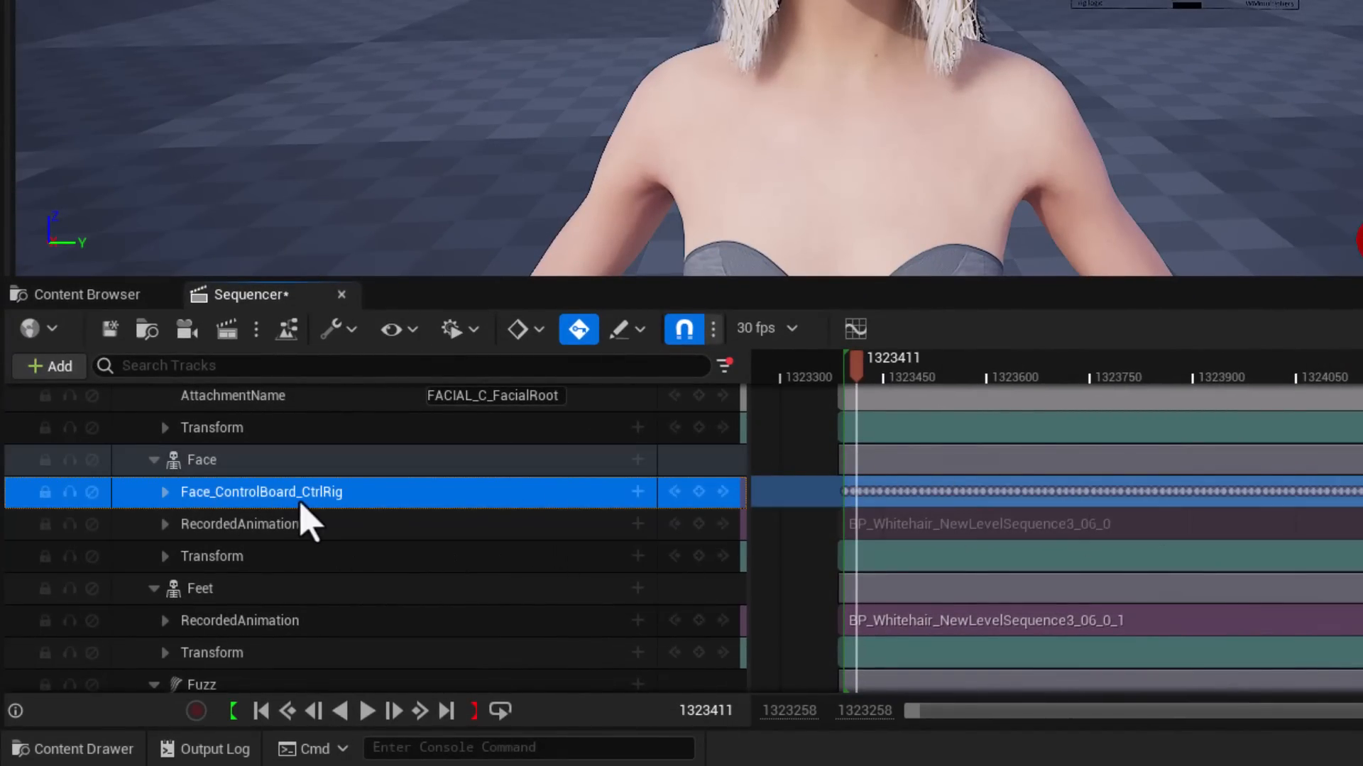
right_click(262, 492)
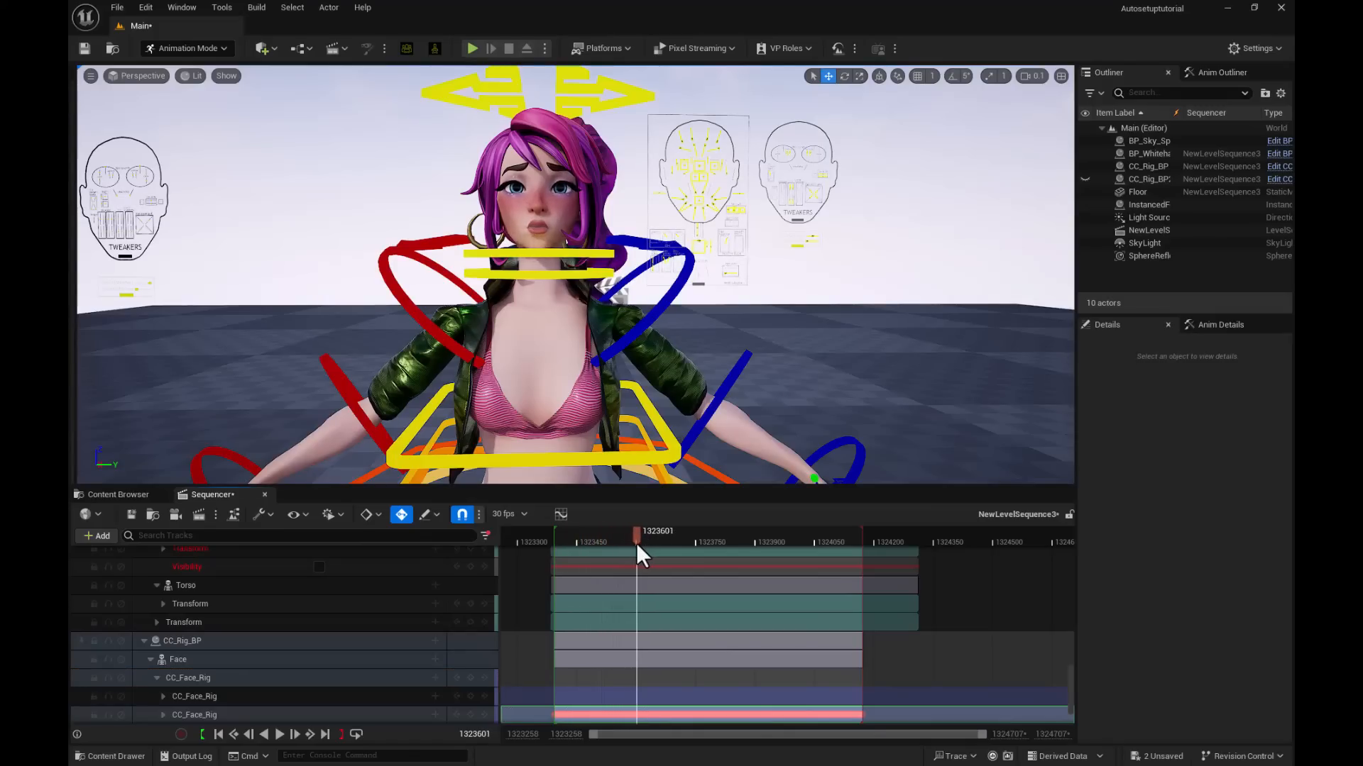
drag(635, 531, 711, 531)
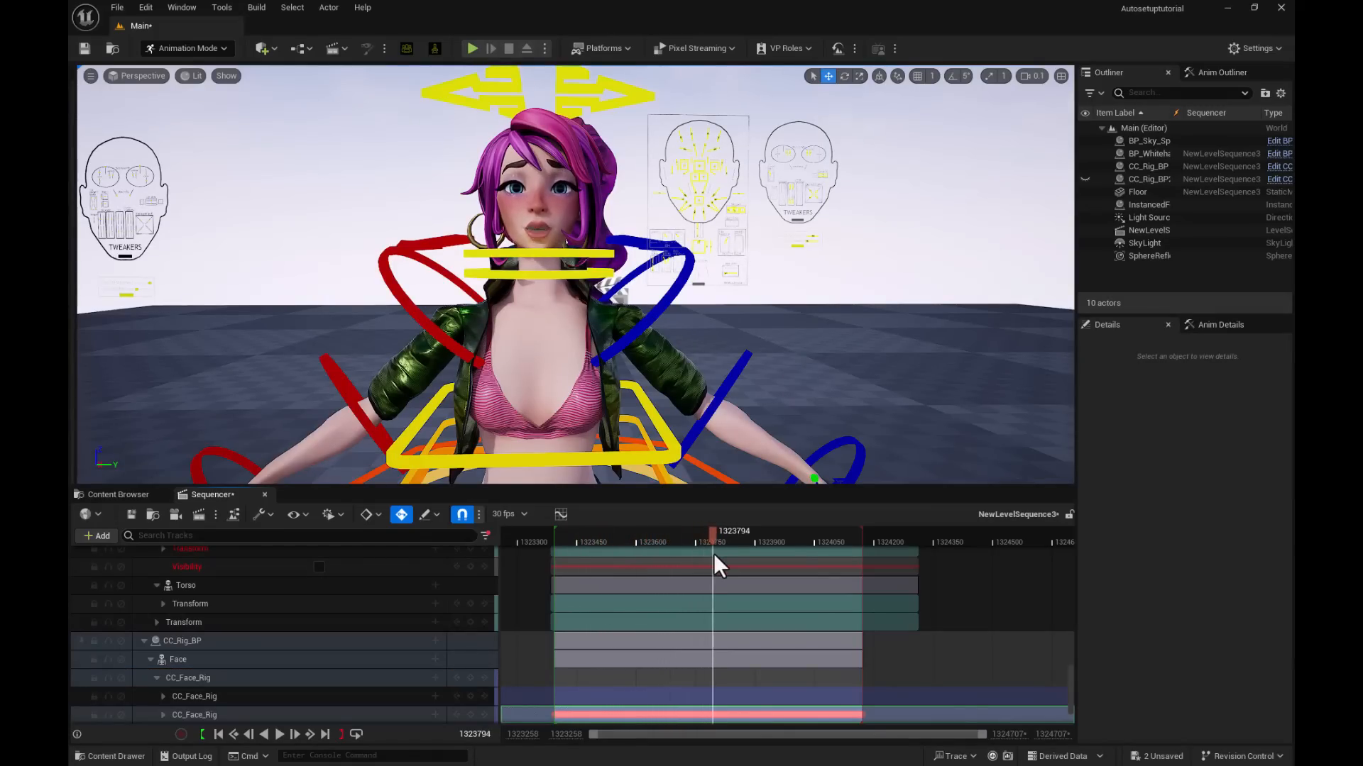
click(585, 535)
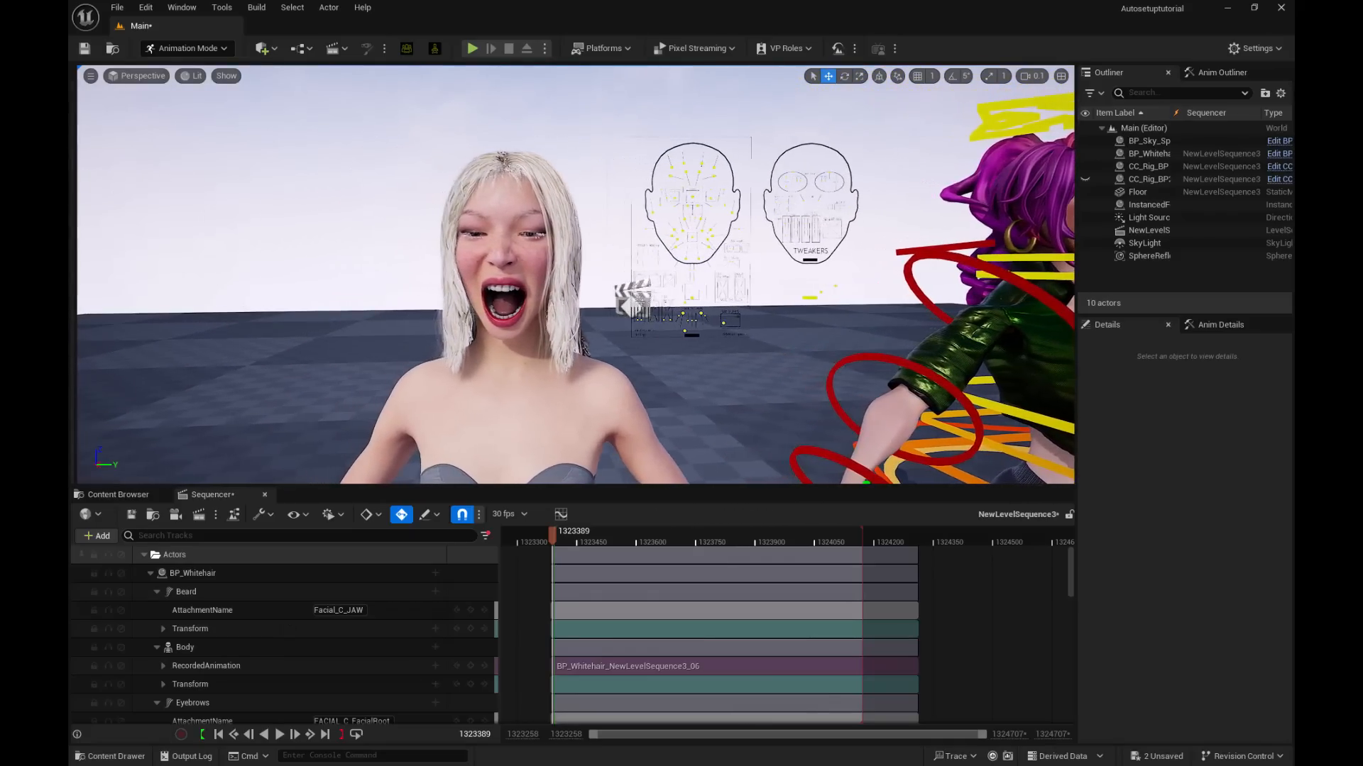
Export the Face_ControlBoard_CtrlRig animation as an FBX file to a chosen folder
click(1148, 153)
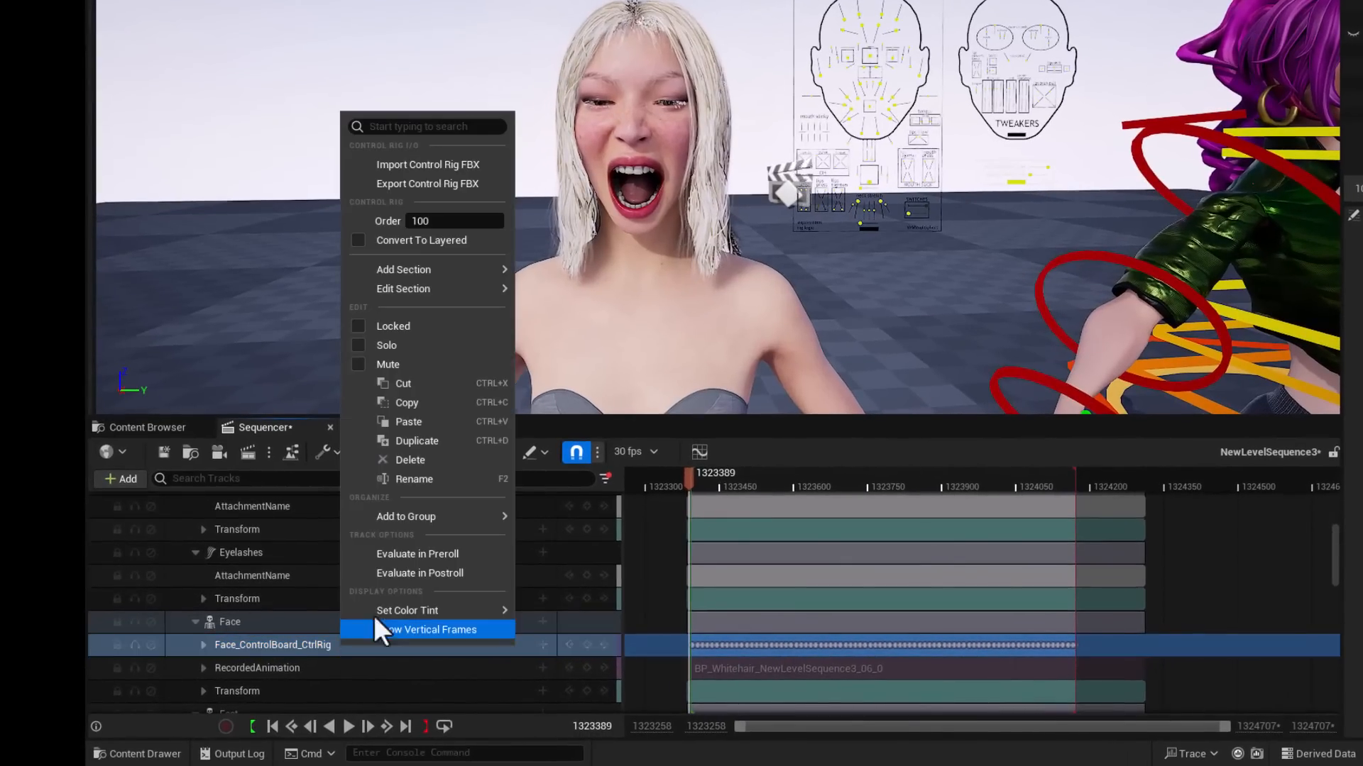
click(427, 183)
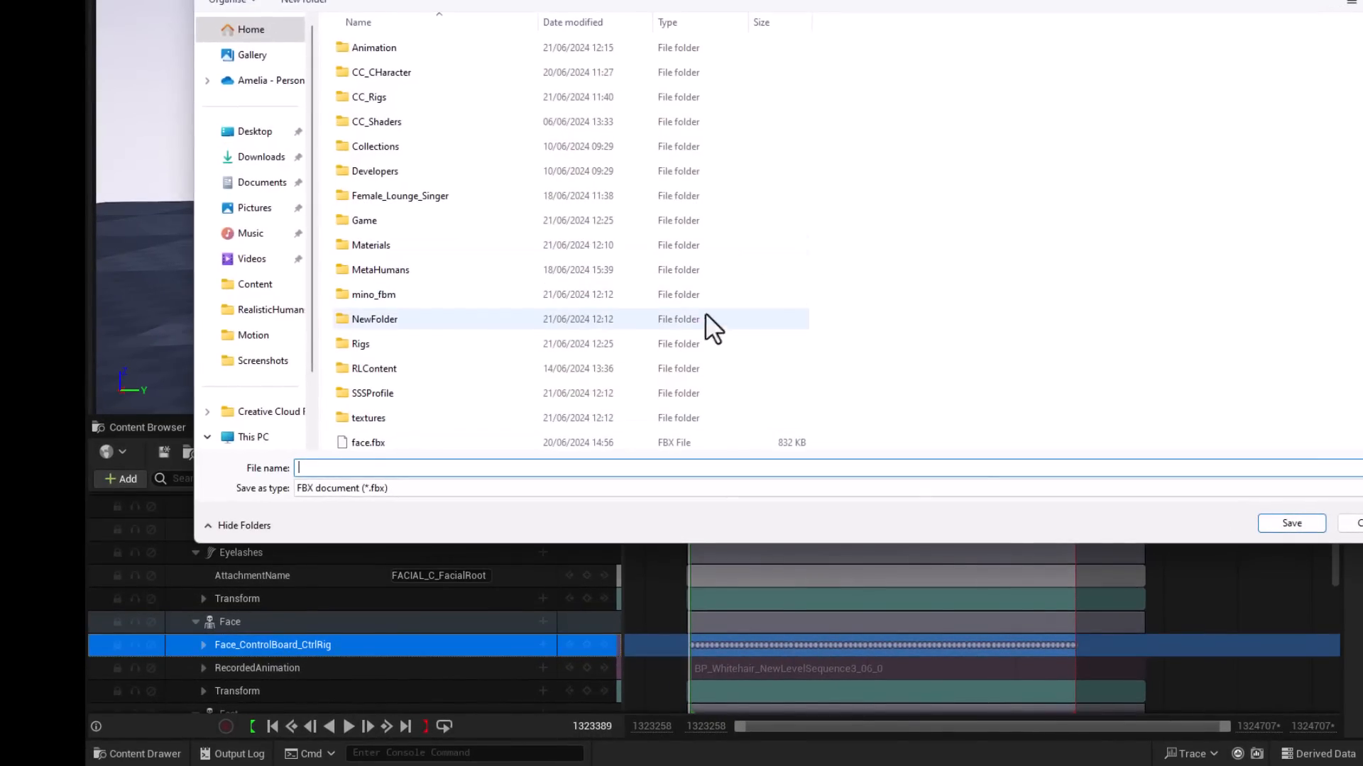
scroll(down, 3)
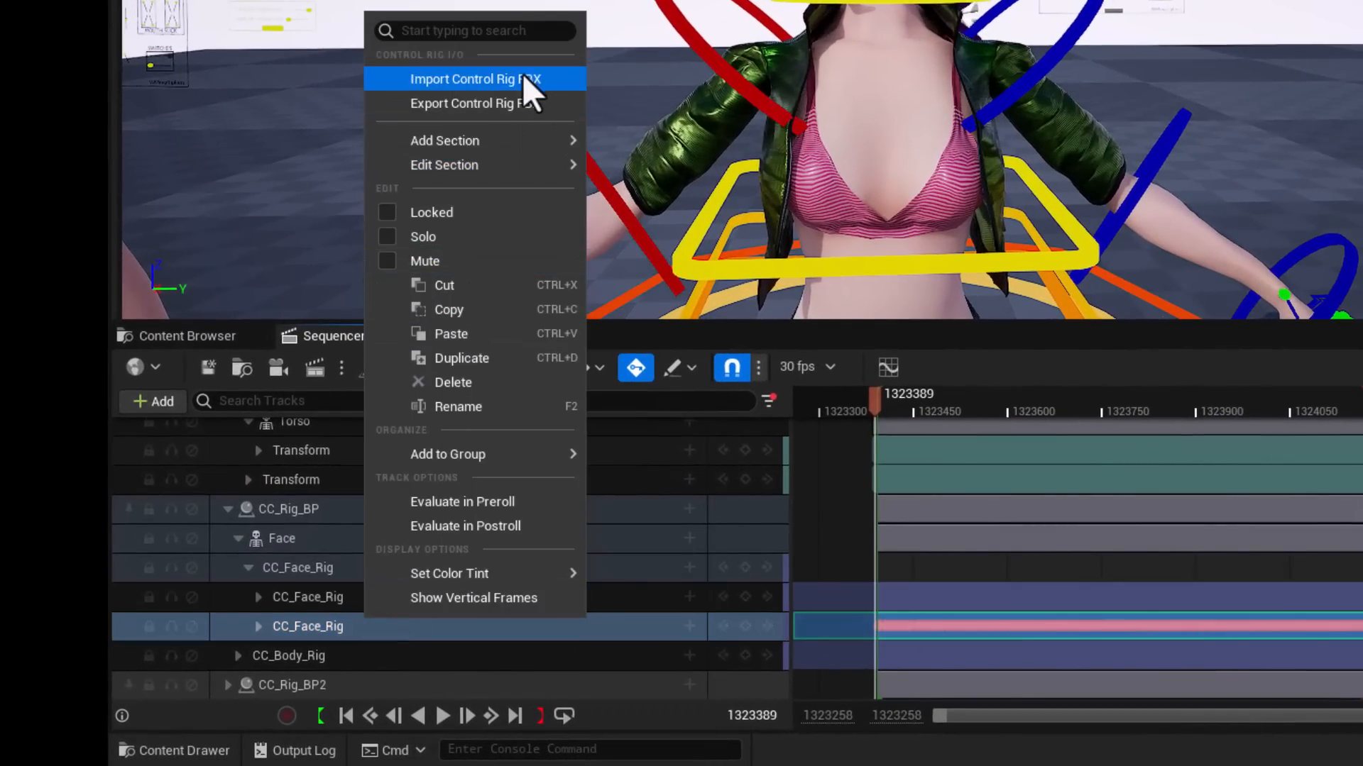
Import the exported FBX onto the CC_Face_Rig track and scrub to preview the facial animation
click(476, 78)
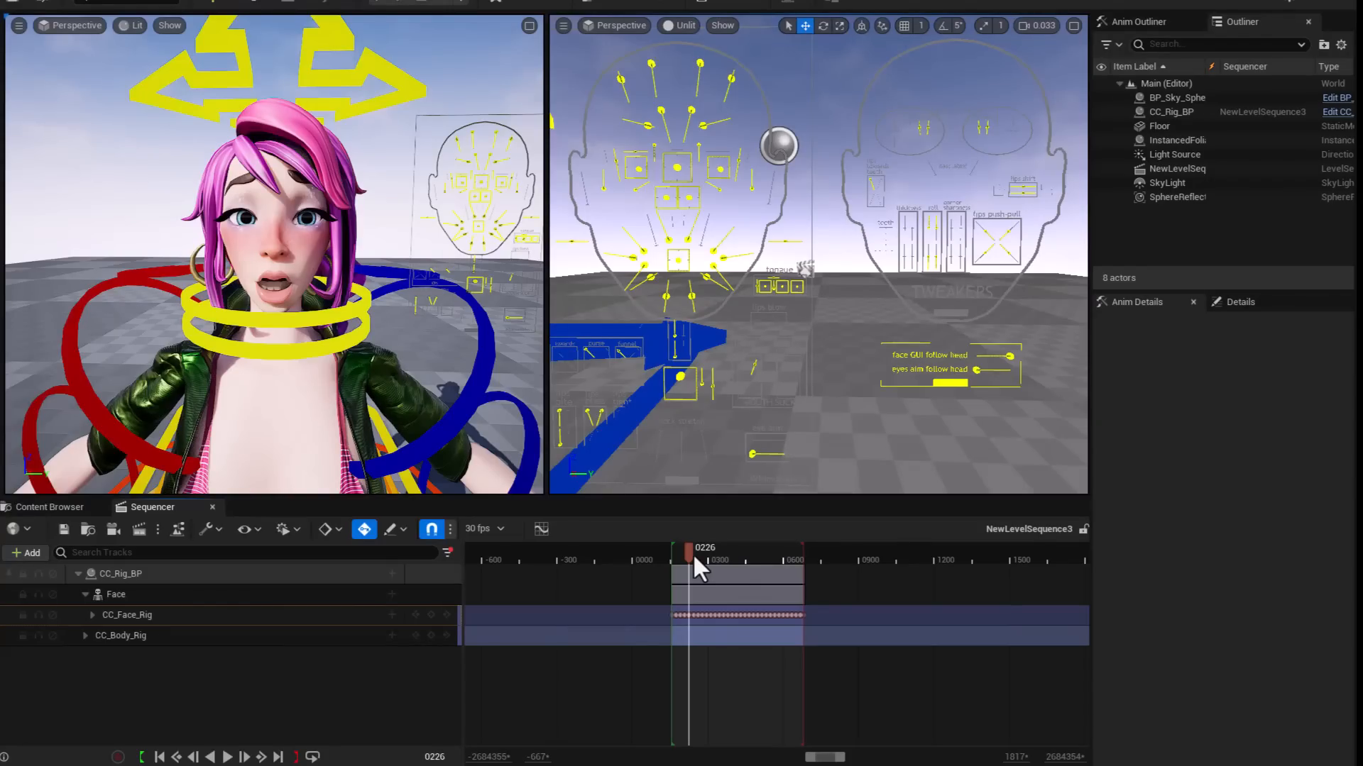
drag(691, 559, 673, 560)
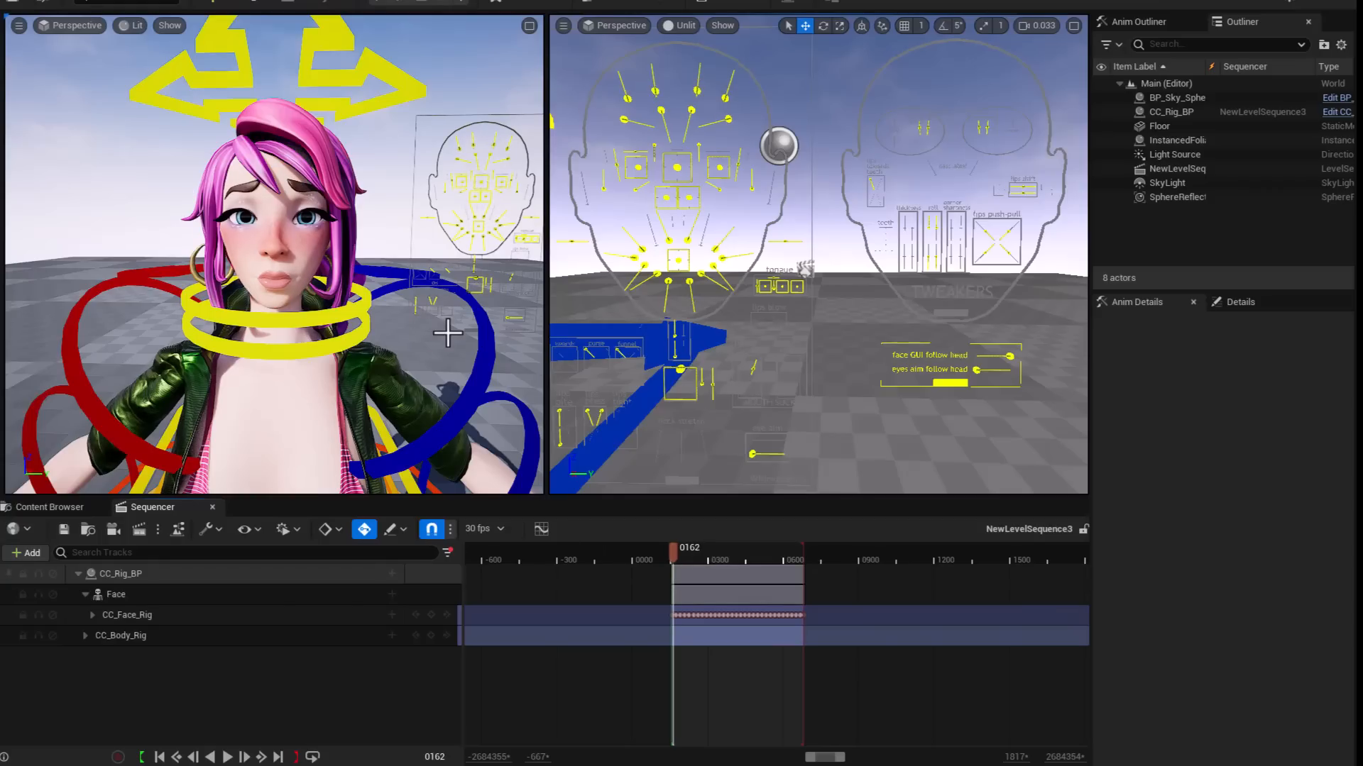
mouse_move(618, 48)
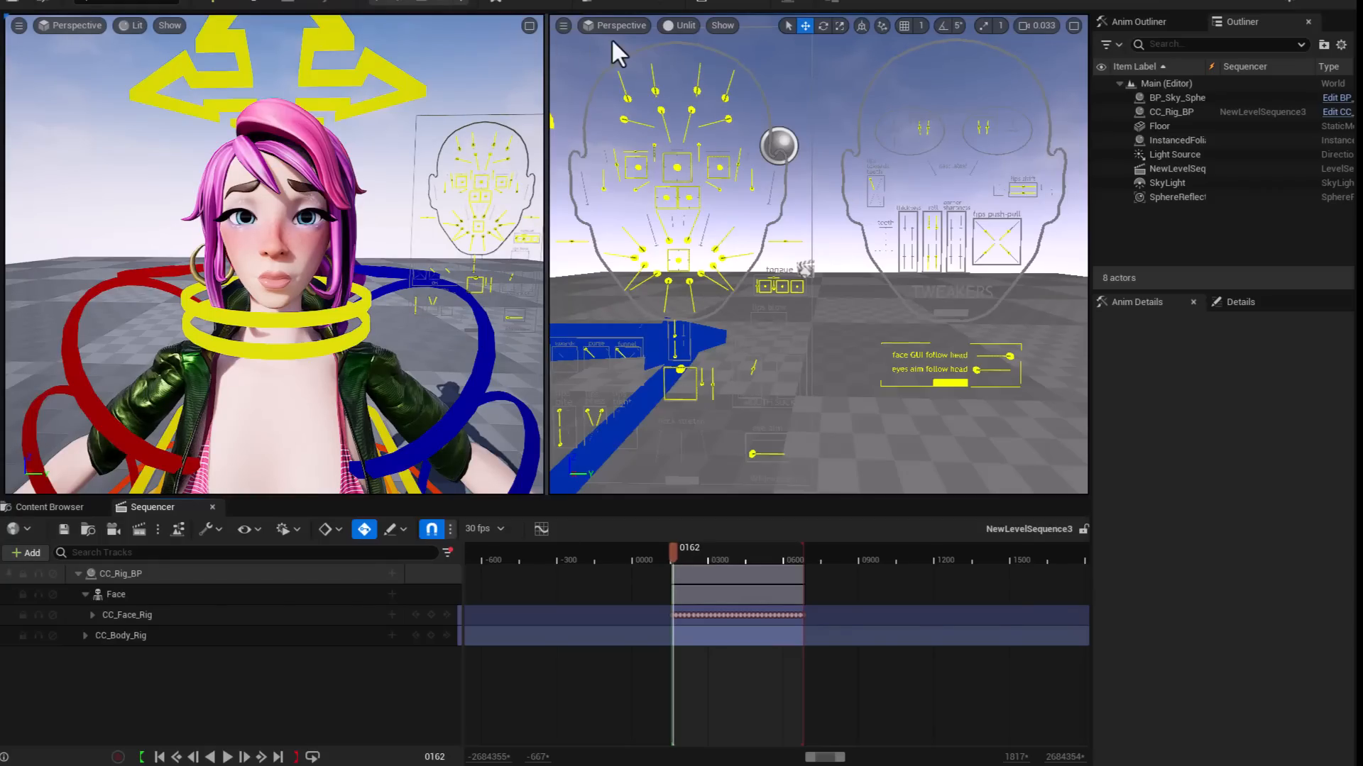
mouse_move(323, 566)
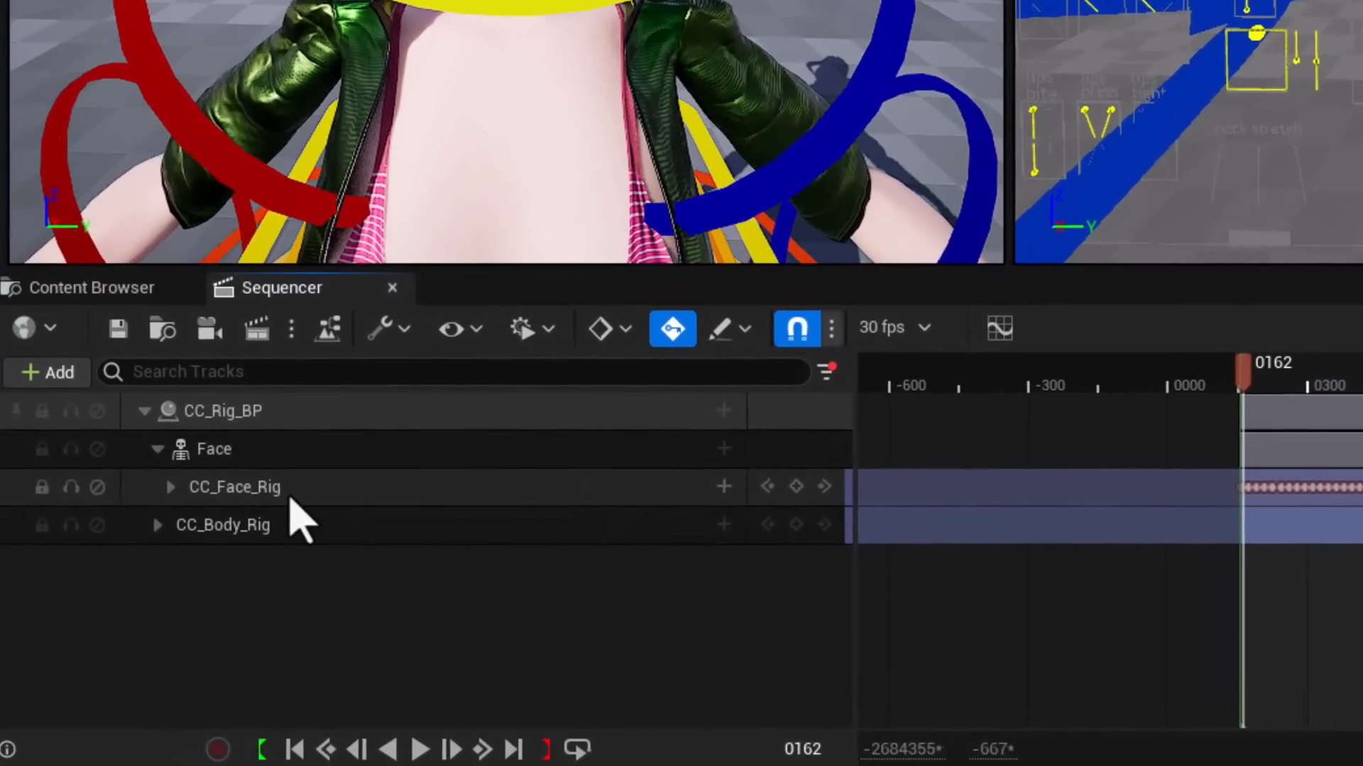
Add an Additive section to the CC_Face_Rig track near the start of the animation
drag(1243, 382, 1321, 382)
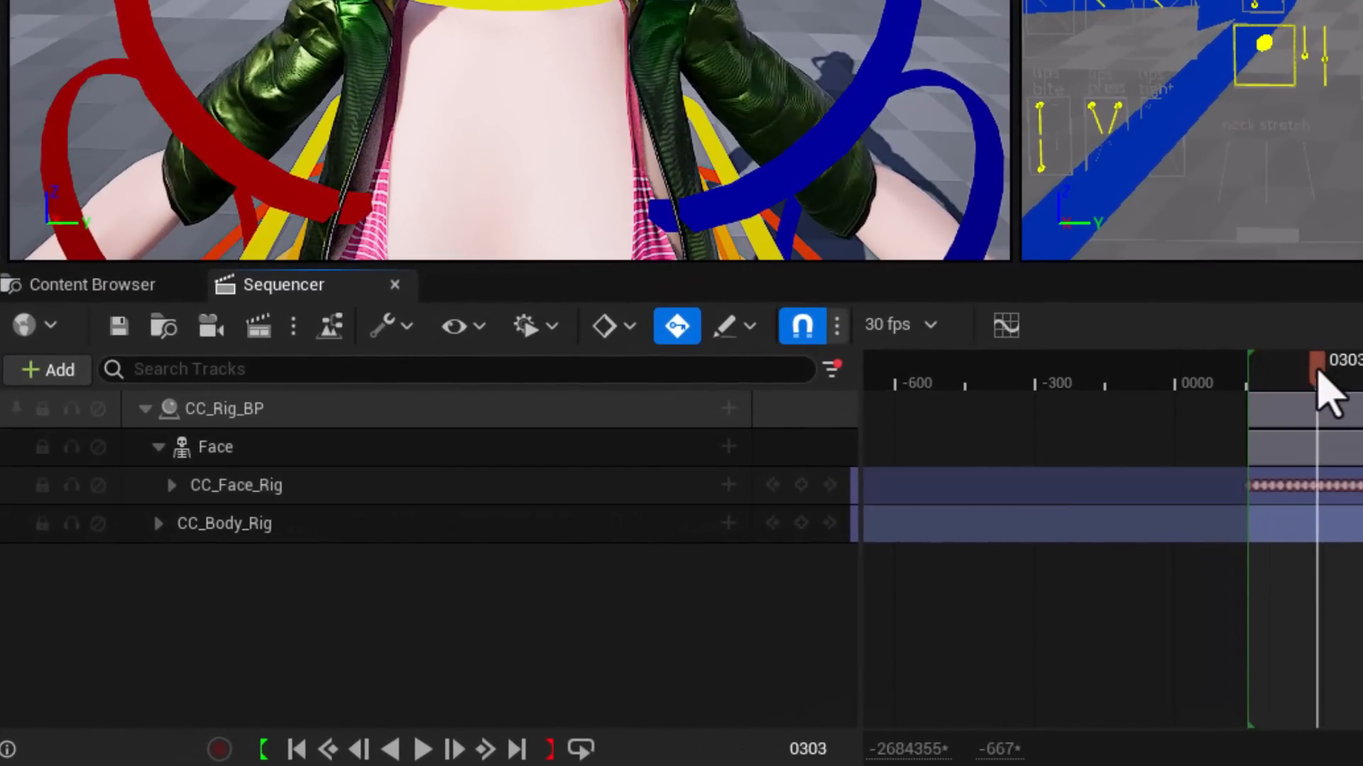
drag(1322, 365, 1256, 381)
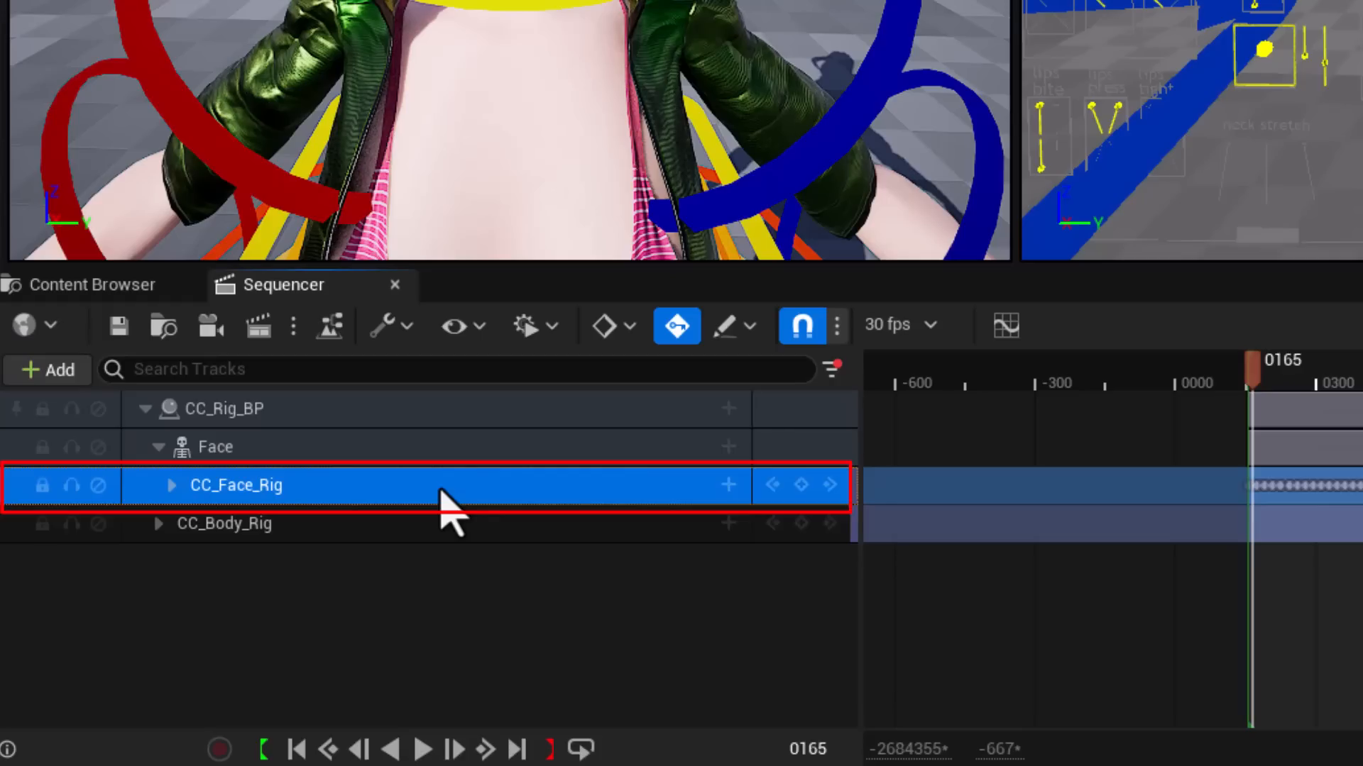
click(727, 485)
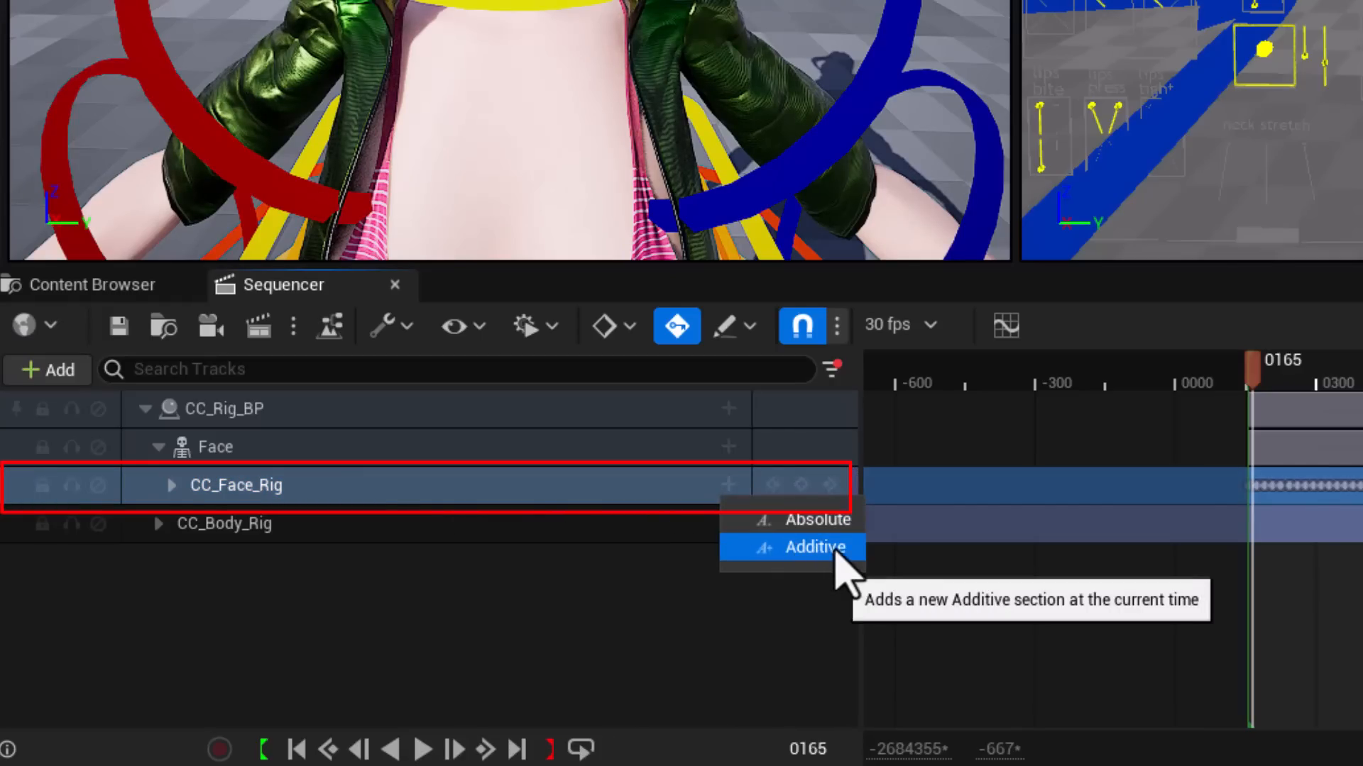
click(813, 548)
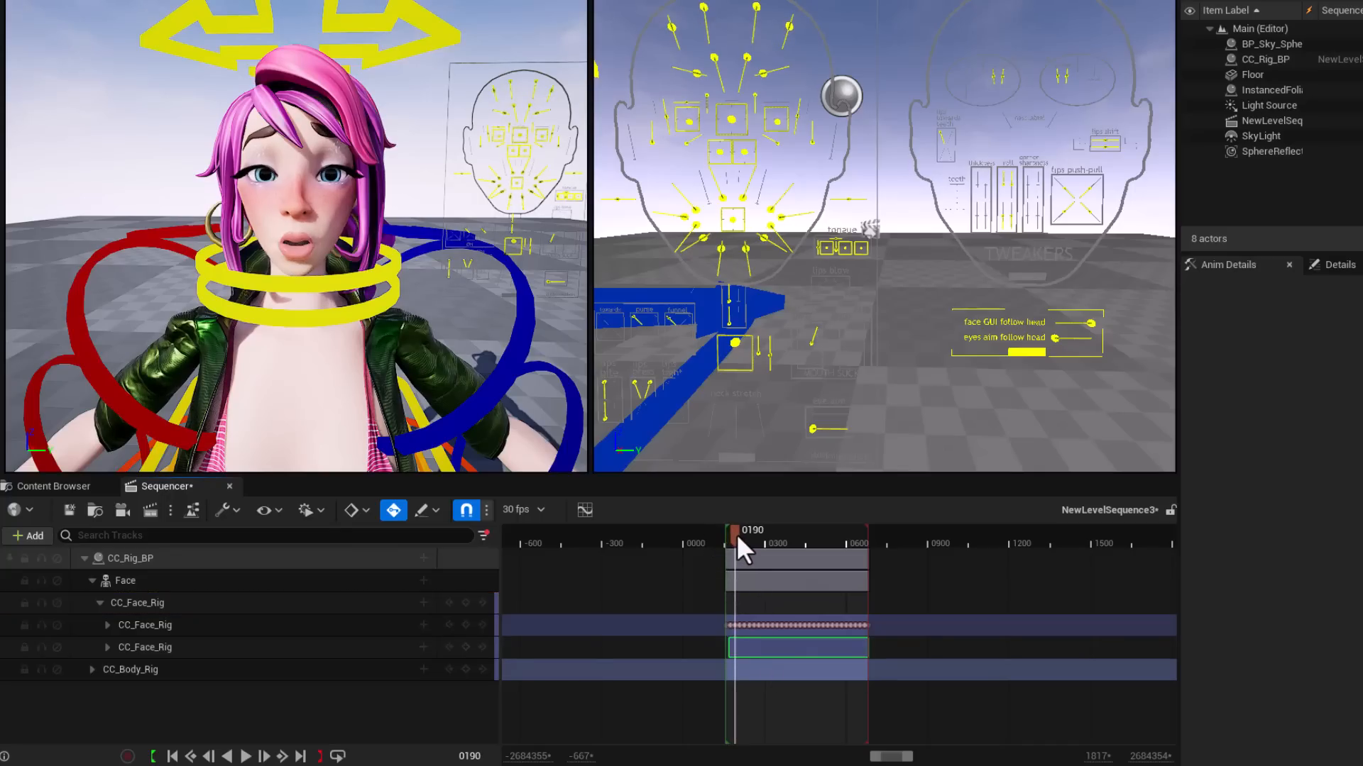
Key CTRL_R_mouth_upperLipRaise adjustments at several frames on the additive track
drag(729, 535, 761, 535)
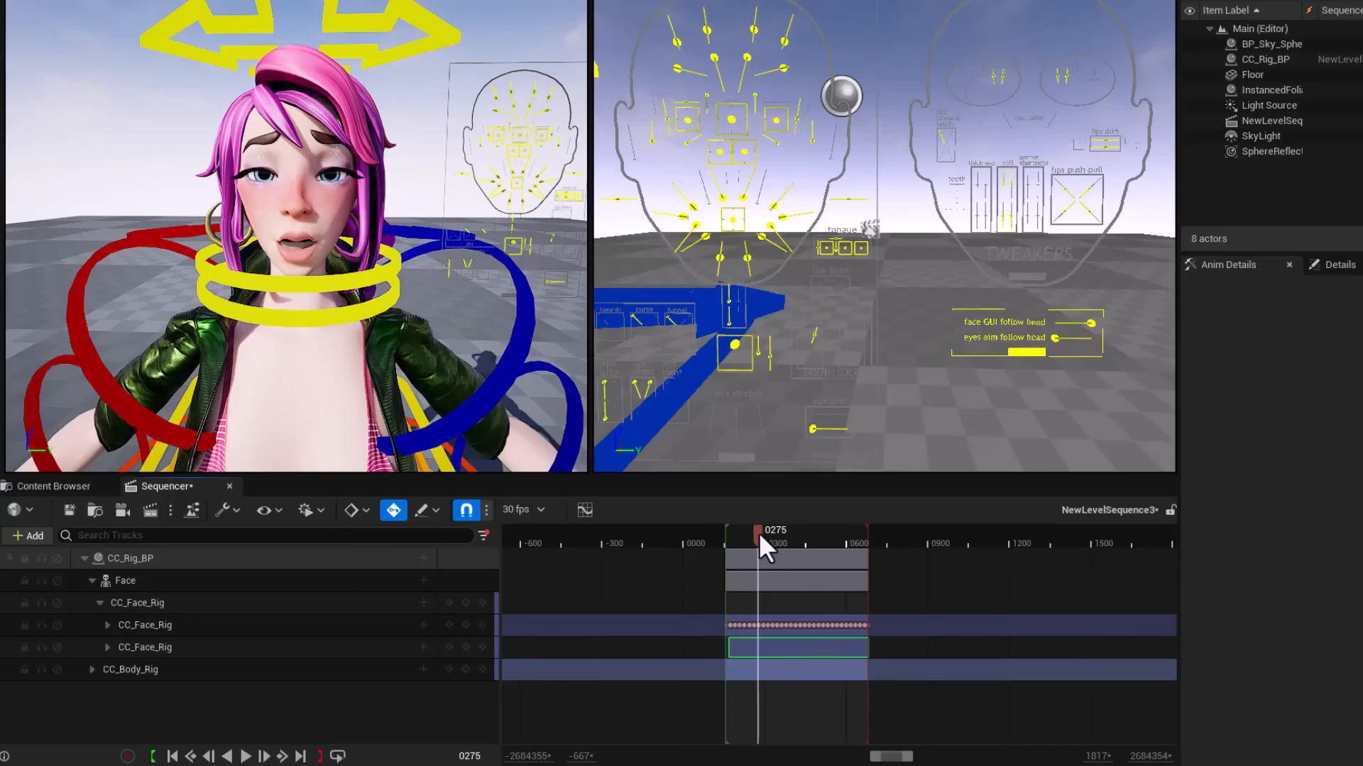
drag(760, 544, 774, 544)
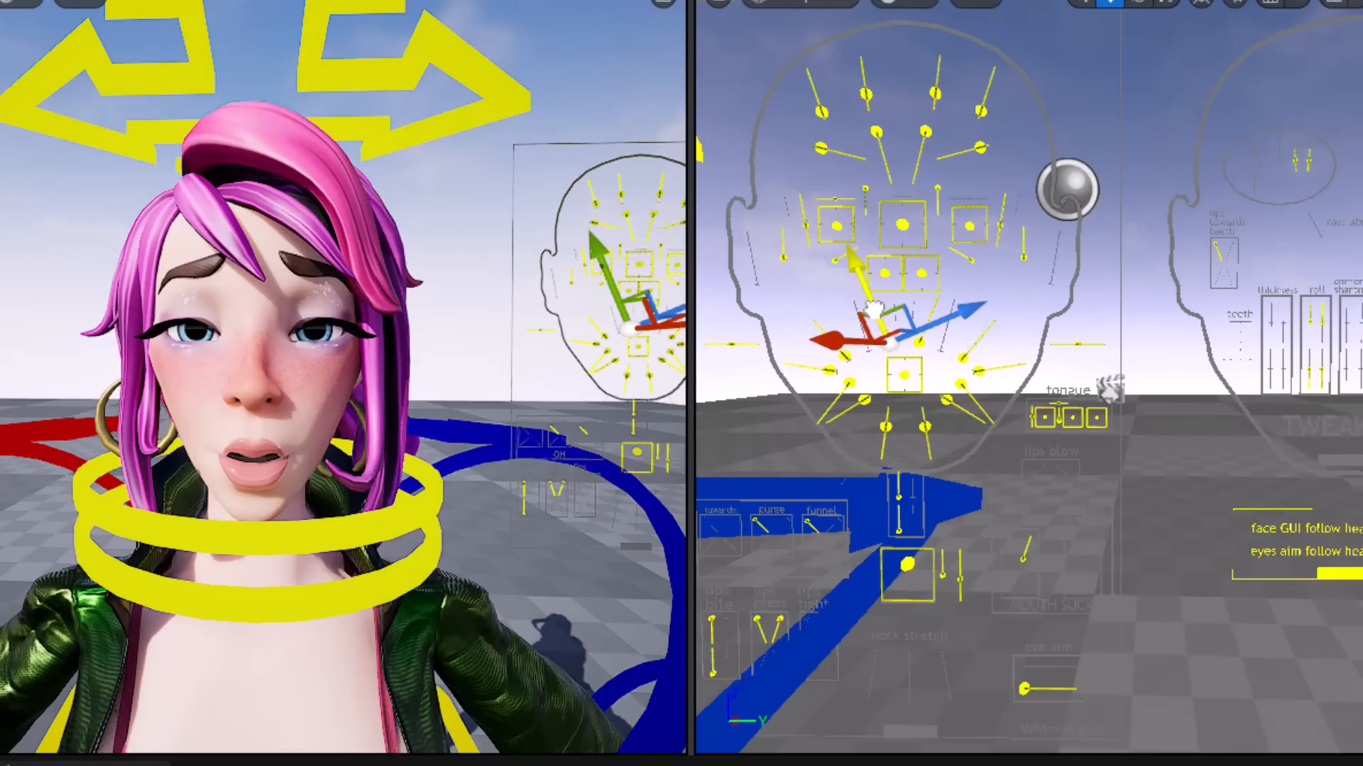
key(s)
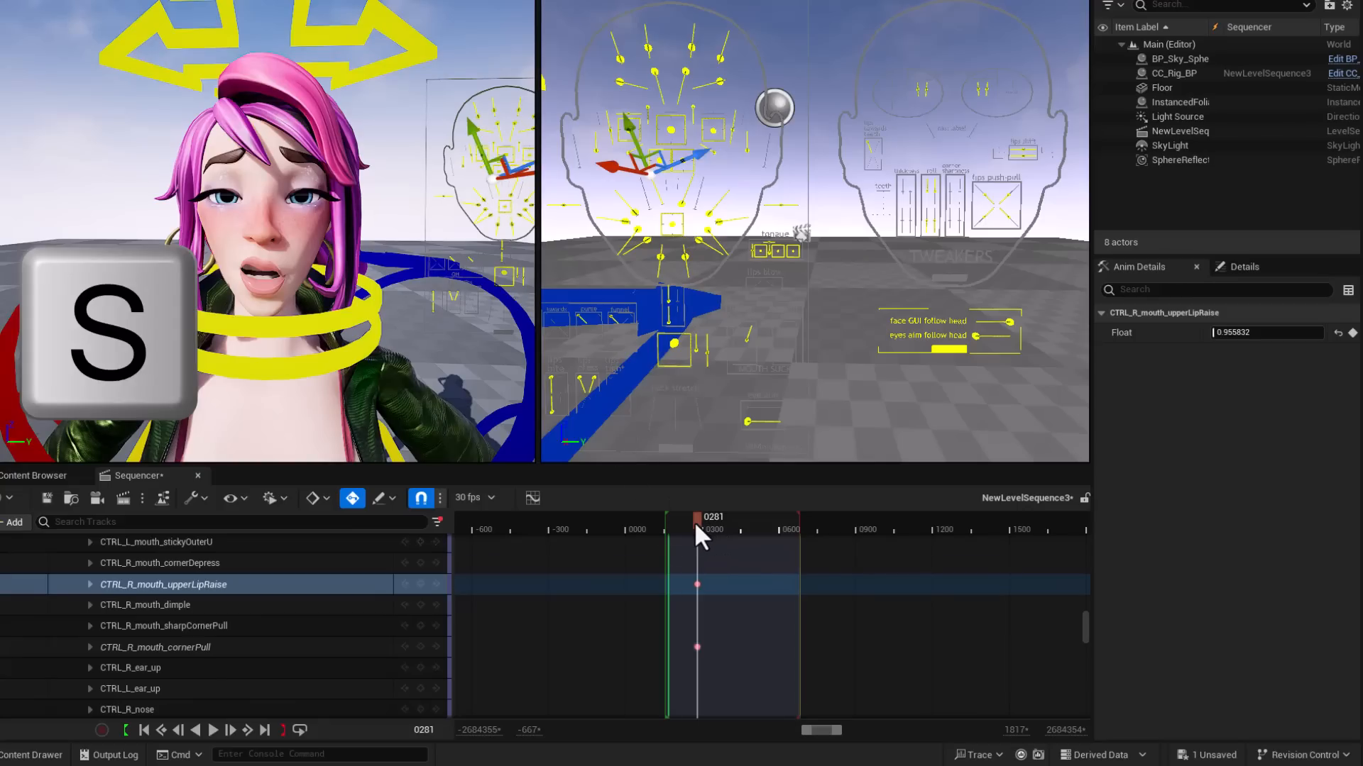
drag(699, 530, 673, 530)
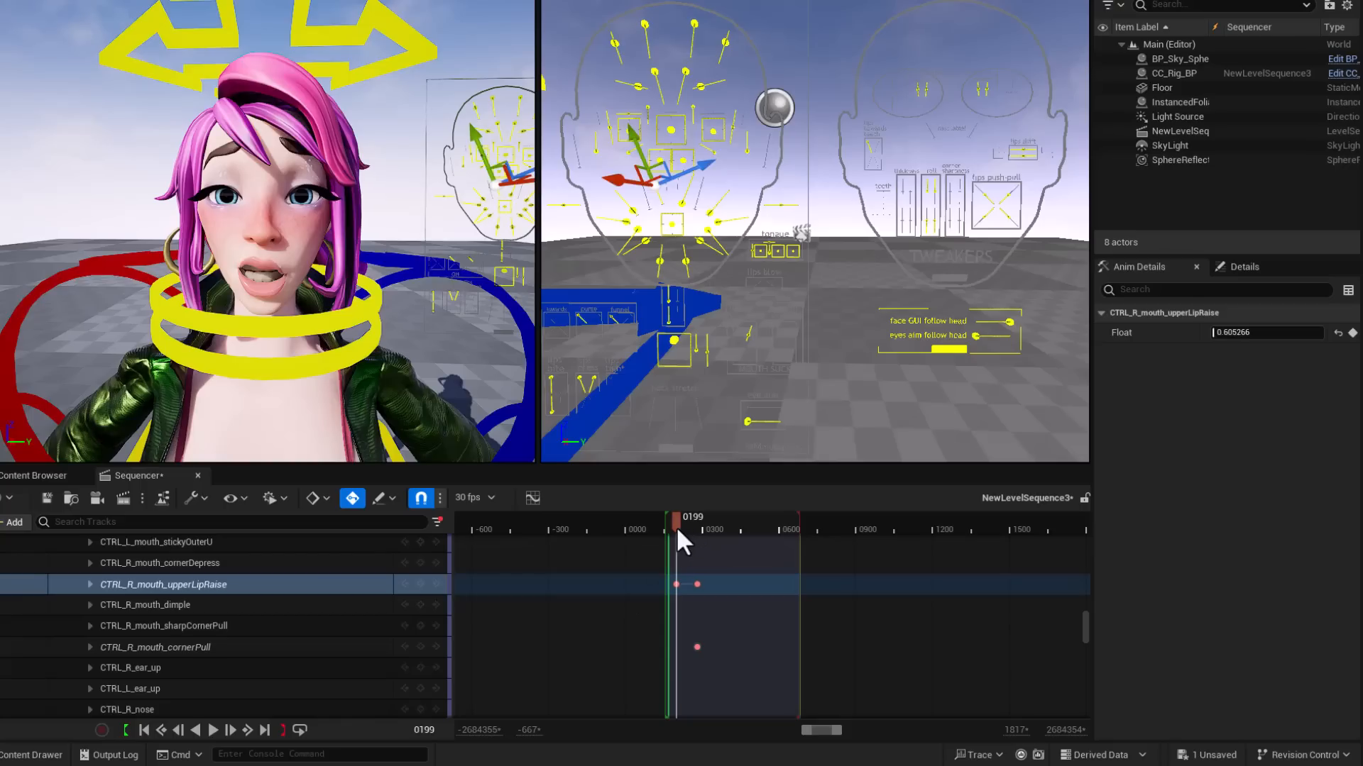
drag(678, 528, 716, 528)
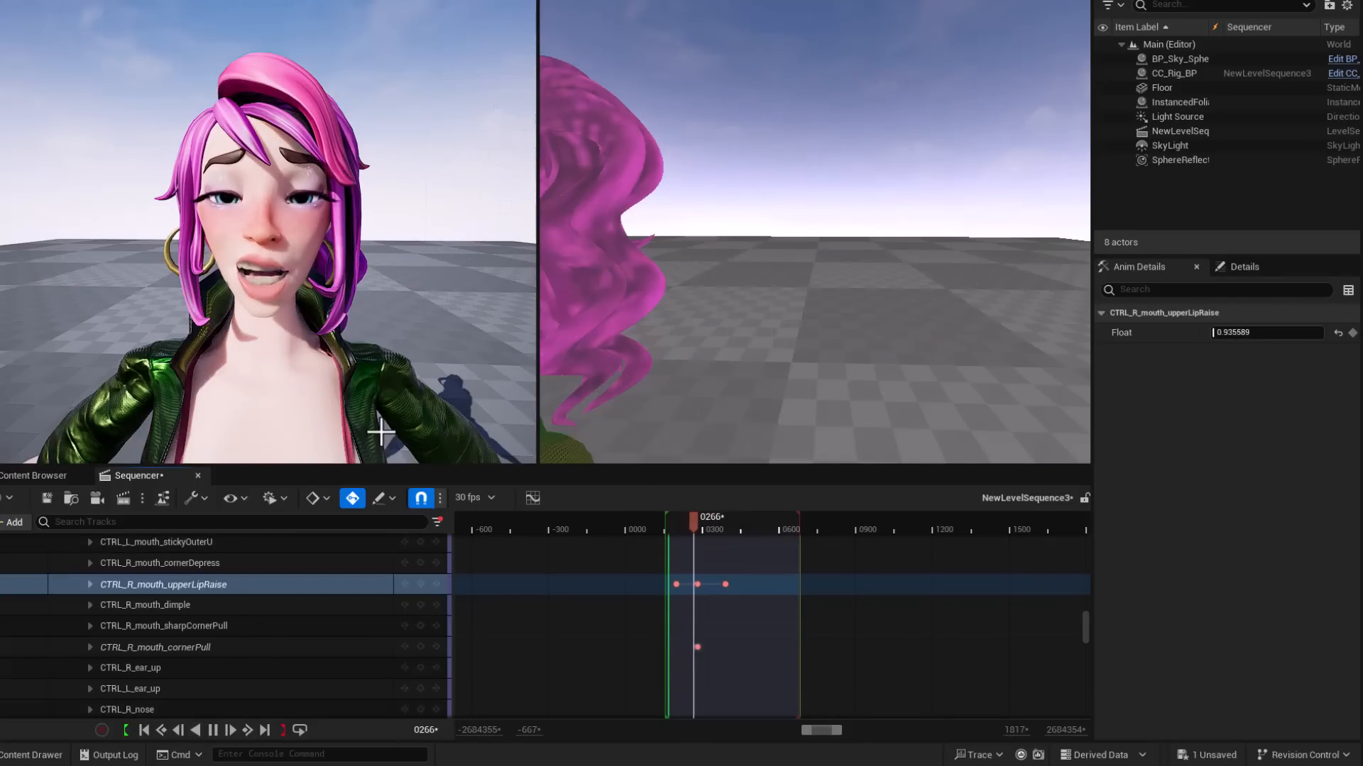
drag(696, 517, 734, 516)
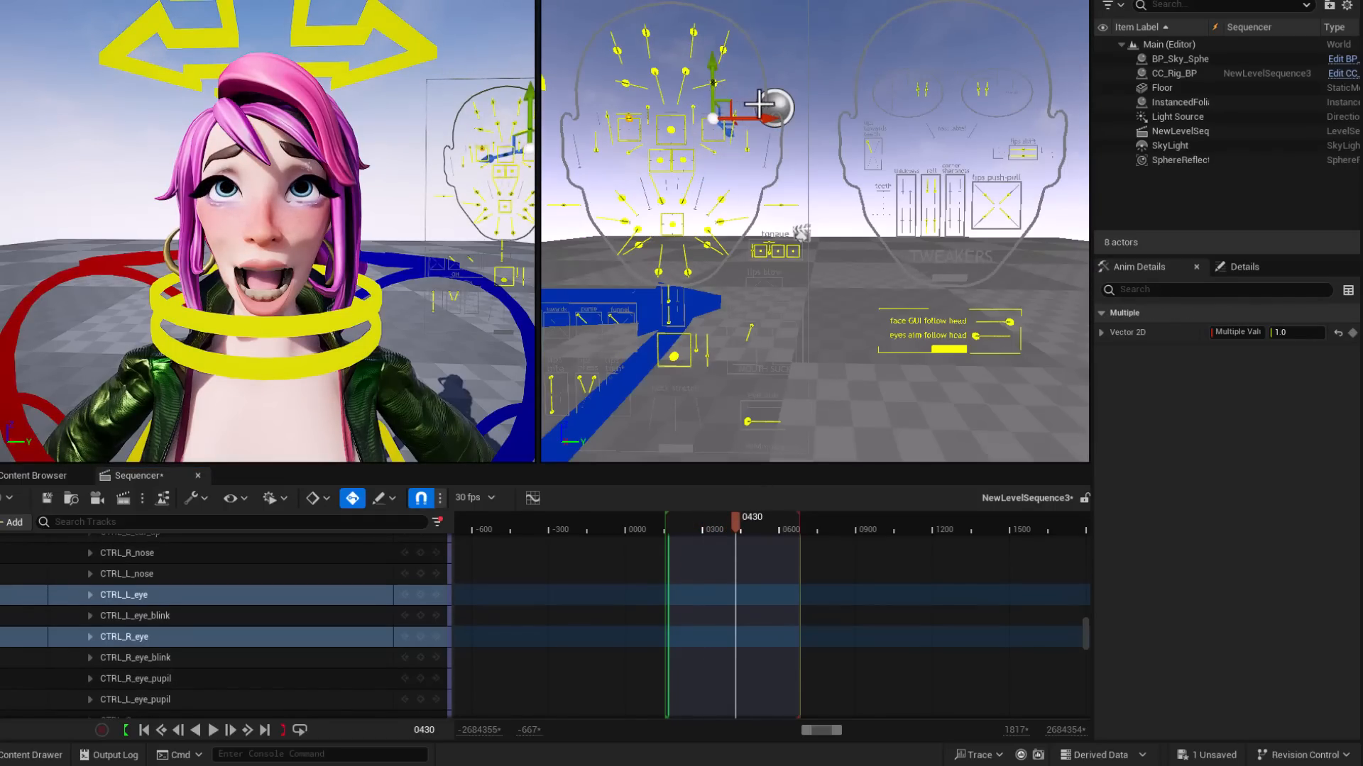
Key the CTRL_L_eye and CTRL_R_eye gaze poses at later frames, then bring up the Epic Games Launcher
drag(750, 516, 756, 517)
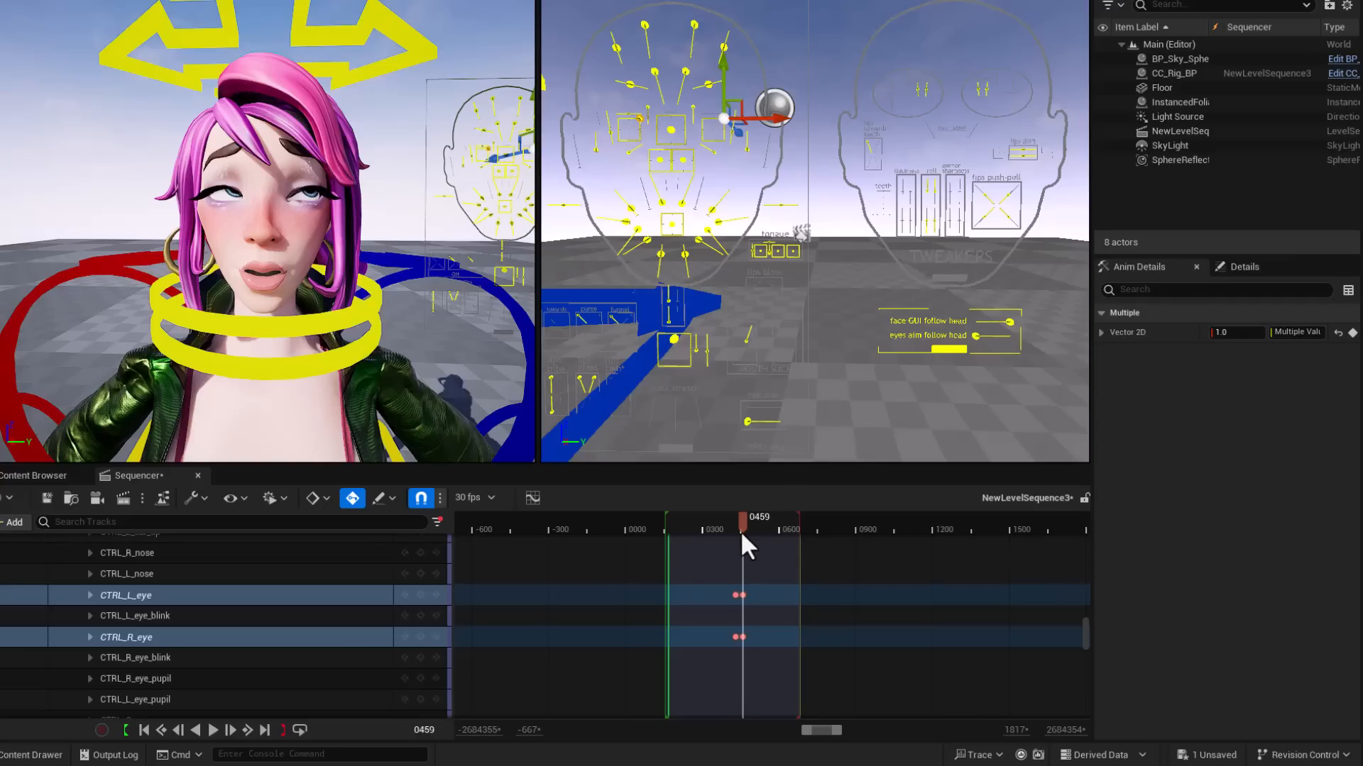
drag(743, 517, 754, 517)
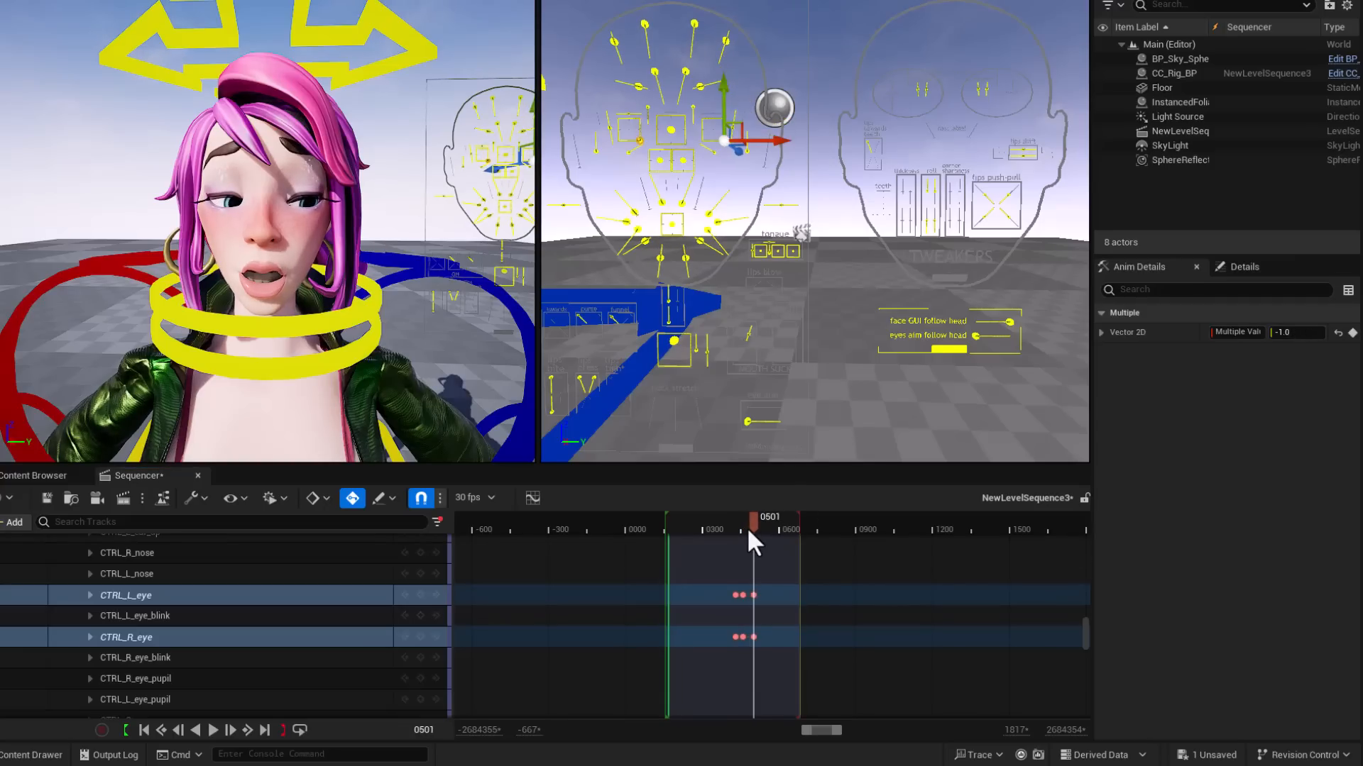
click(213, 729)
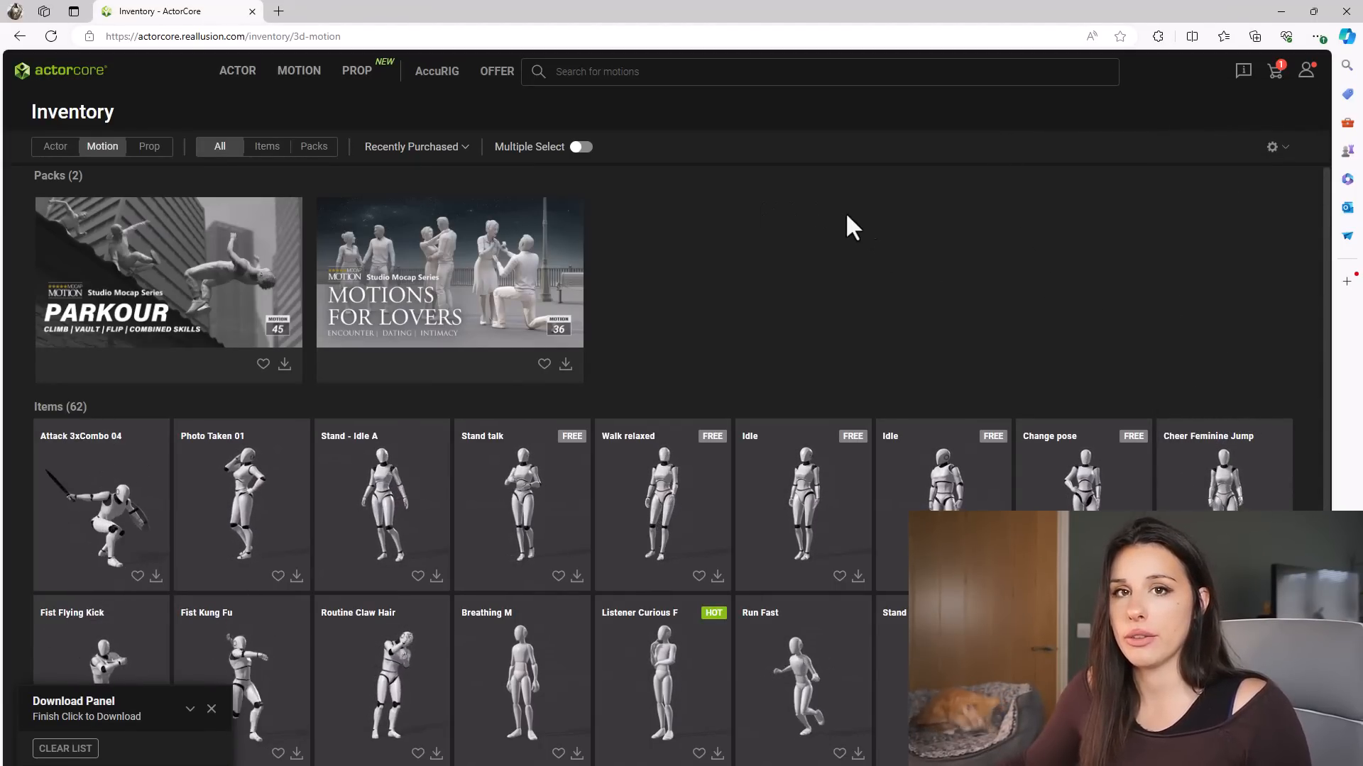
click(617, 483)
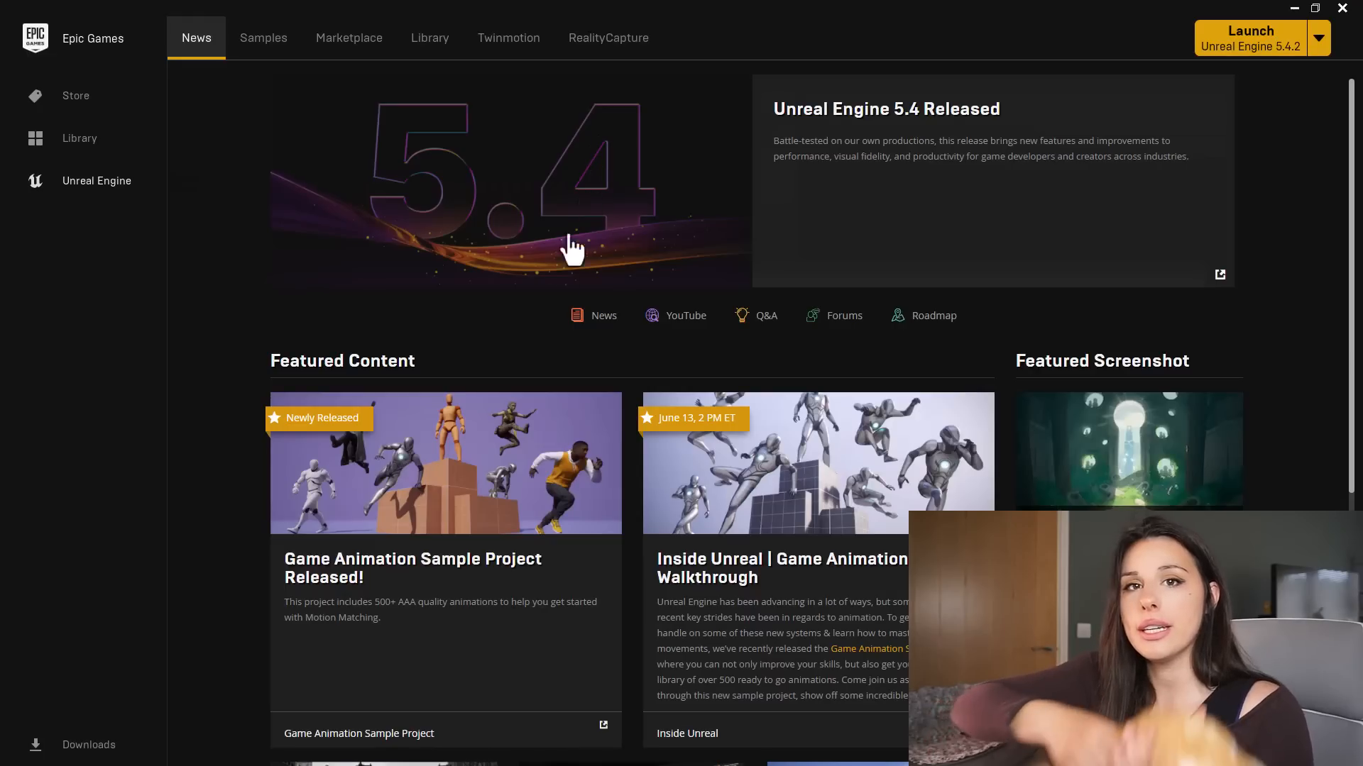
Create the GameAnimationSample project from the Game Animation Sample page, keeping the default name and folder
scroll(down, 3)
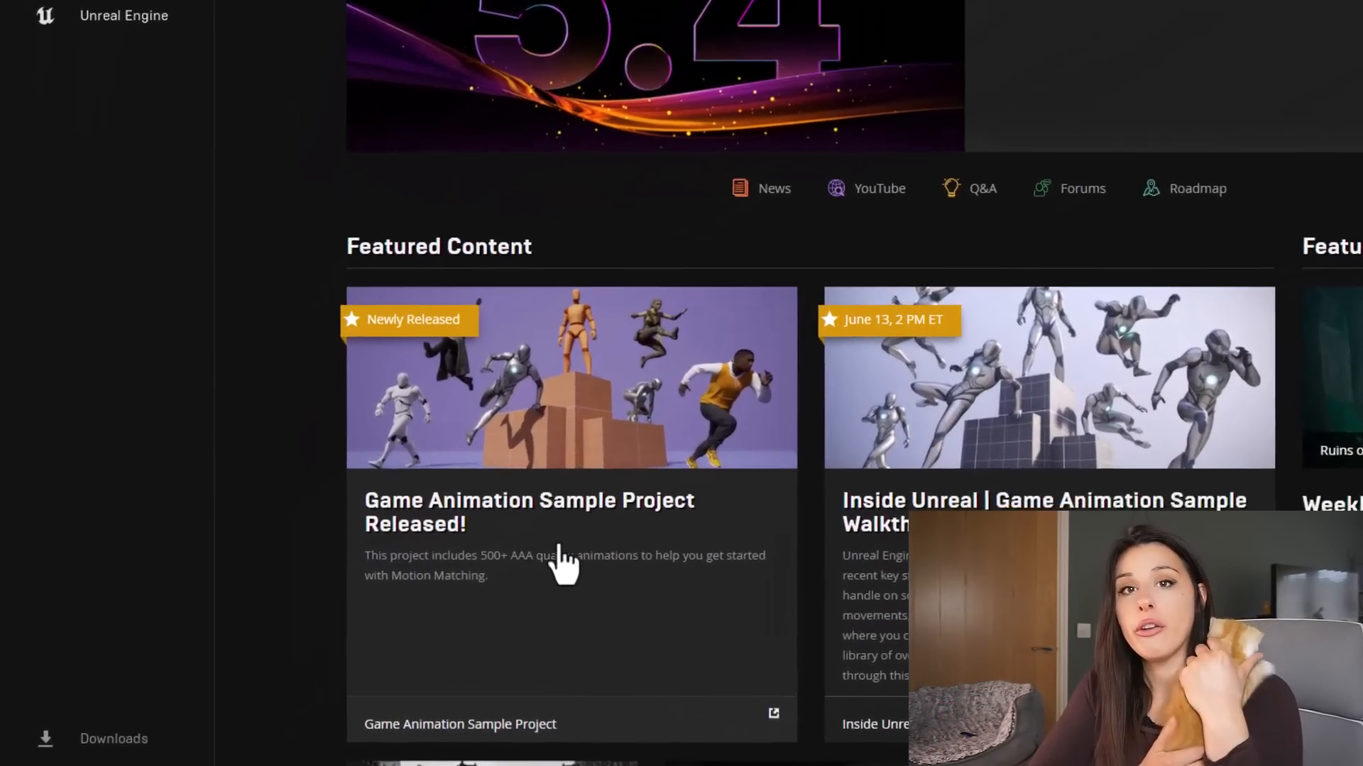
scroll(down, 3)
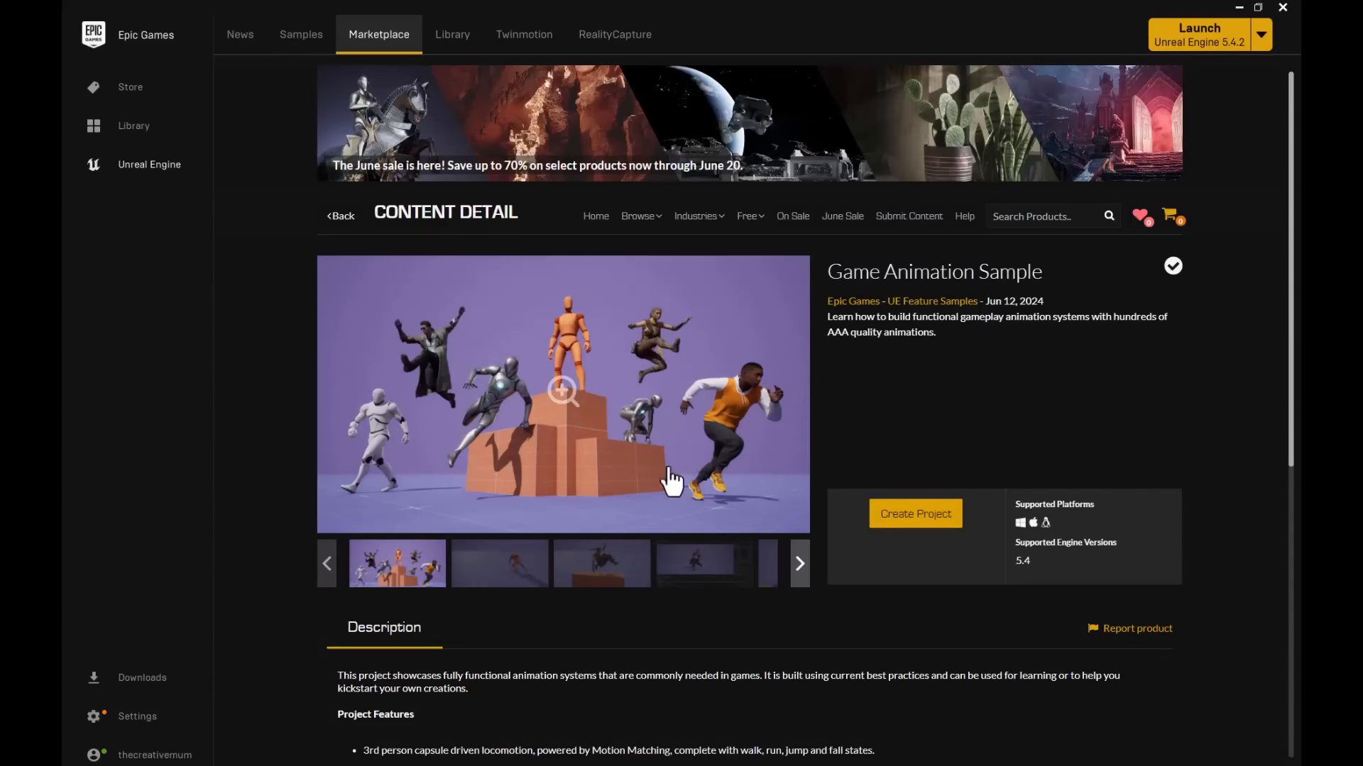
click(914, 514)
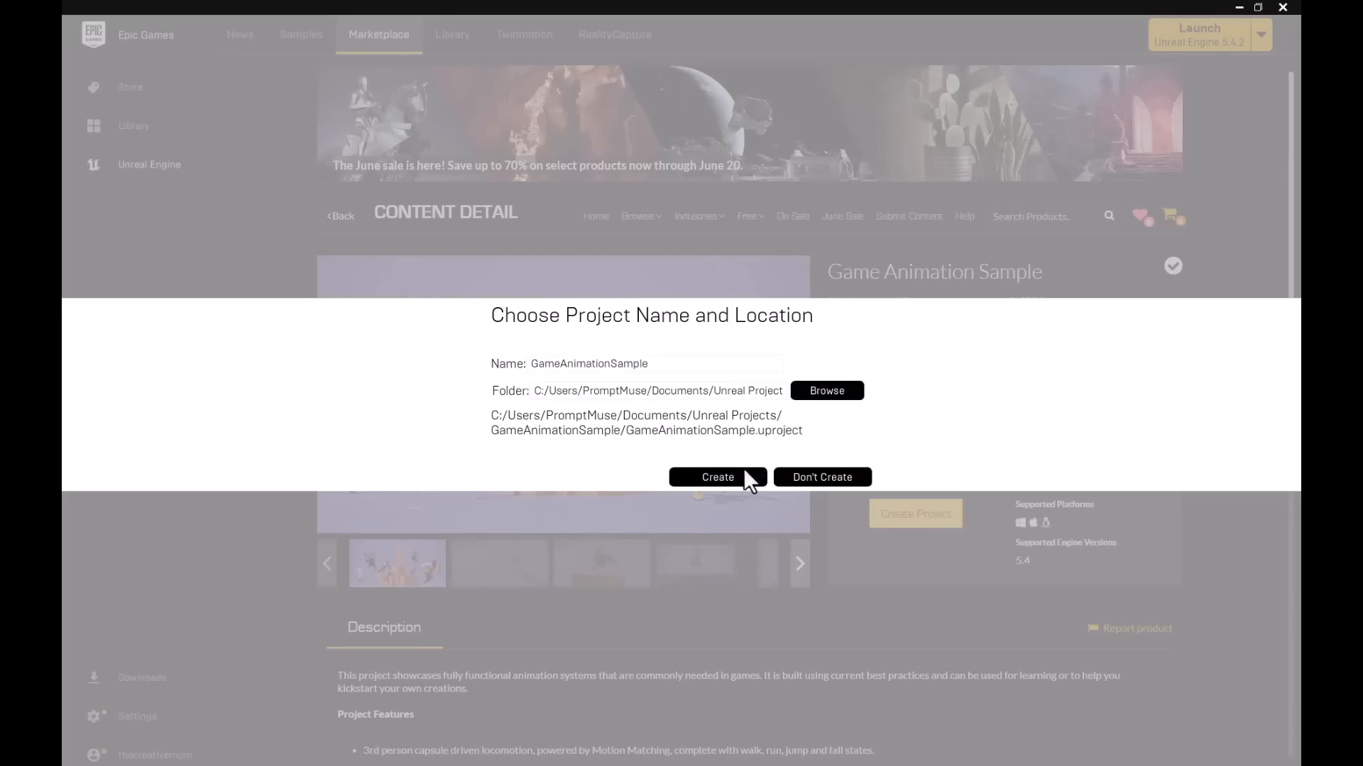
click(716, 477)
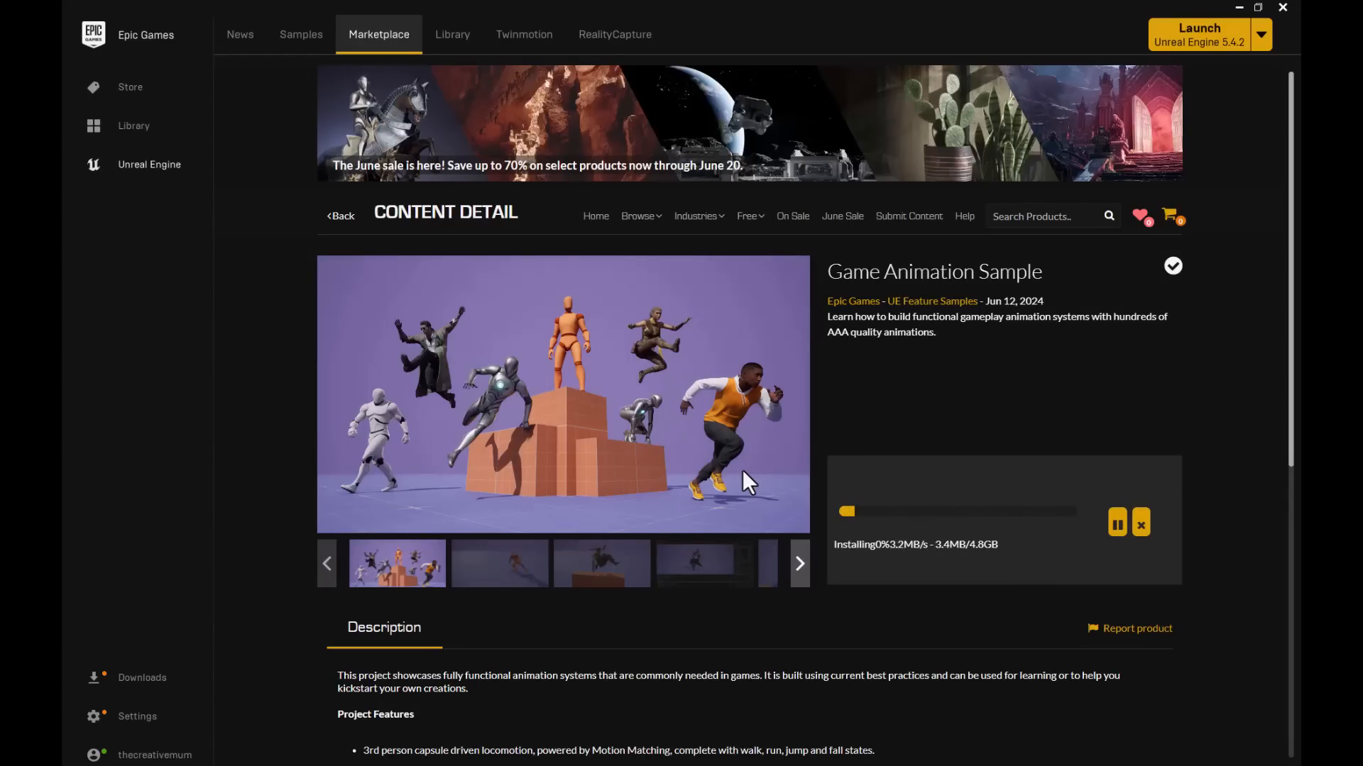
click(1198, 33)
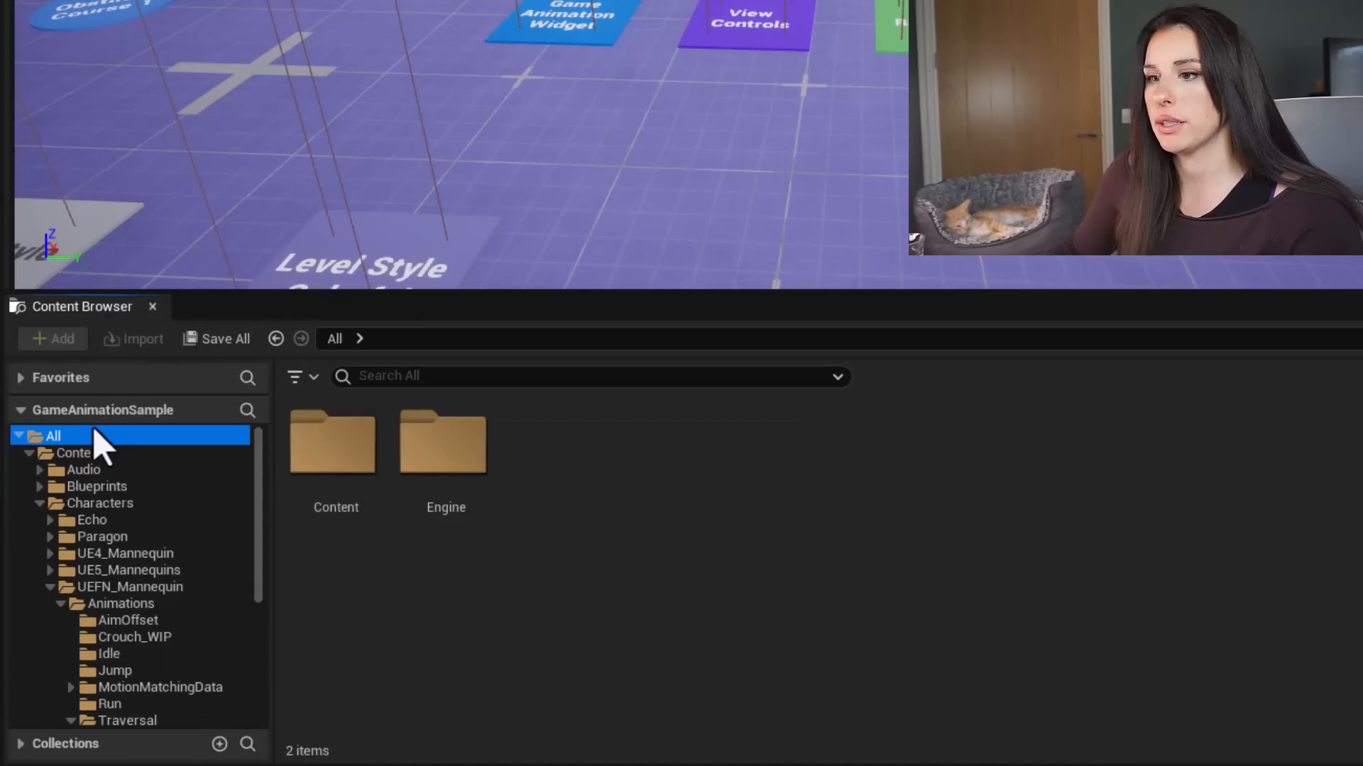
Browse to Characters > UEFN_Mannequin > Animations > Idle and preview the standing idle break animation
click(98, 503)
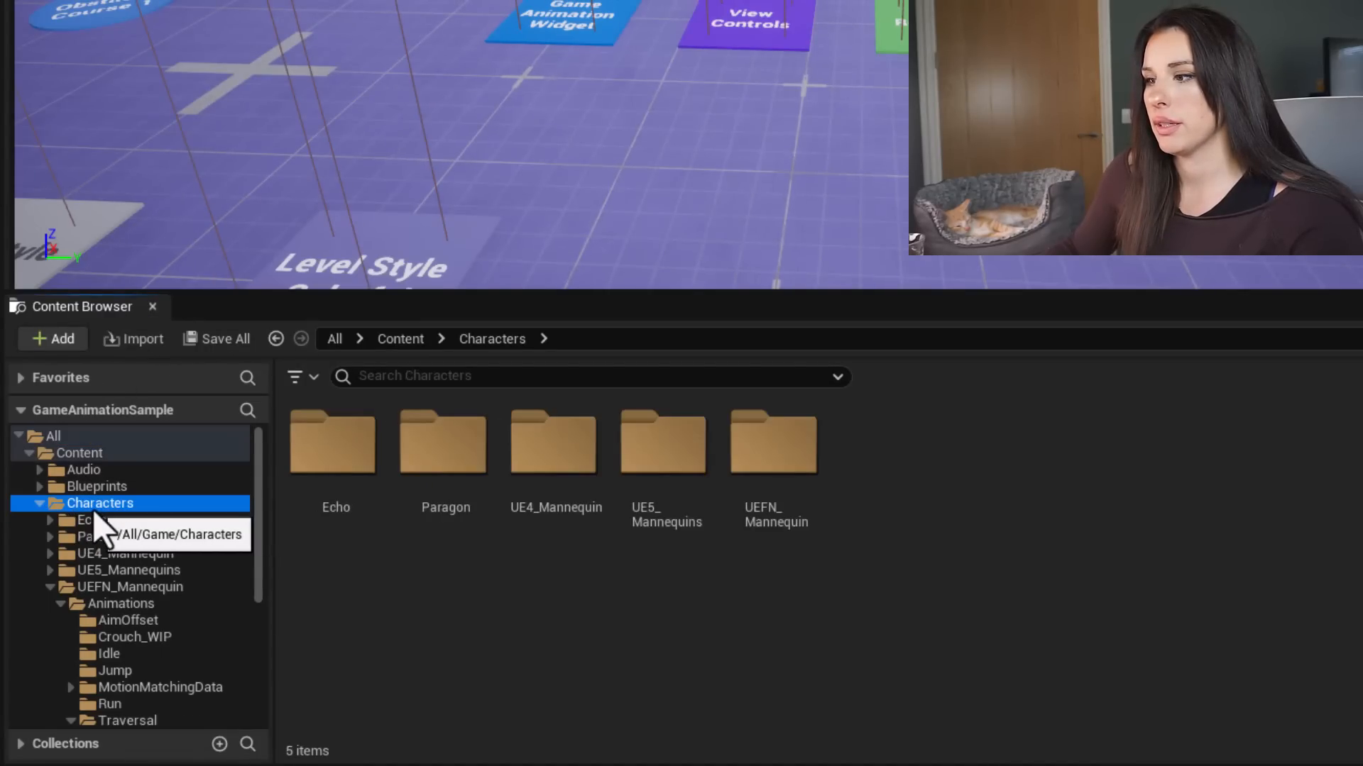
mouse_move(773, 521)
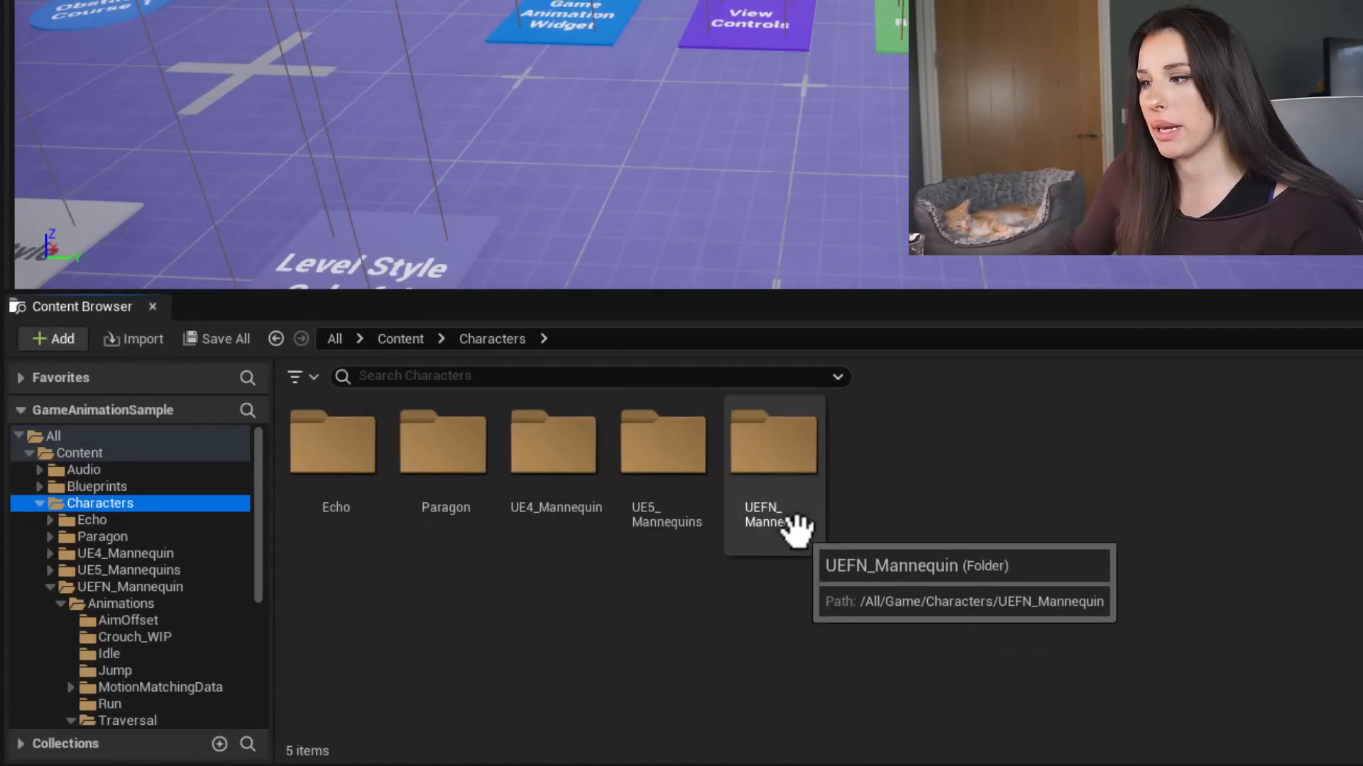
double_click(772, 442)
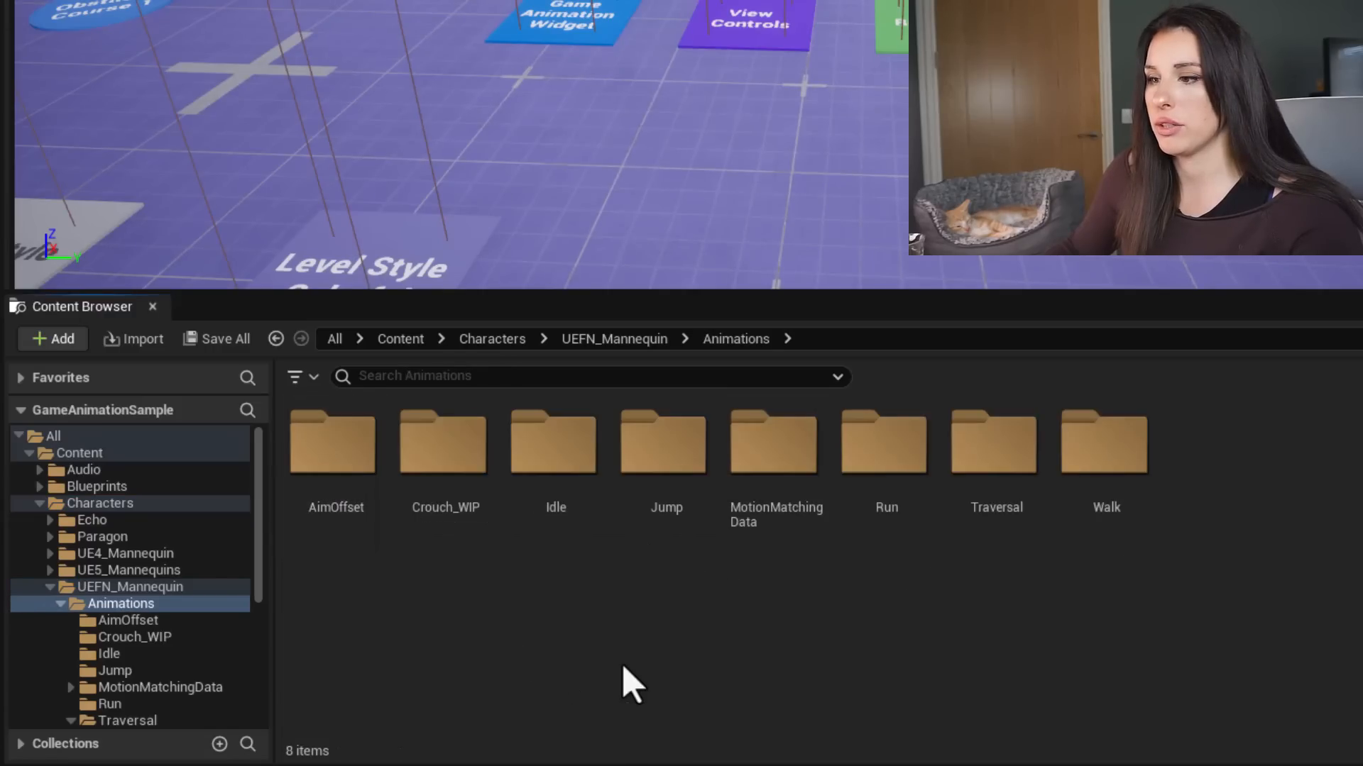
mouse_move(570, 456)
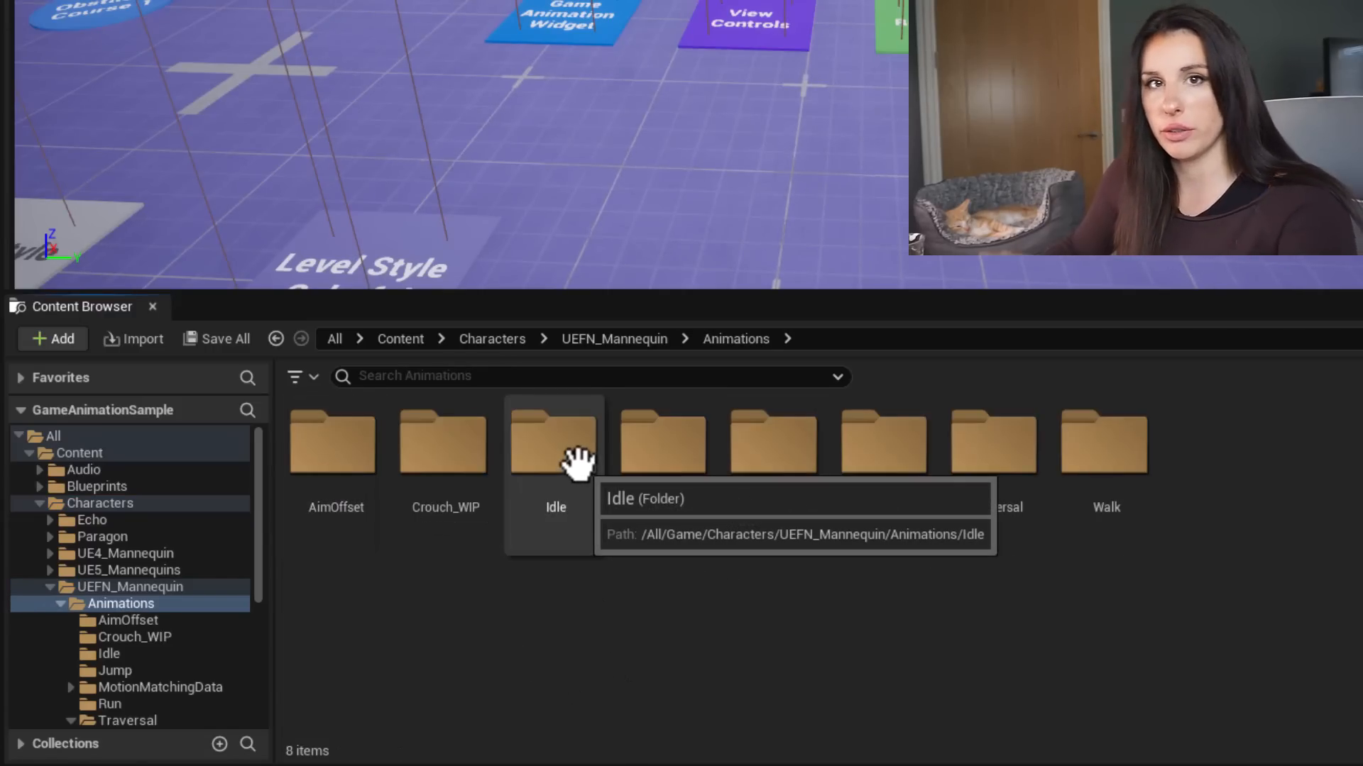
double_click(555, 442)
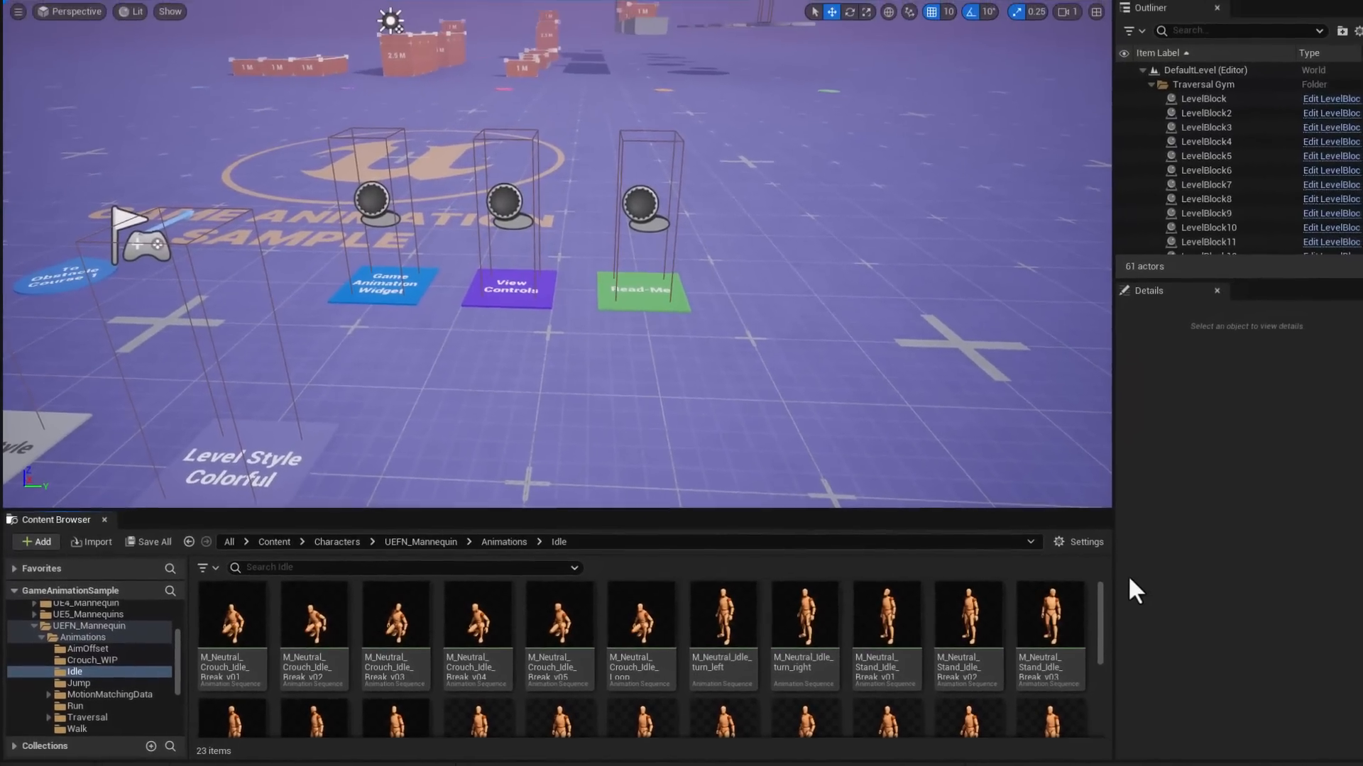
double_click(966, 618)
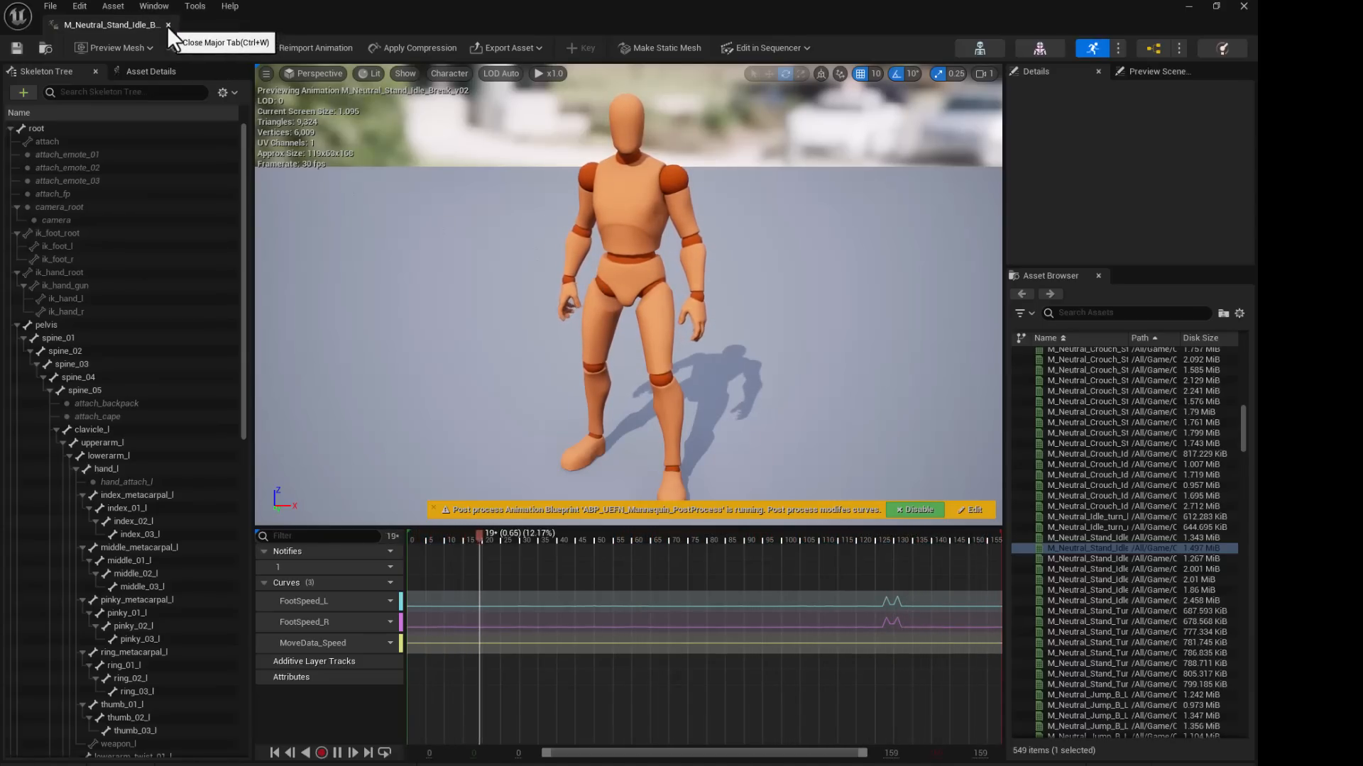
click(171, 24)
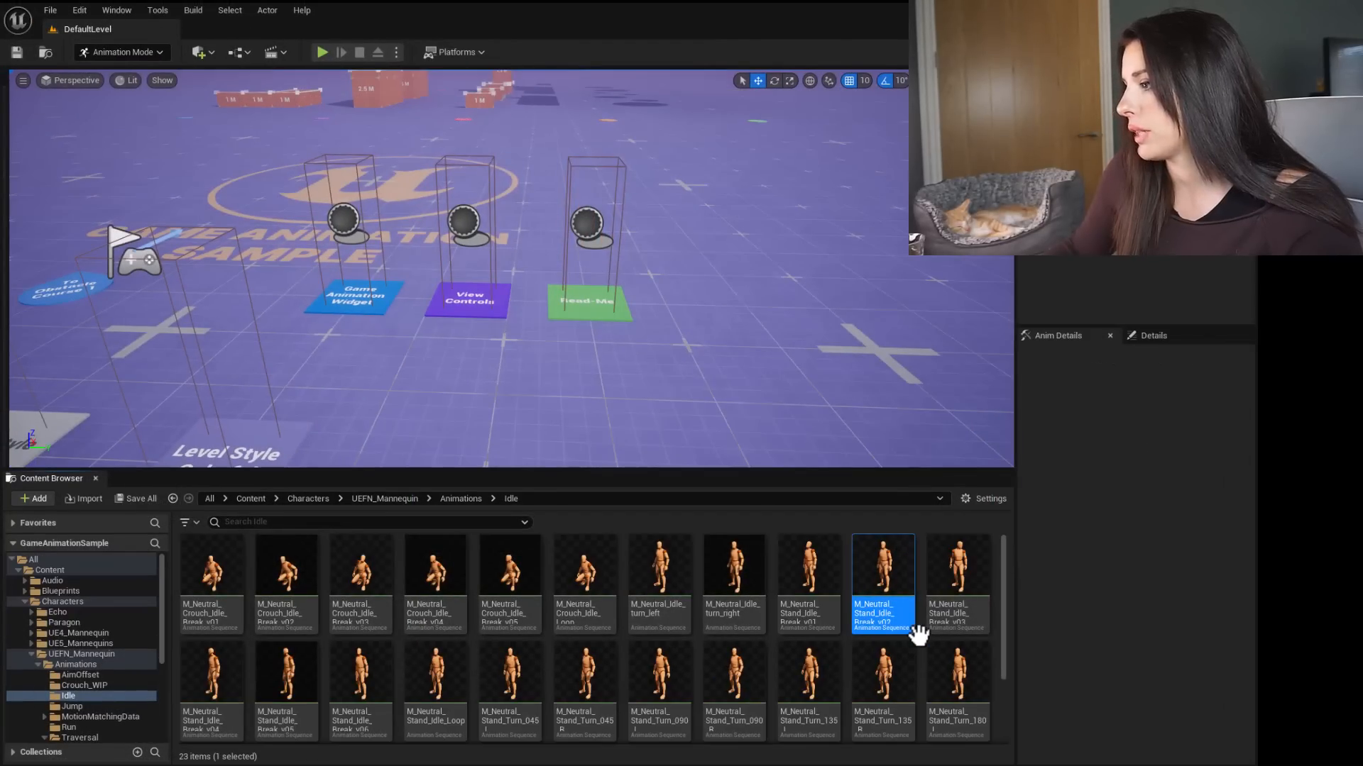
Export M_Neutral_Stand_Idle_Break_v02 via Asset Actions as an FBX file saved to the desktop
right_click(881, 583)
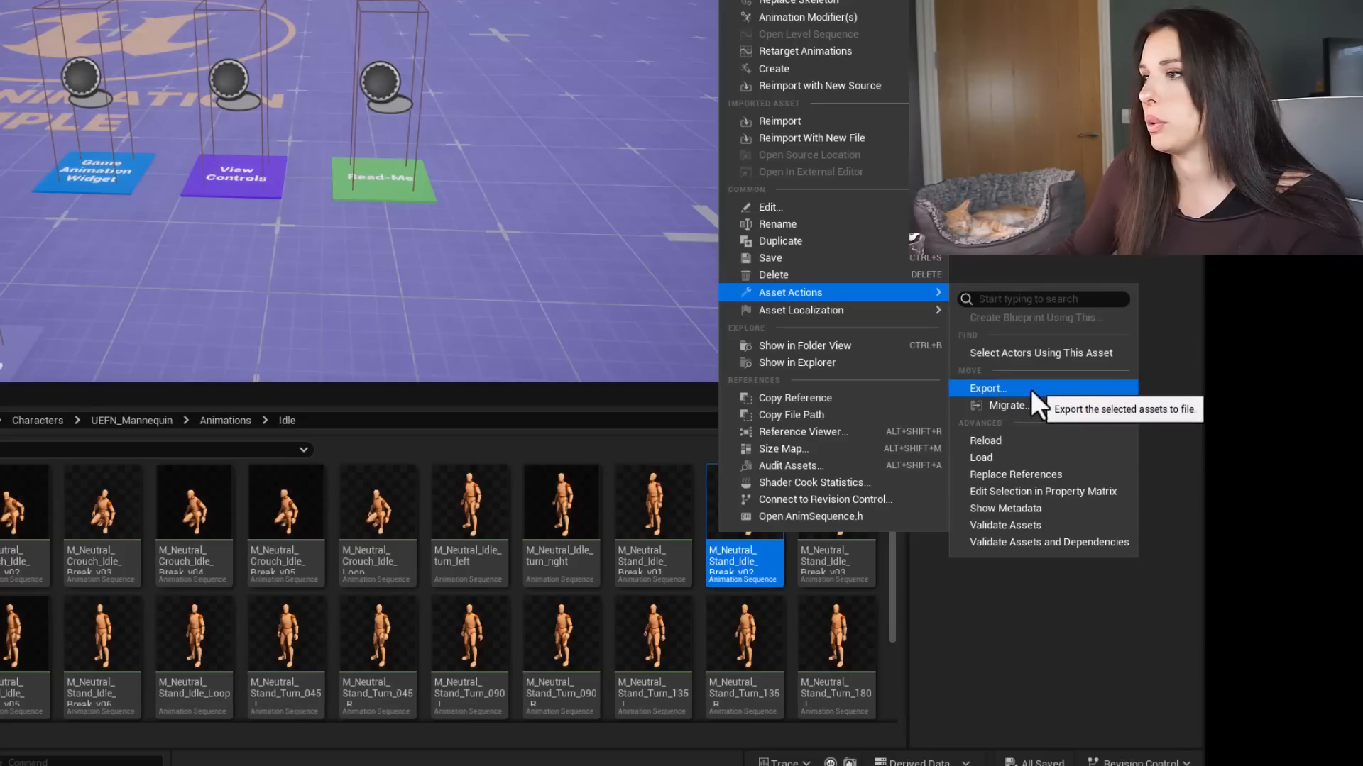
click(986, 388)
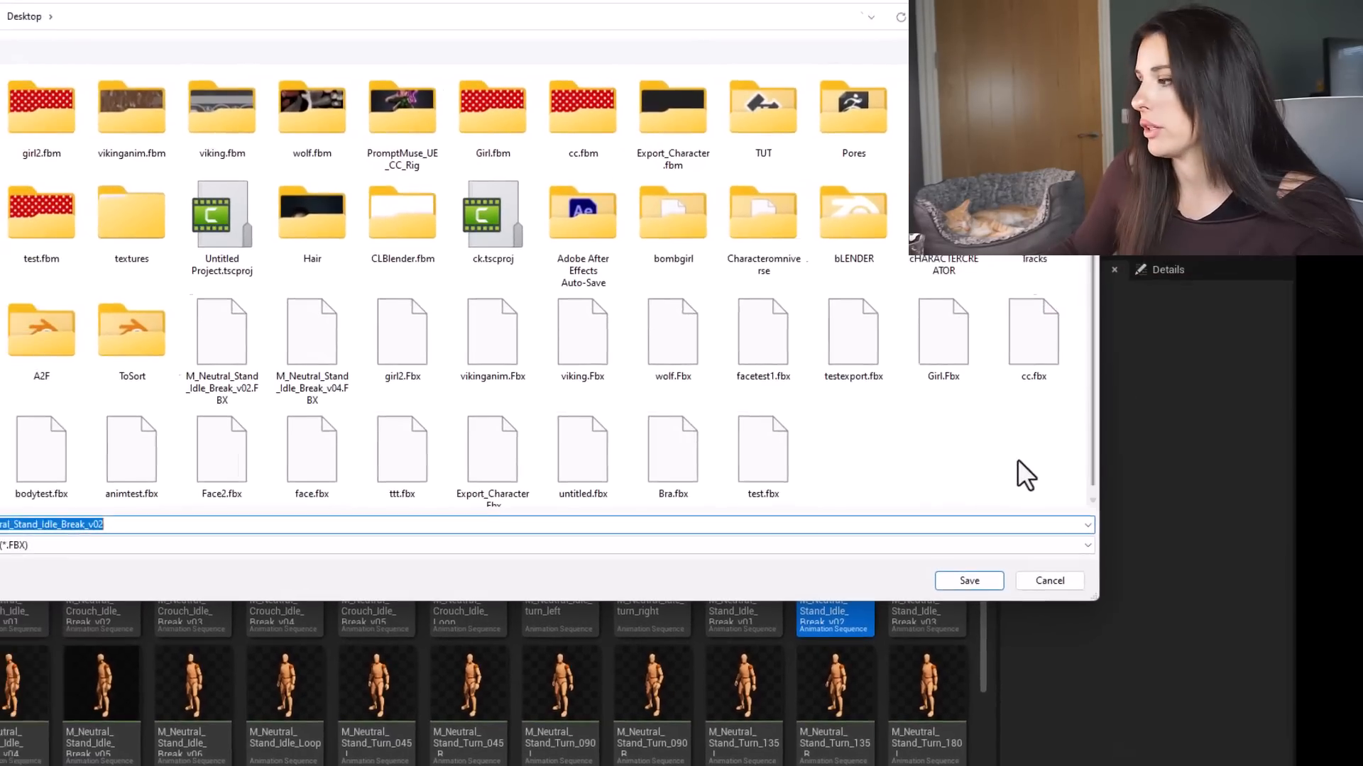
click(966, 580)
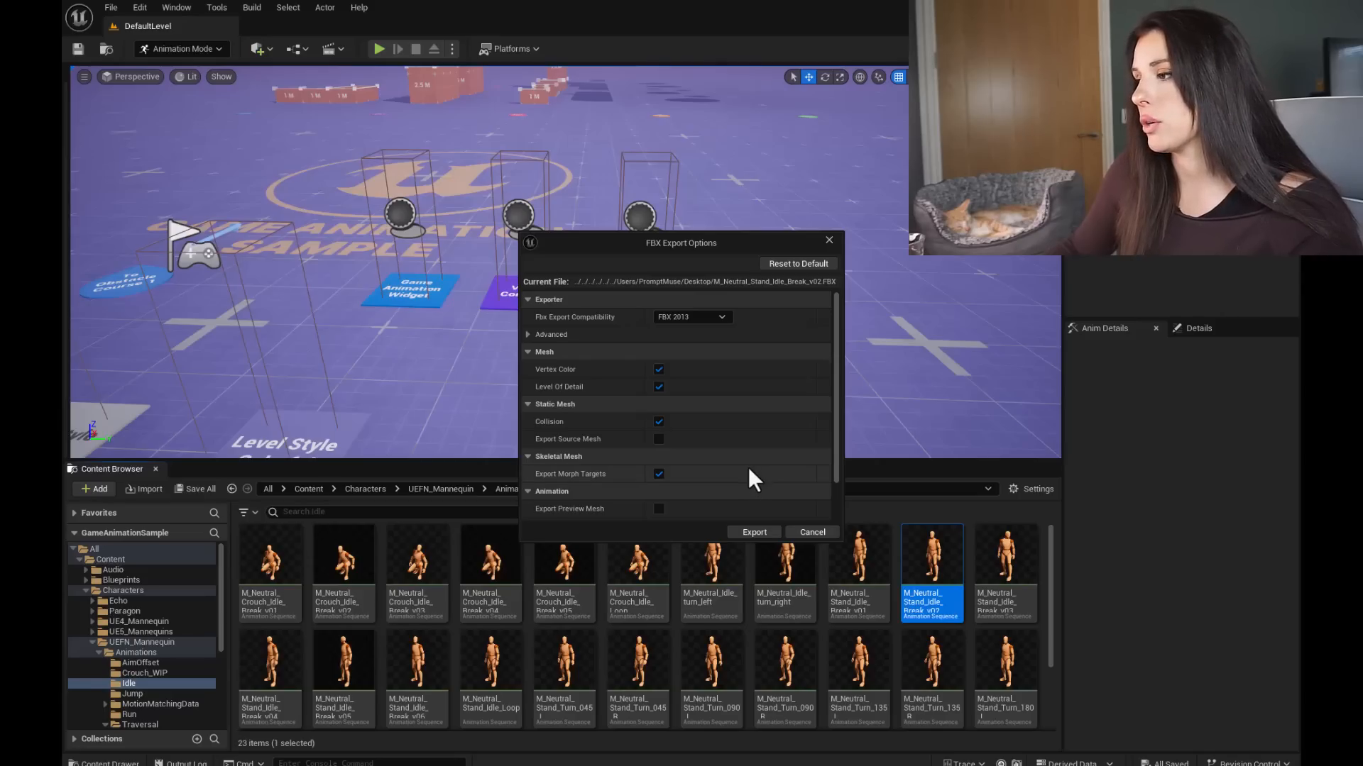
click(752, 532)
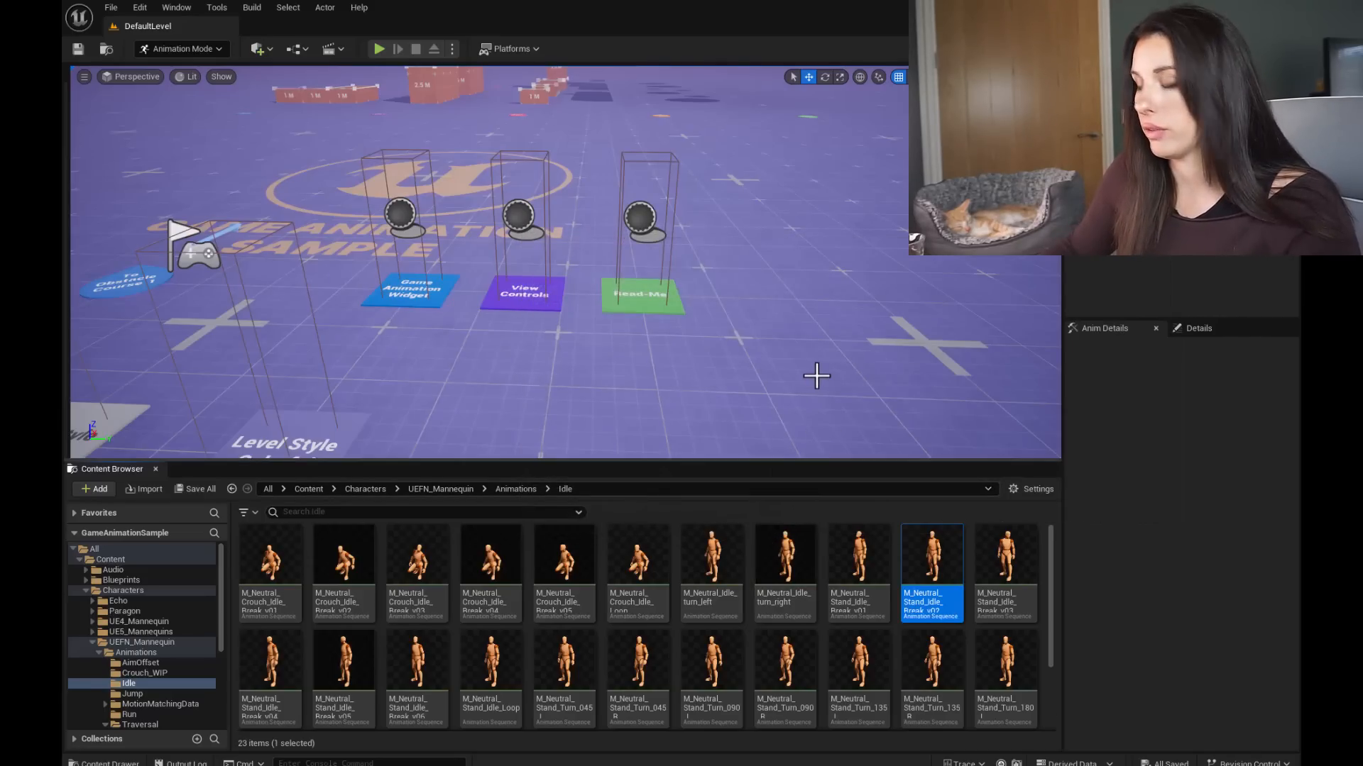
mouse_move(806, 372)
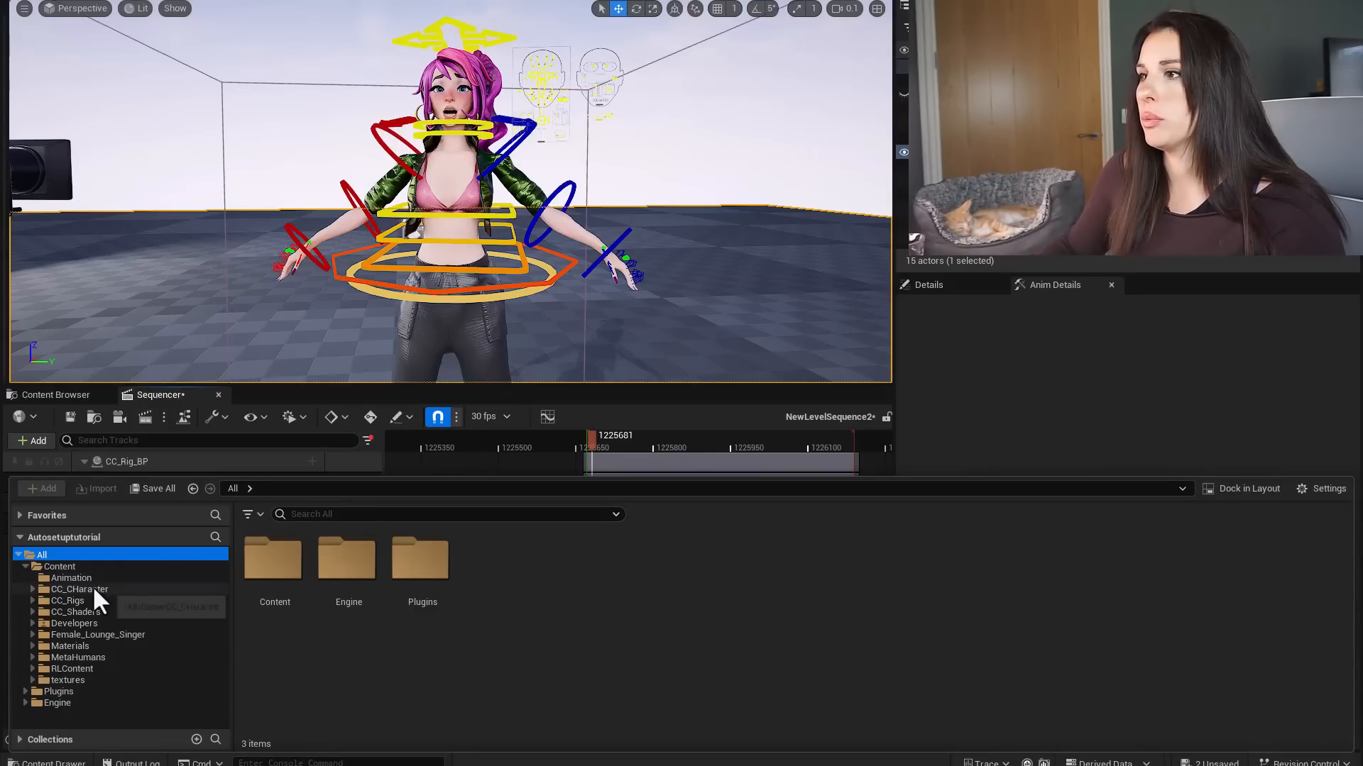
Import the idle break FBX into the CC_CHaracter folder with Skeleton set to CC_Character_Skeleton
click(79, 589)
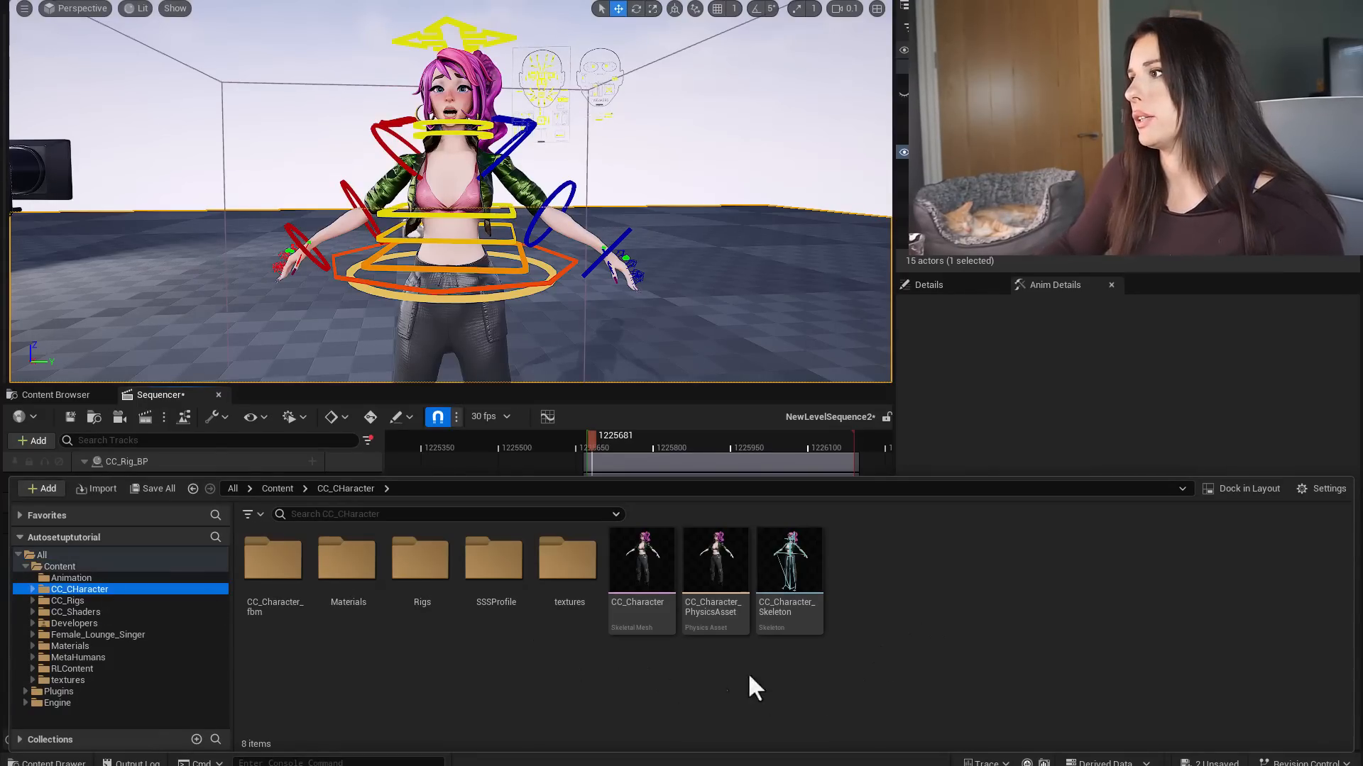
click(40, 487)
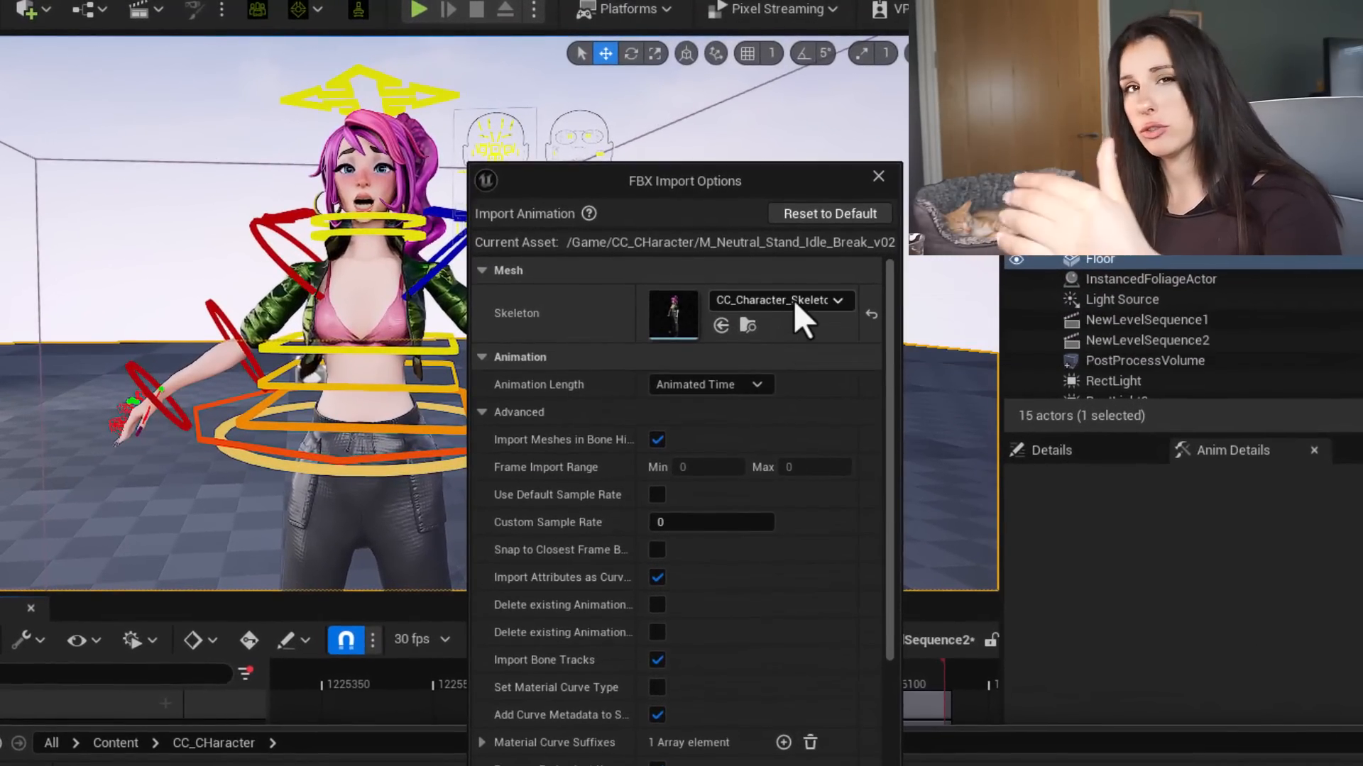
click(837, 300)
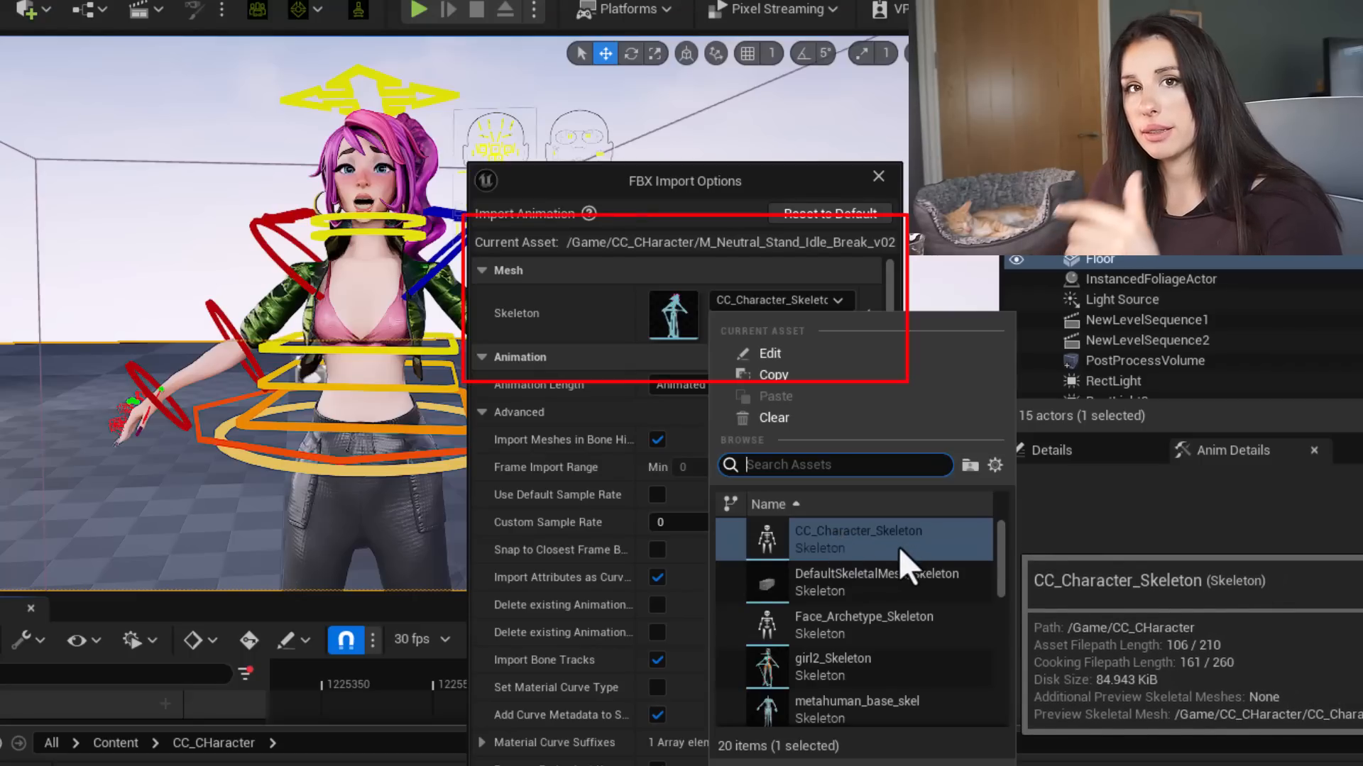
click(858, 539)
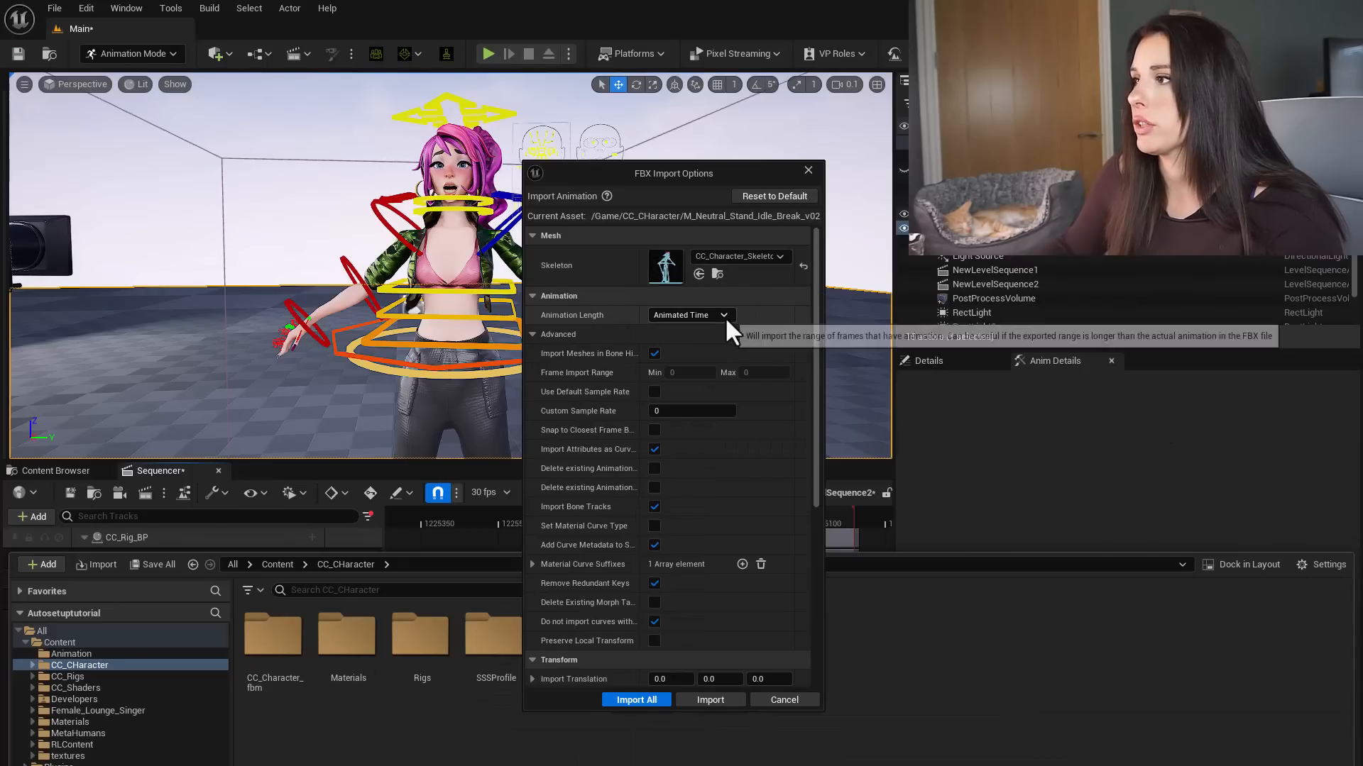
click(636, 700)
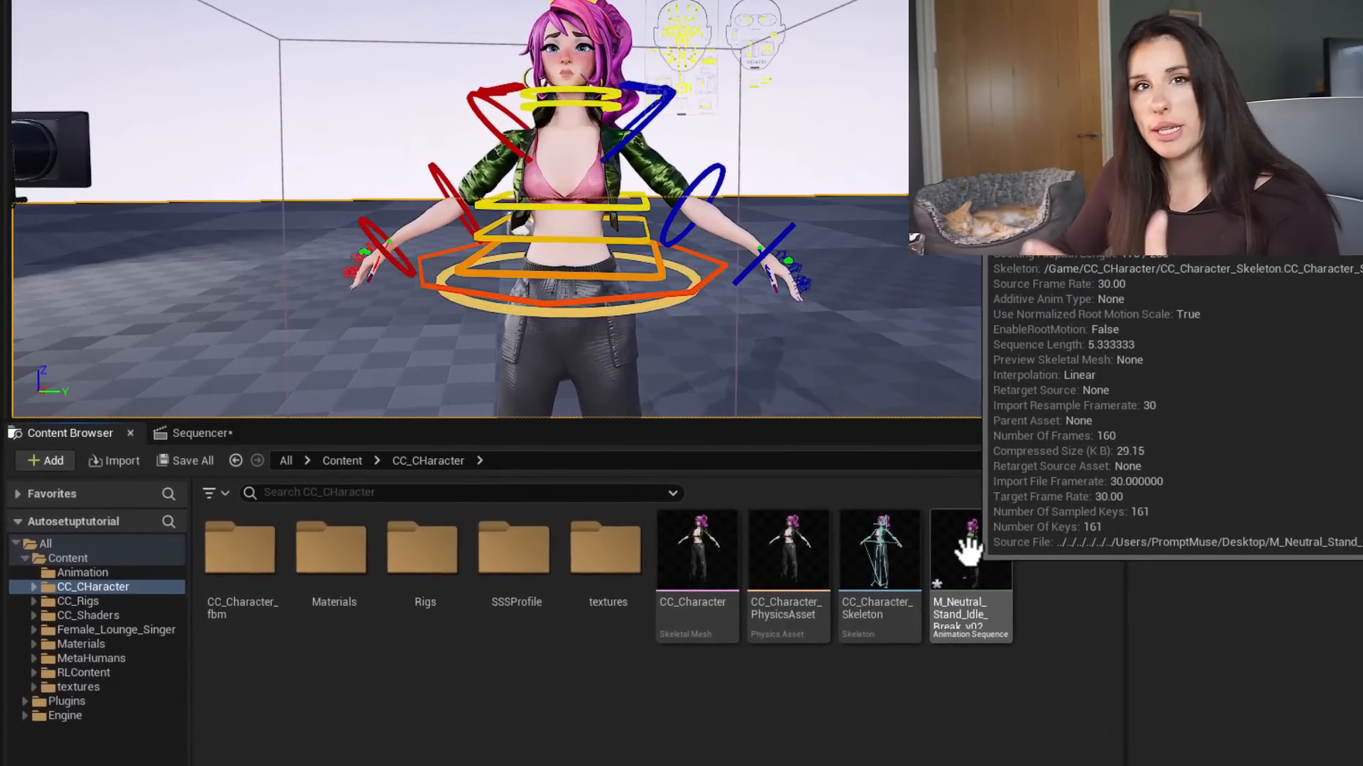
Inspect the imported idle break animation, then return to the level sequence with the CC_Rig_BP tracks
double_click(970, 574)
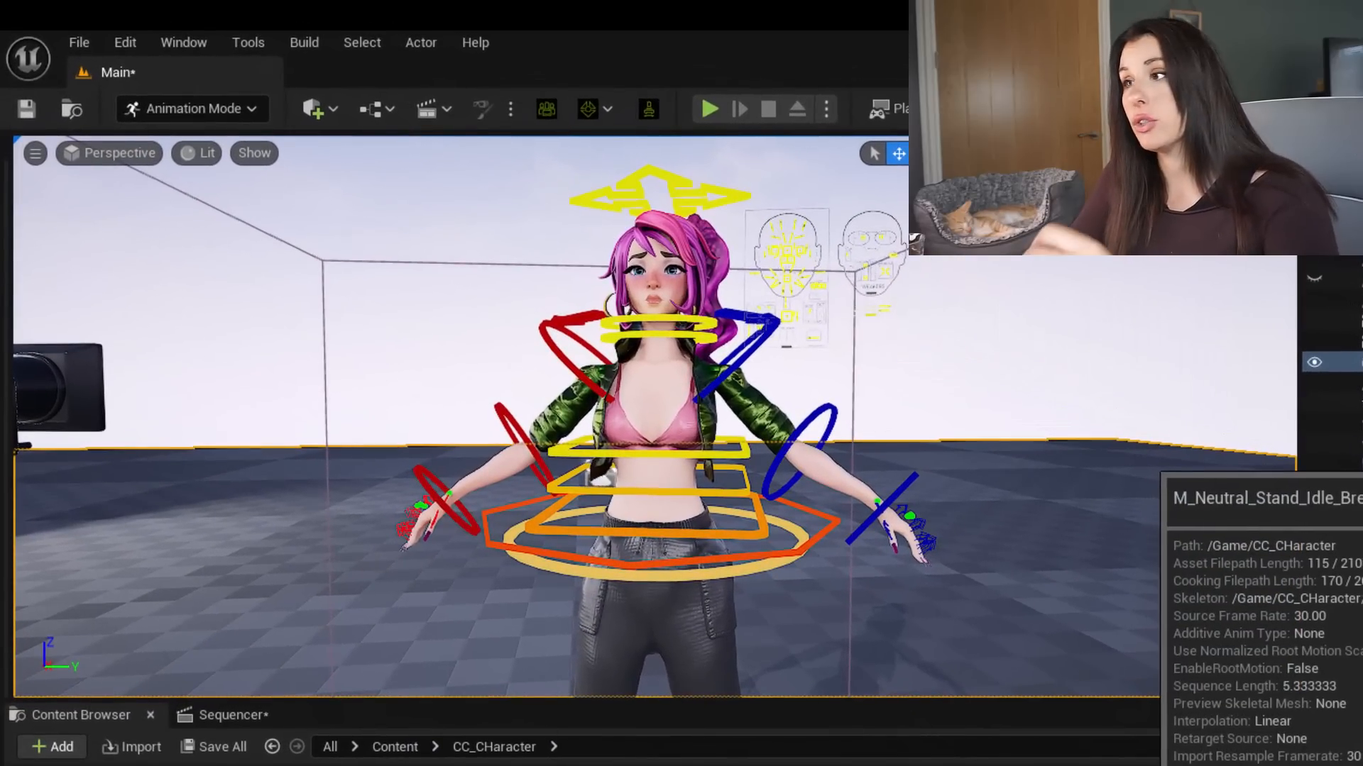
click(424, 109)
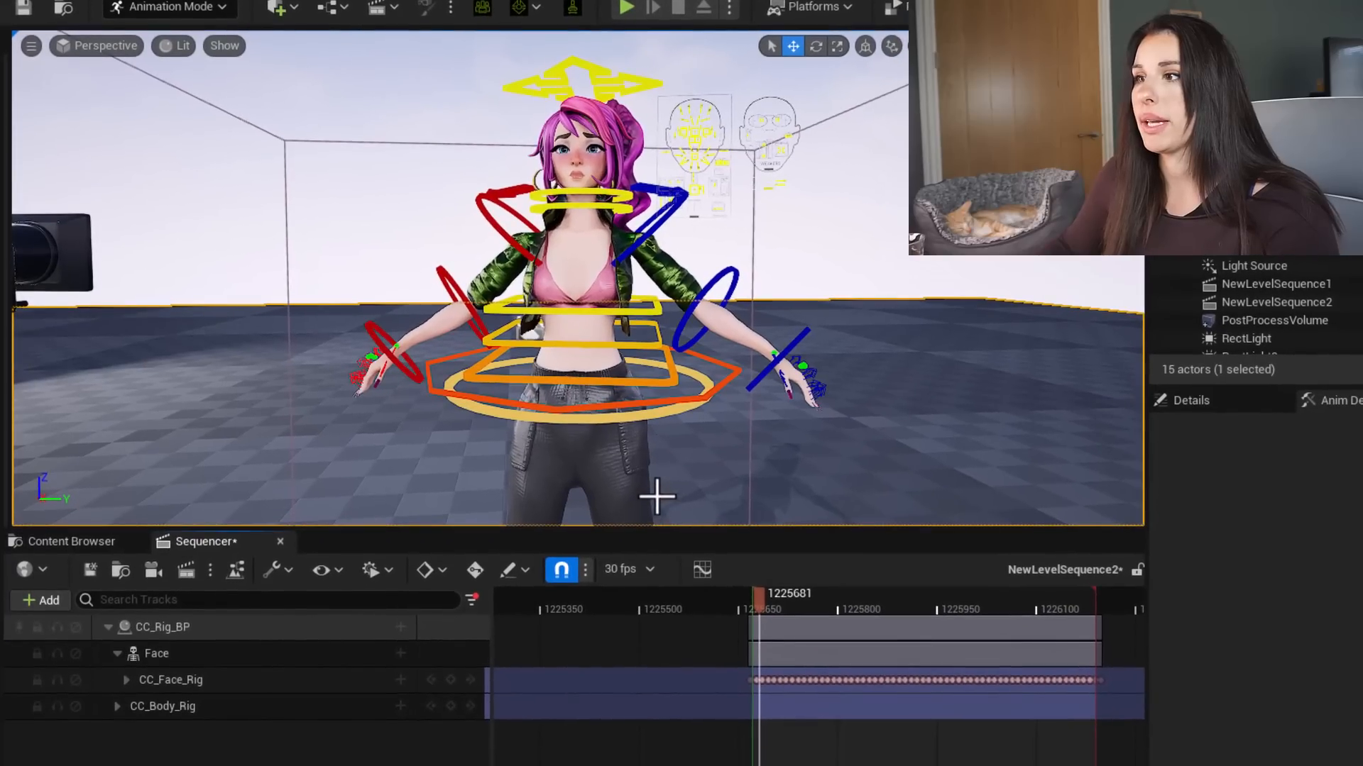
Add an Animation track to Body on CC_Rig_BP carrying M_Neutral_Stand_Idle_Break_v02
click(162, 706)
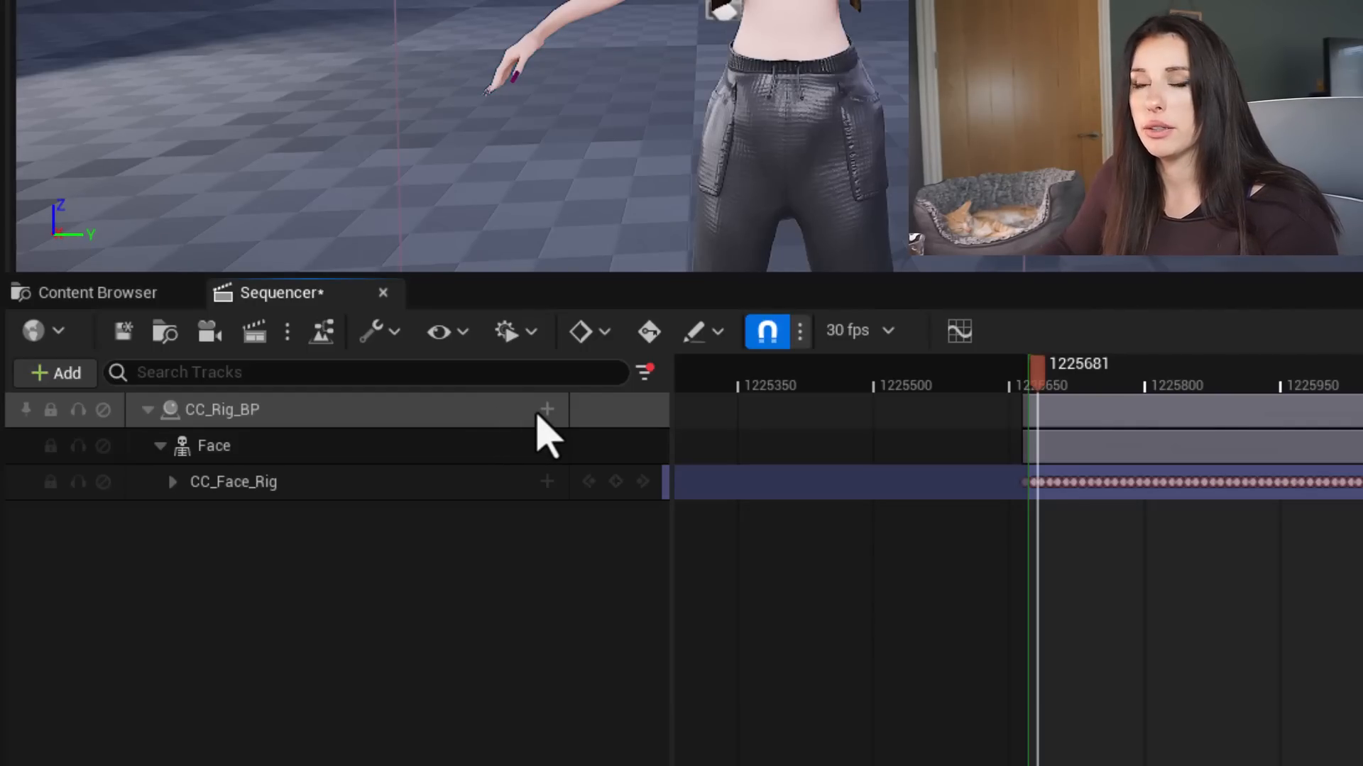
click(547, 409)
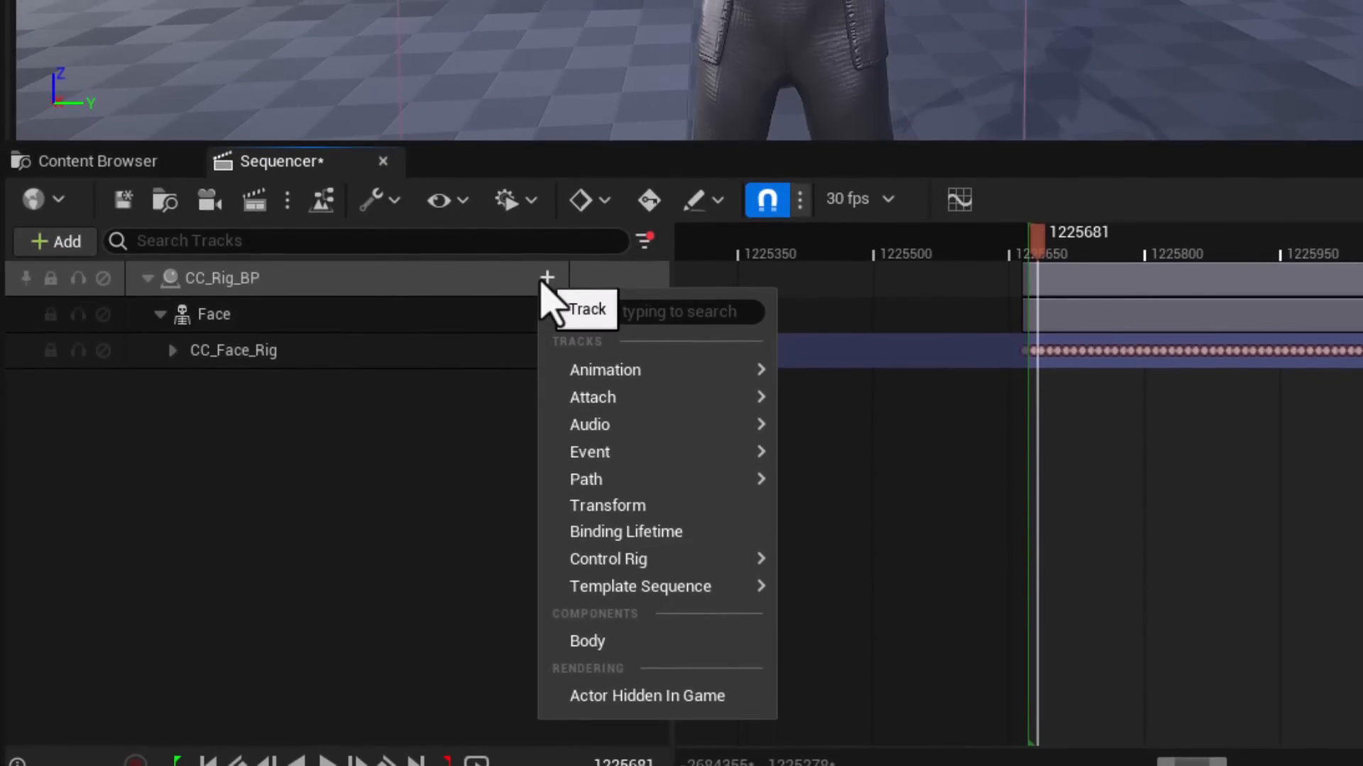
click(586, 641)
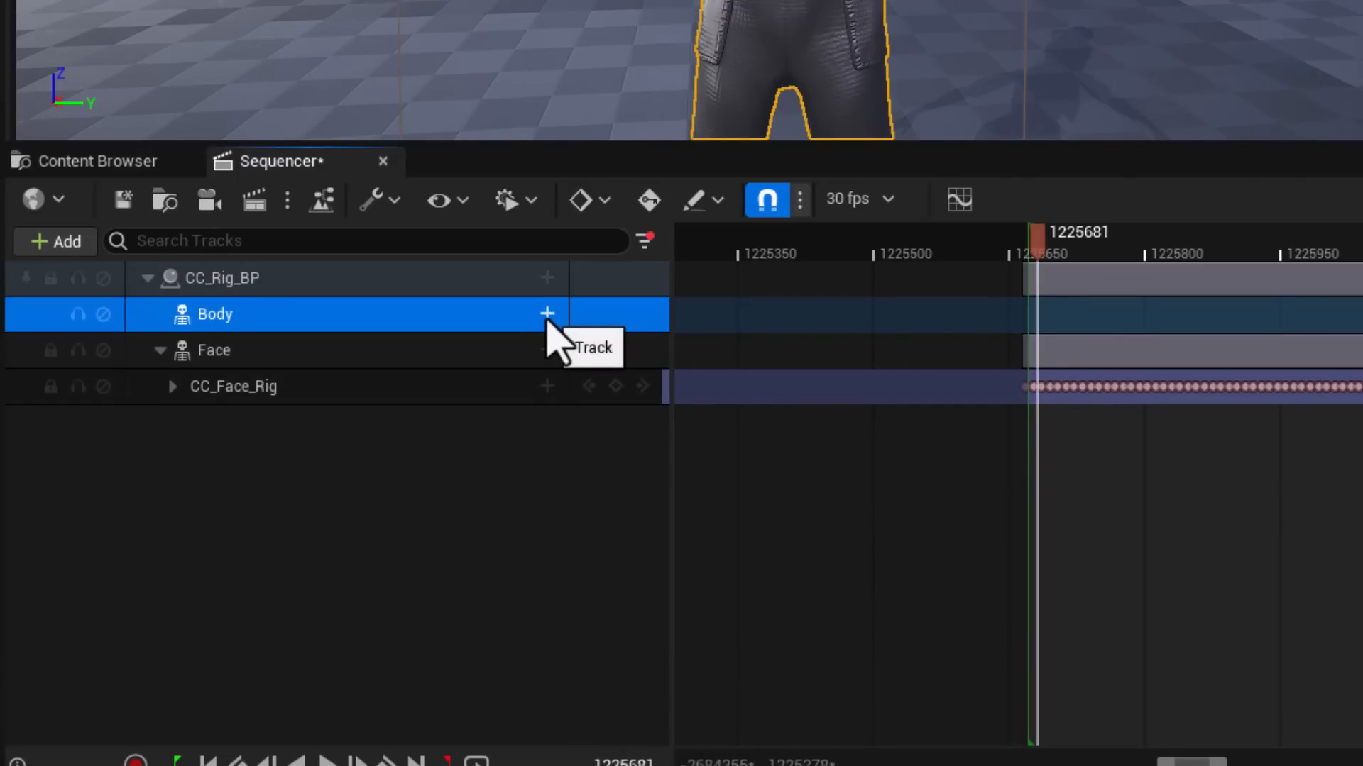
click(546, 314)
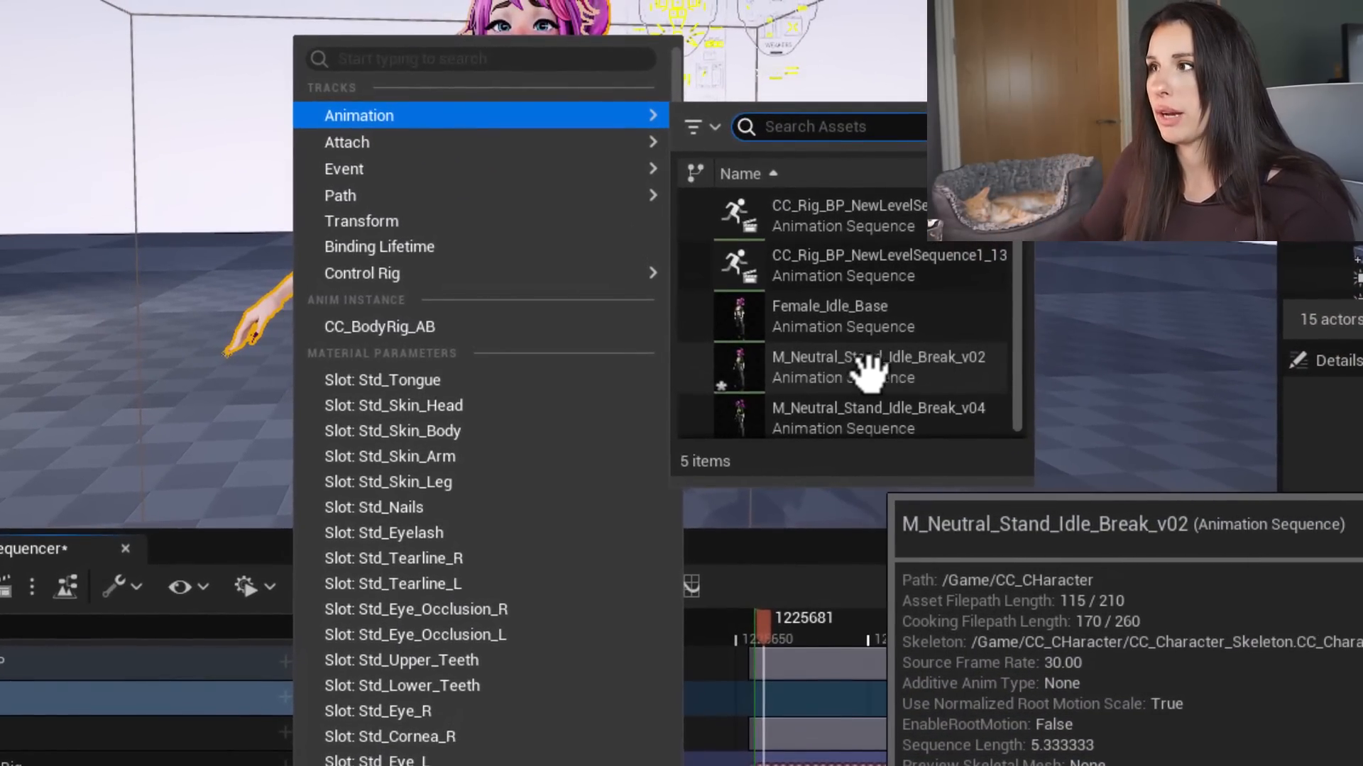
click(877, 358)
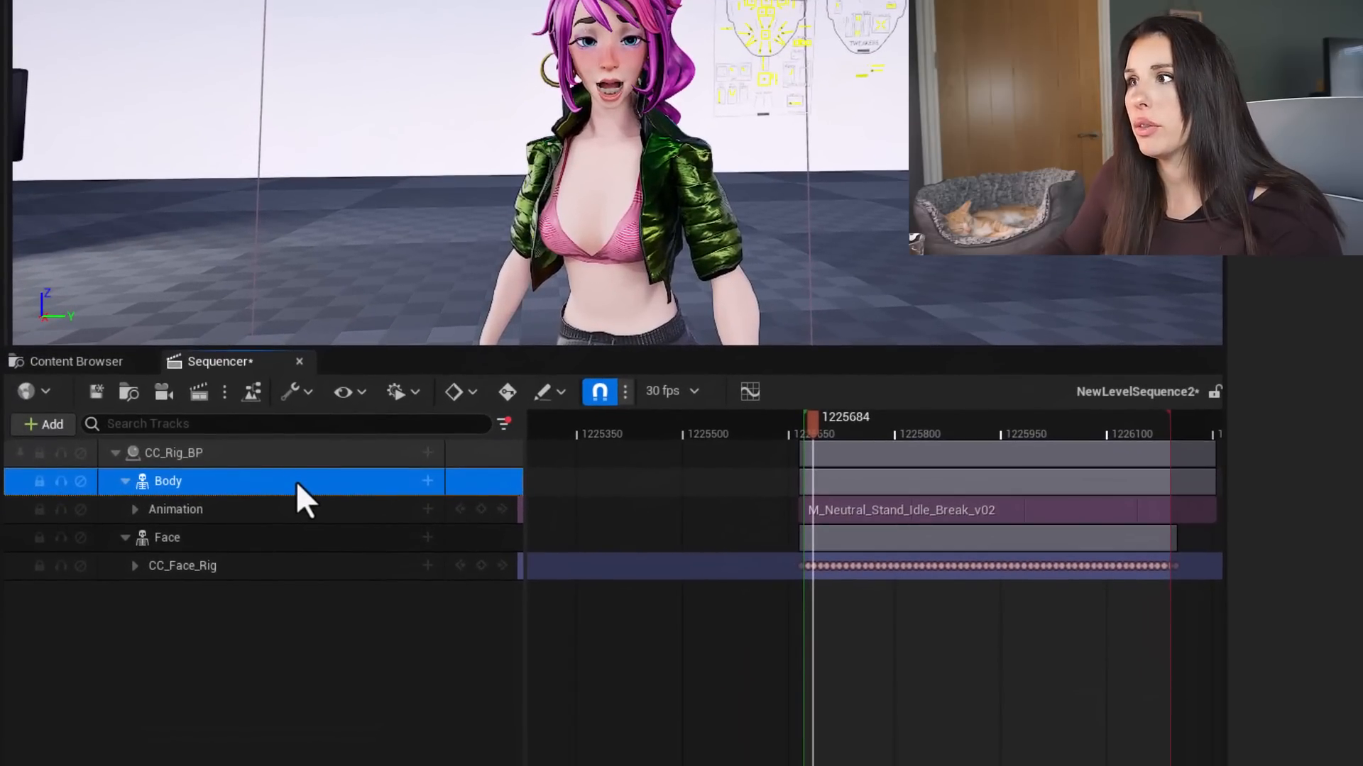
Bake the Body track's idle animation to the CC_Body_Rig control rig with default settings
right_click(168, 481)
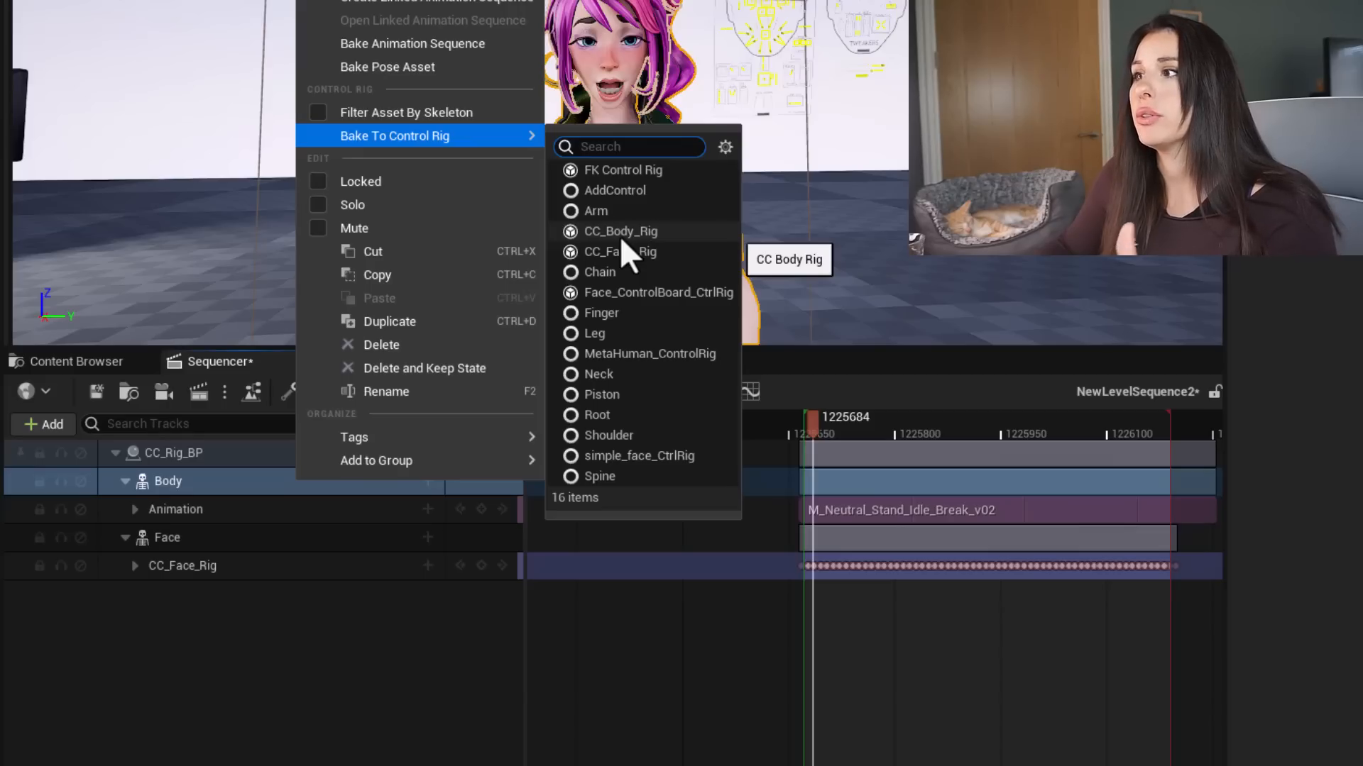
click(620, 232)
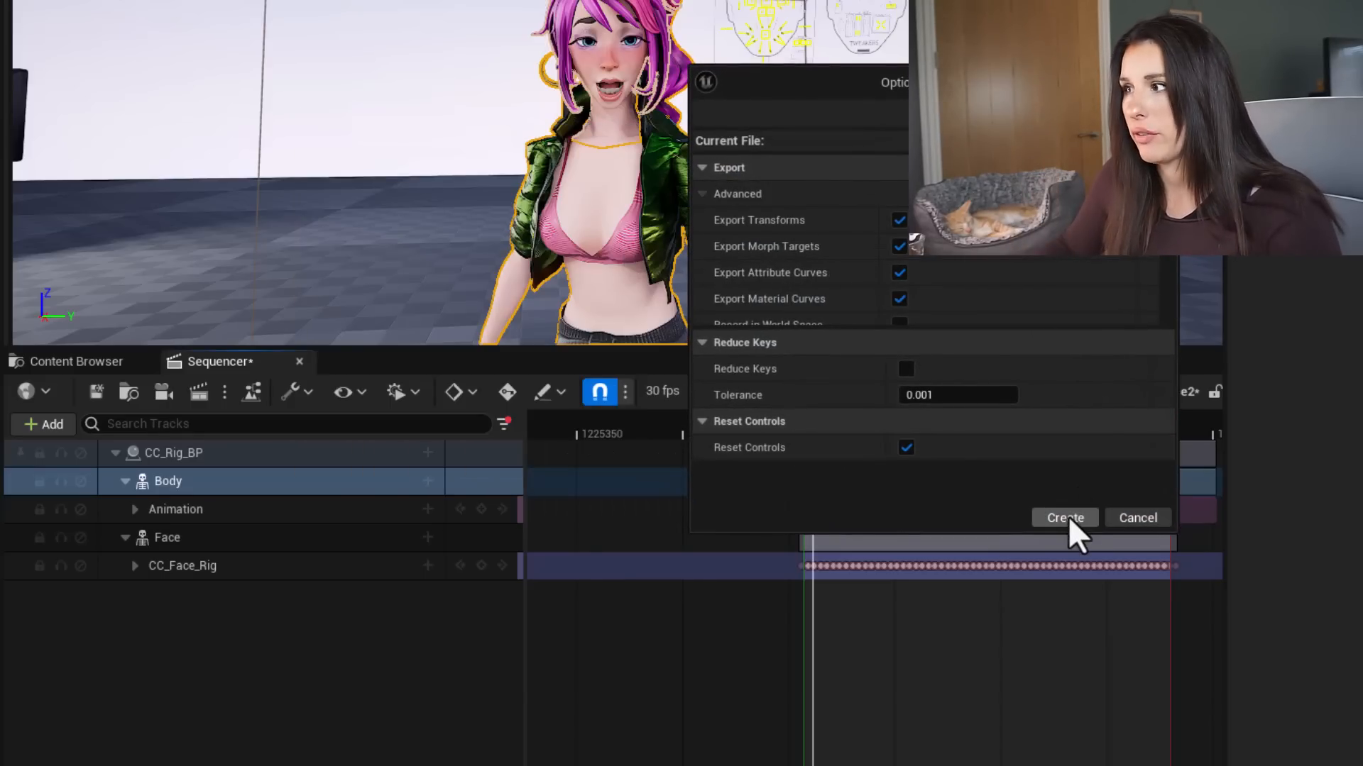
click(1063, 517)
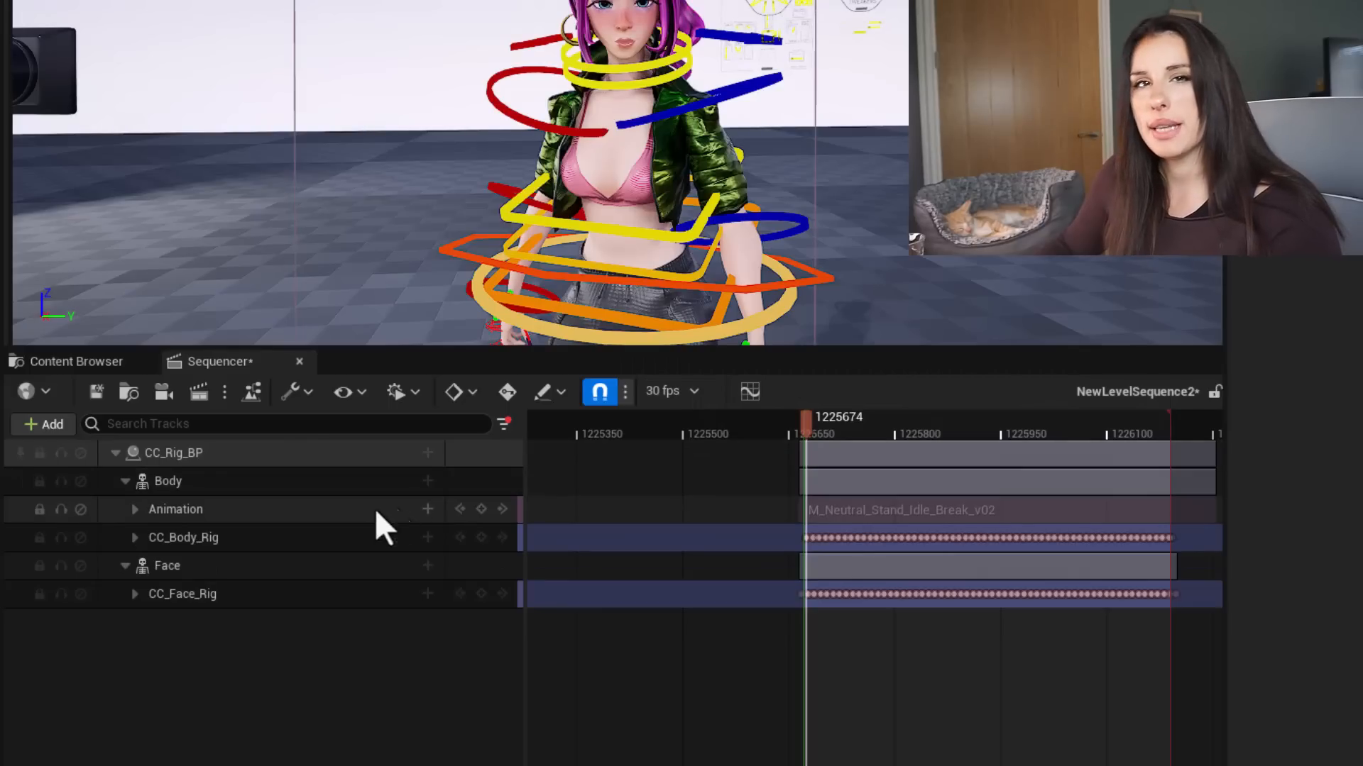
Add an Additive section on the baked CC_Body_Rig track at the current time
click(183, 536)
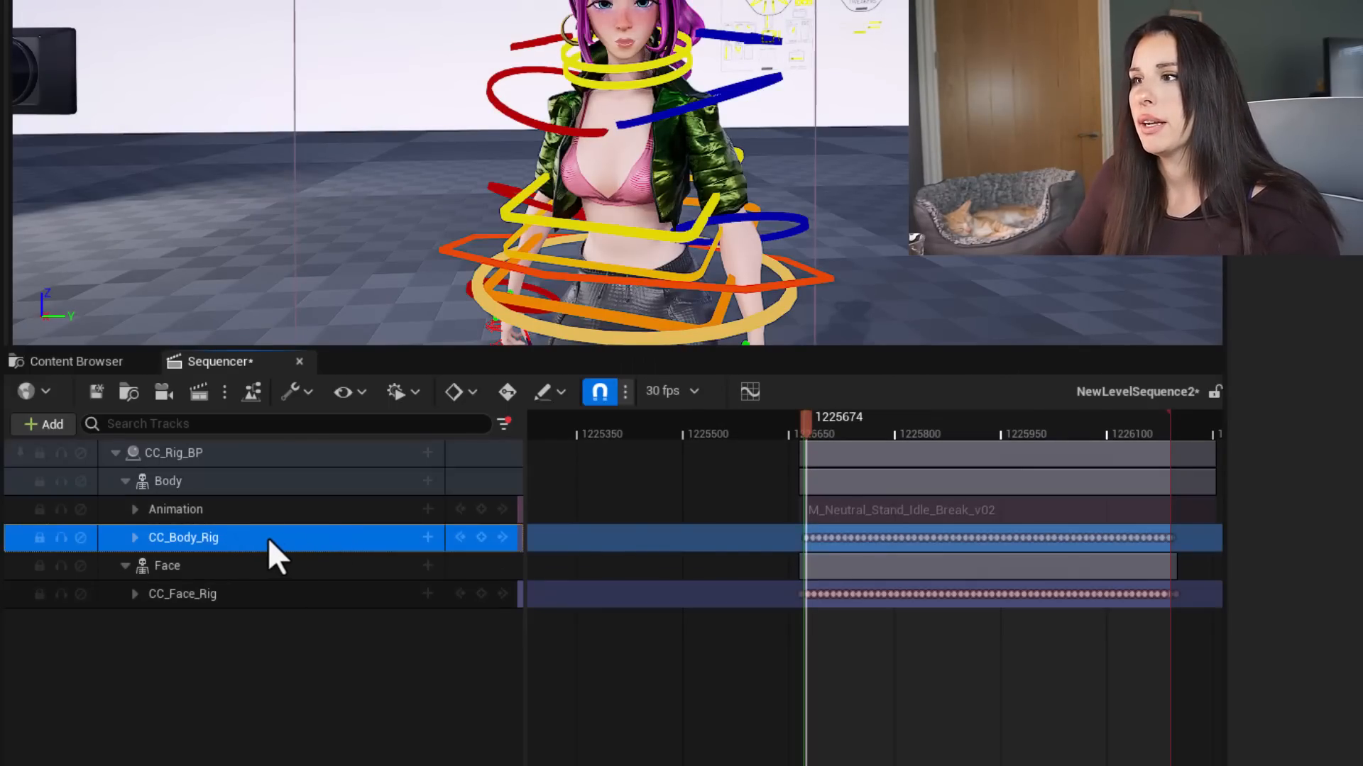
click(427, 537)
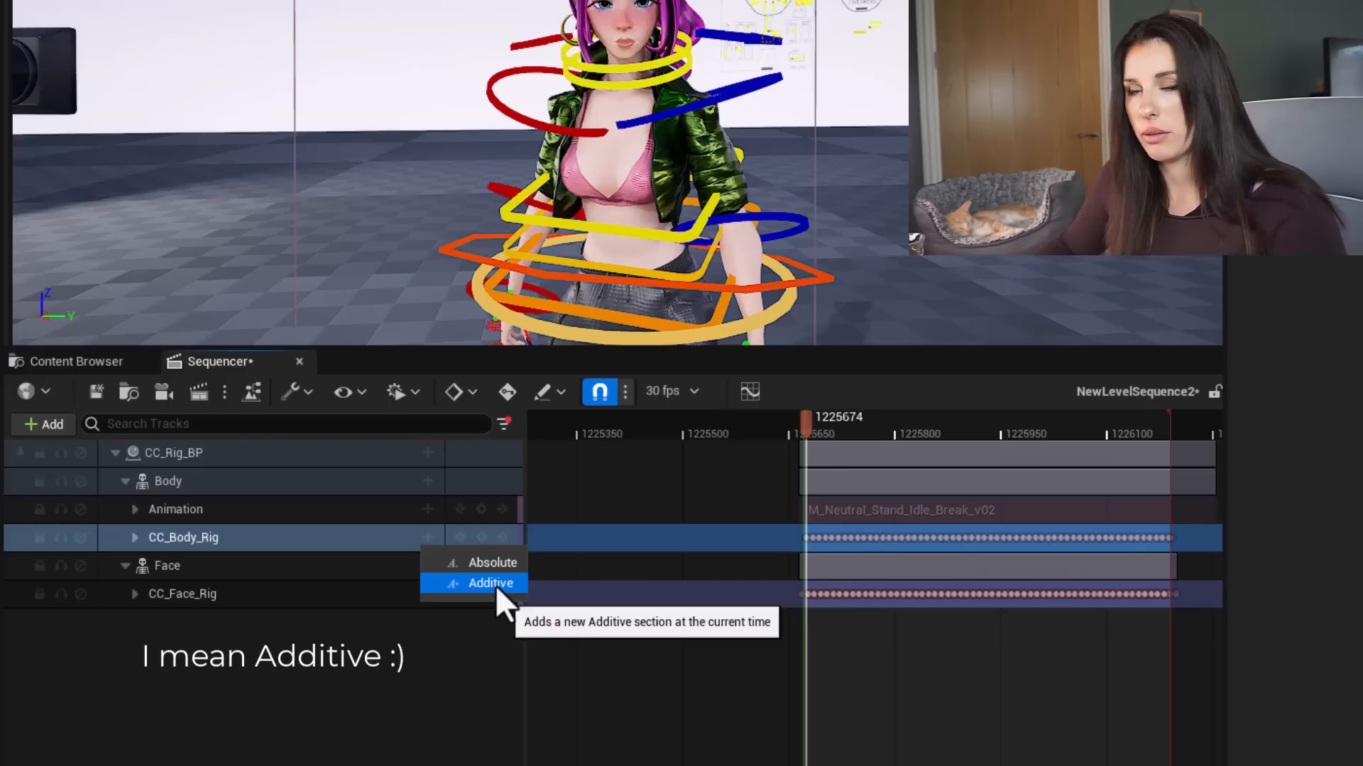
click(490, 583)
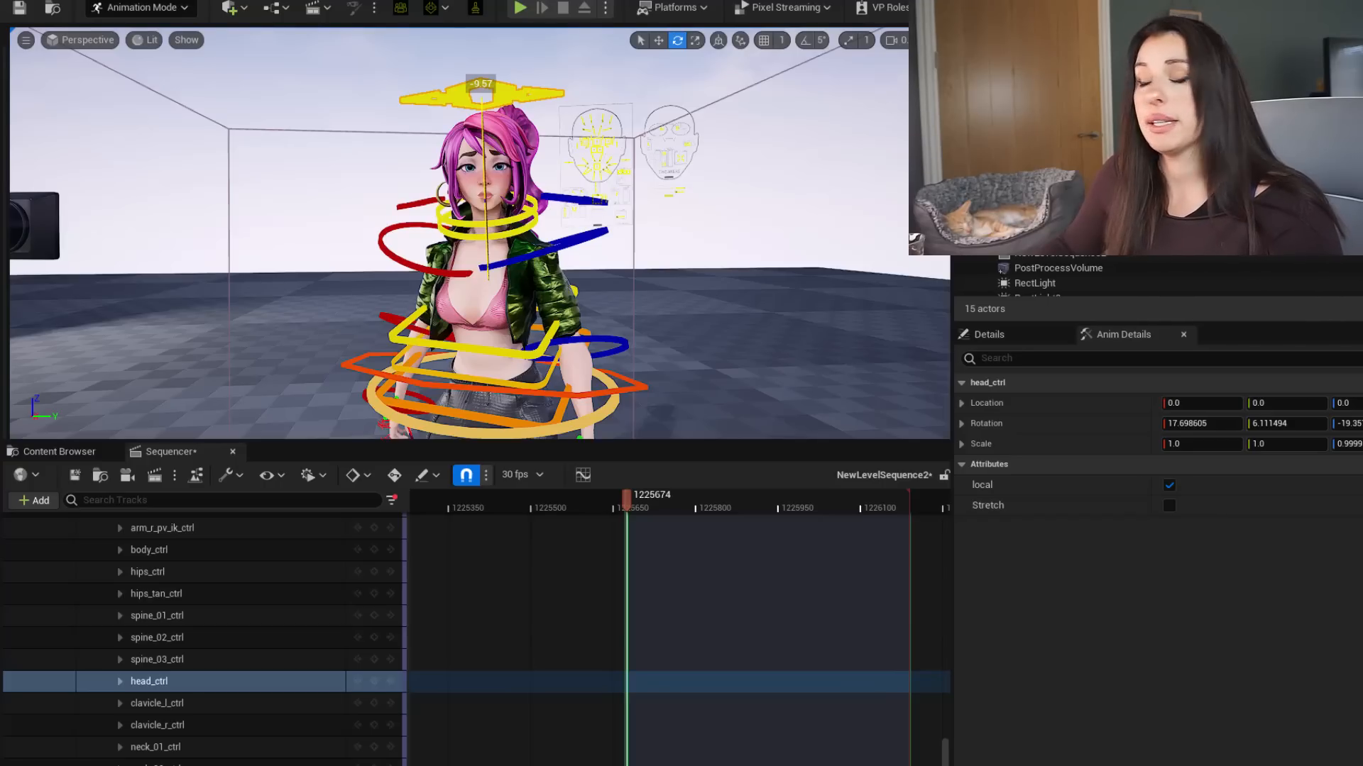
Key head_ctrl at the start, then tilt and rotate the head into new poses at other frames
click(148, 681)
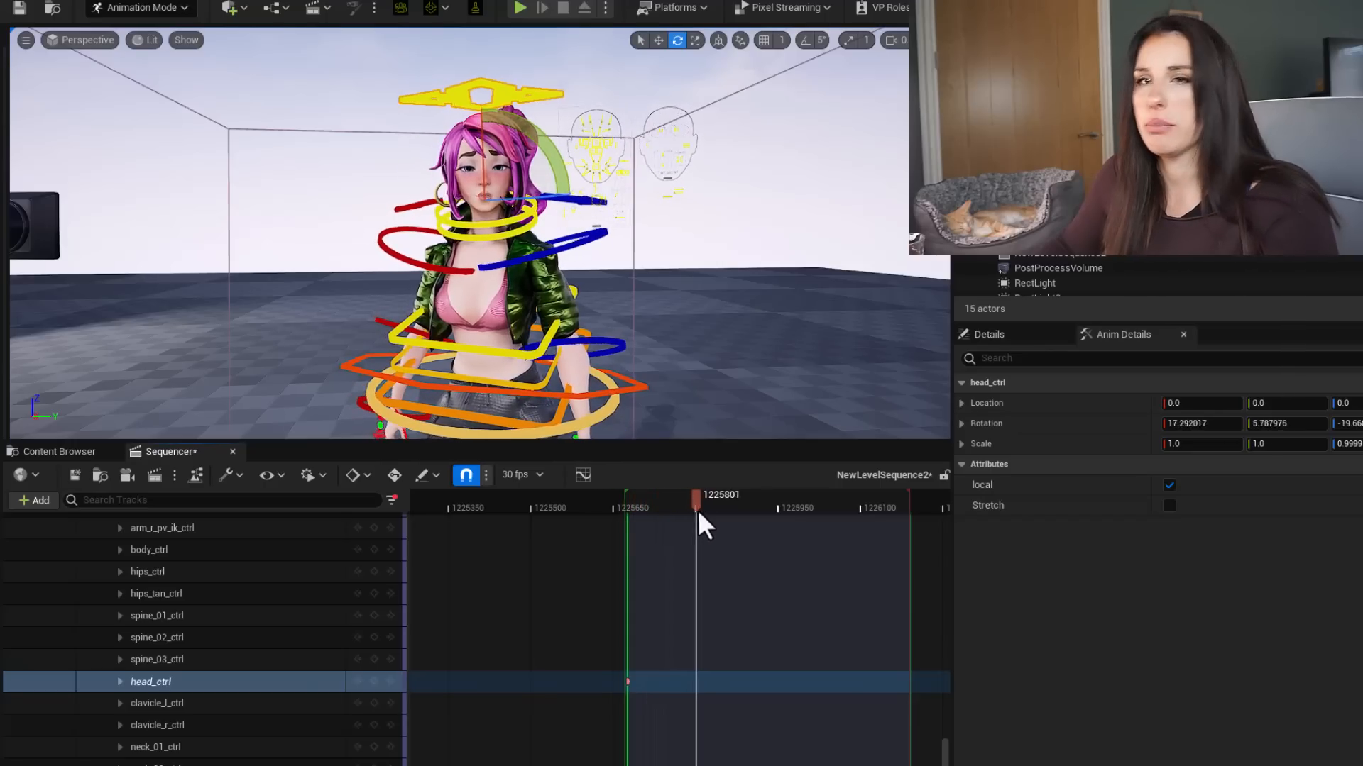
drag(695, 501, 715, 507)
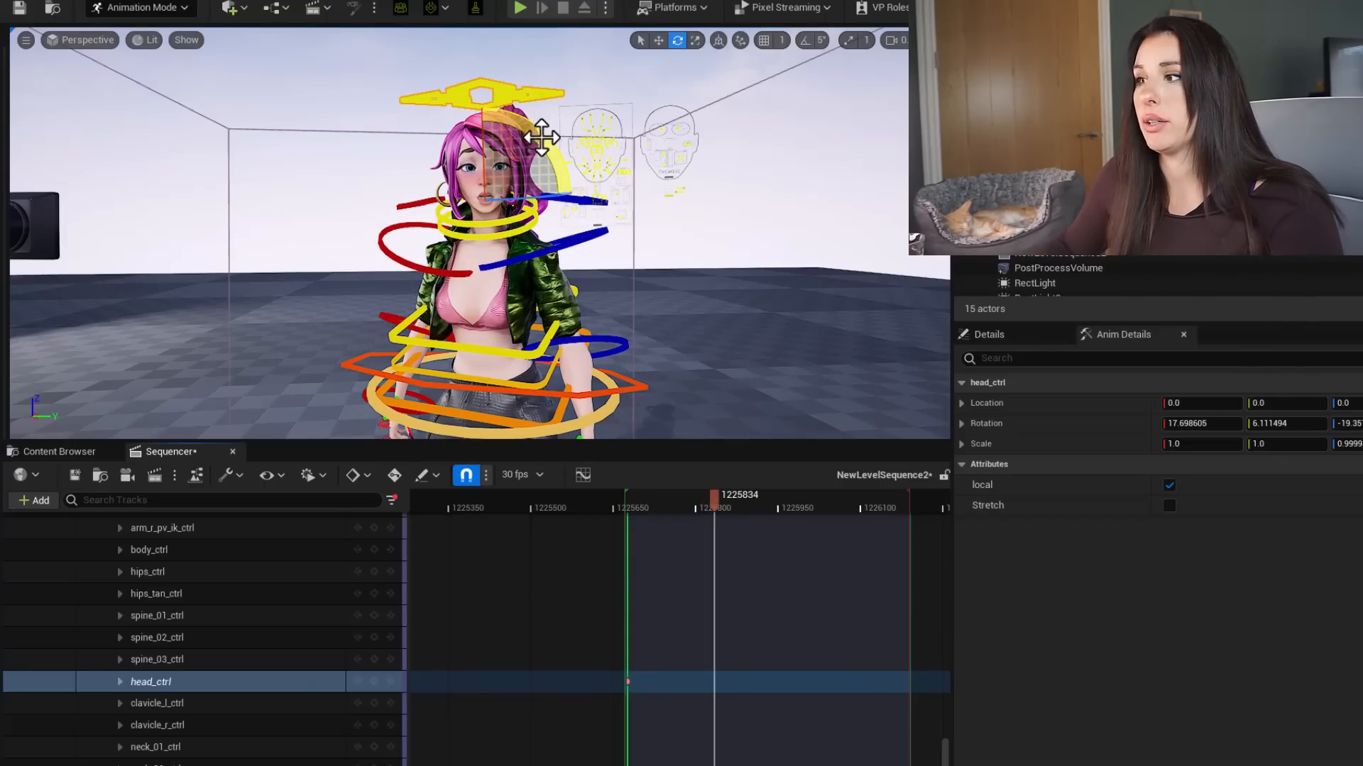
drag(539, 135, 553, 204)
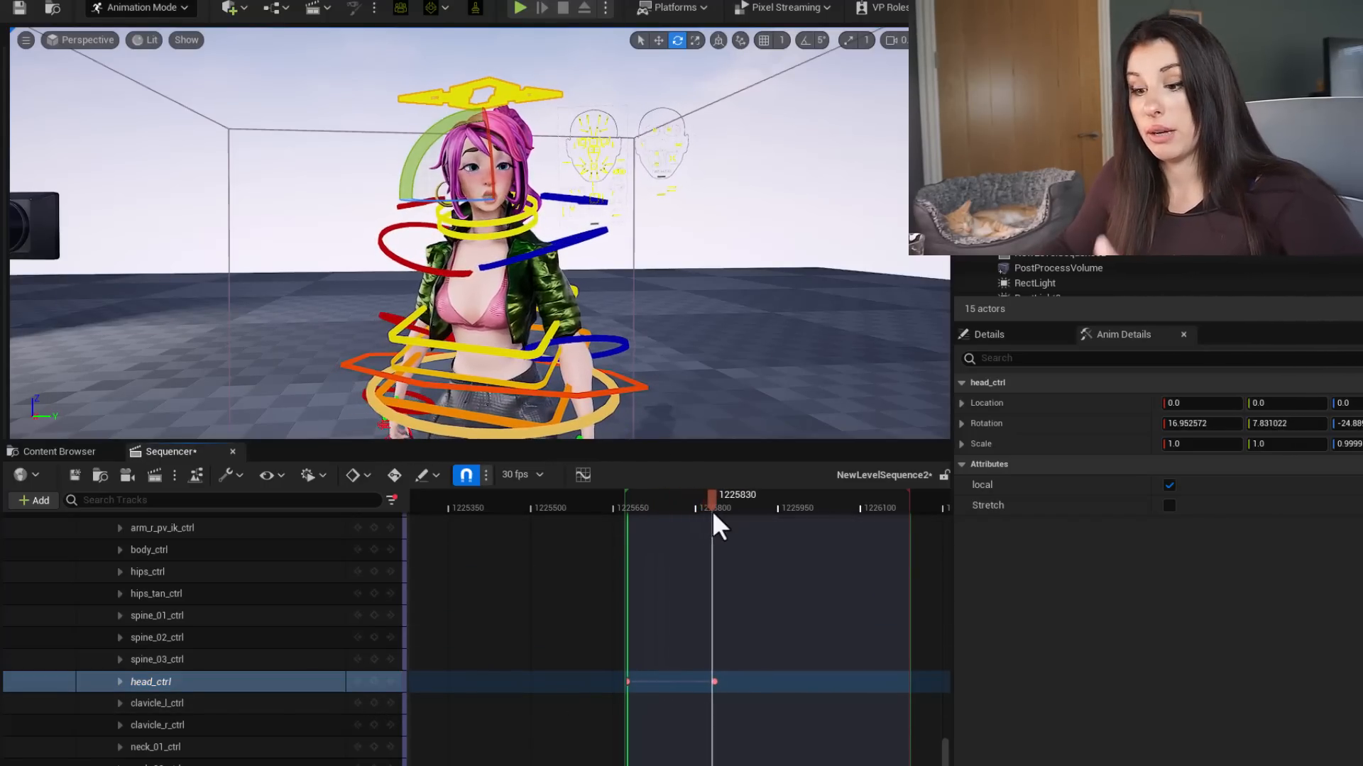
drag(712, 494, 668, 494)
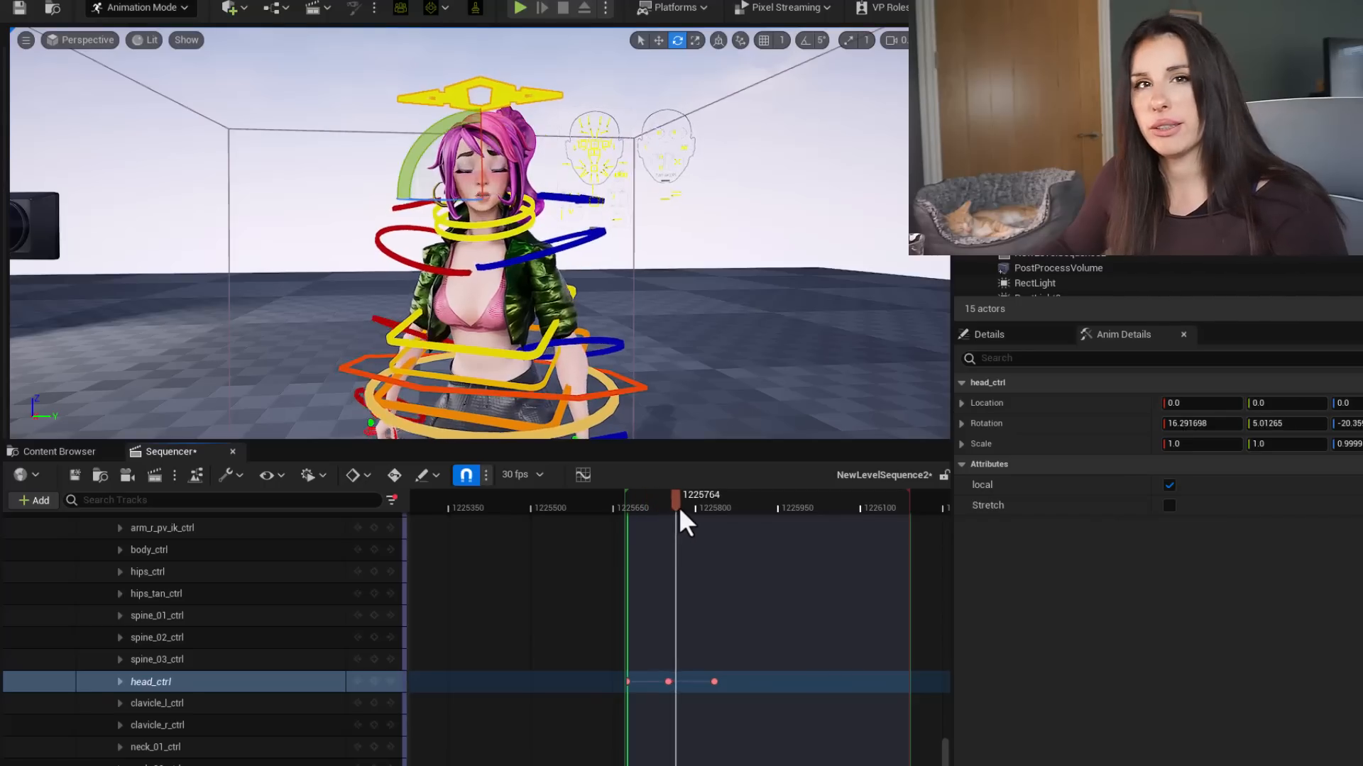
drag(700, 494, 774, 494)
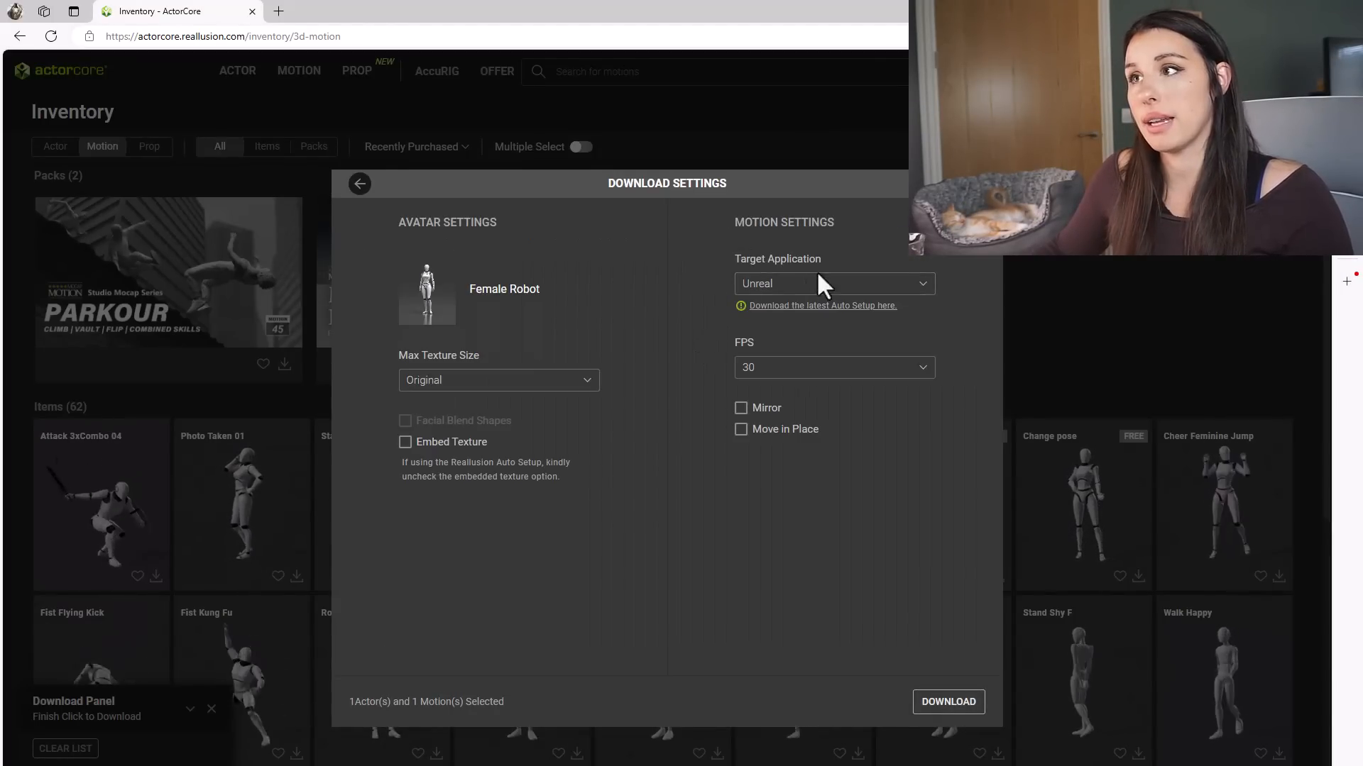
Extract the downloaded ActorCore Unreal motion zip in Downloads and open the extracted folder
right_click(381, 357)
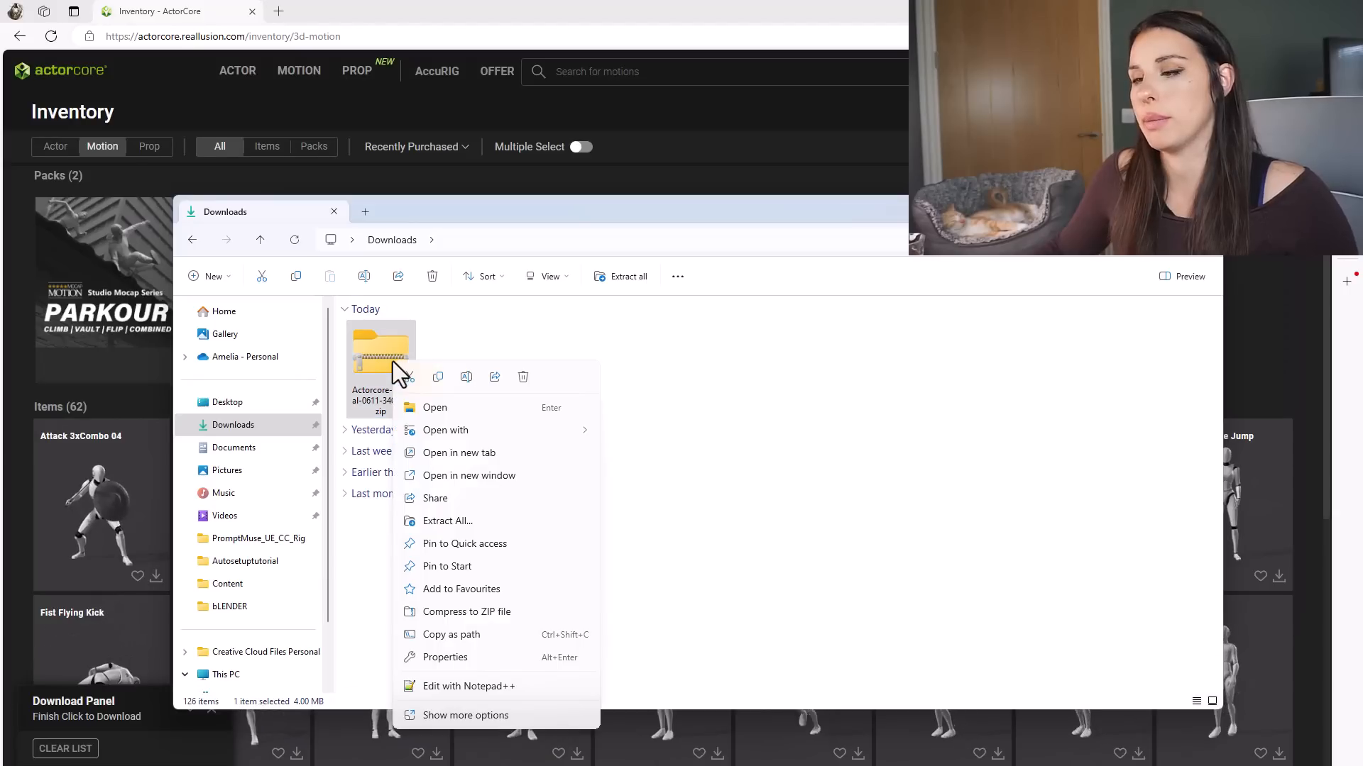
click(447, 521)
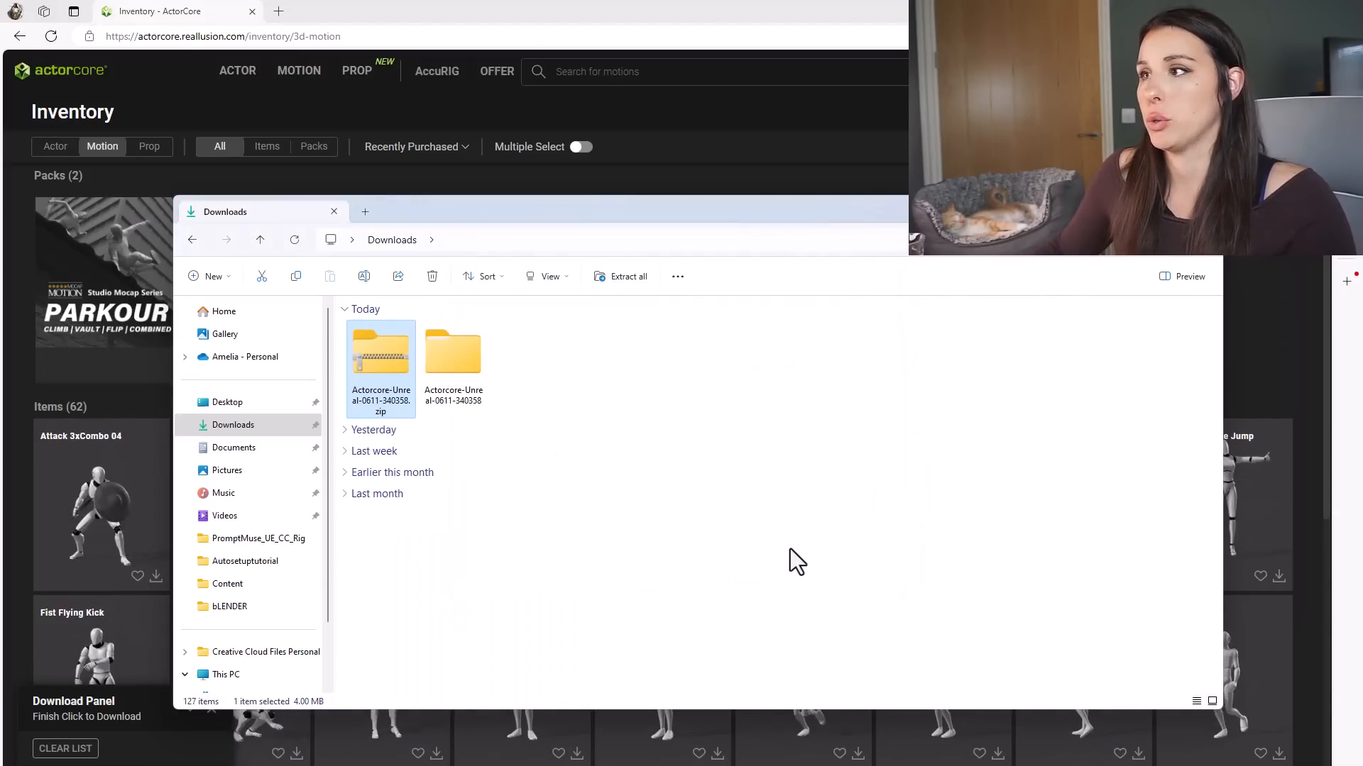
double_click(453, 352)
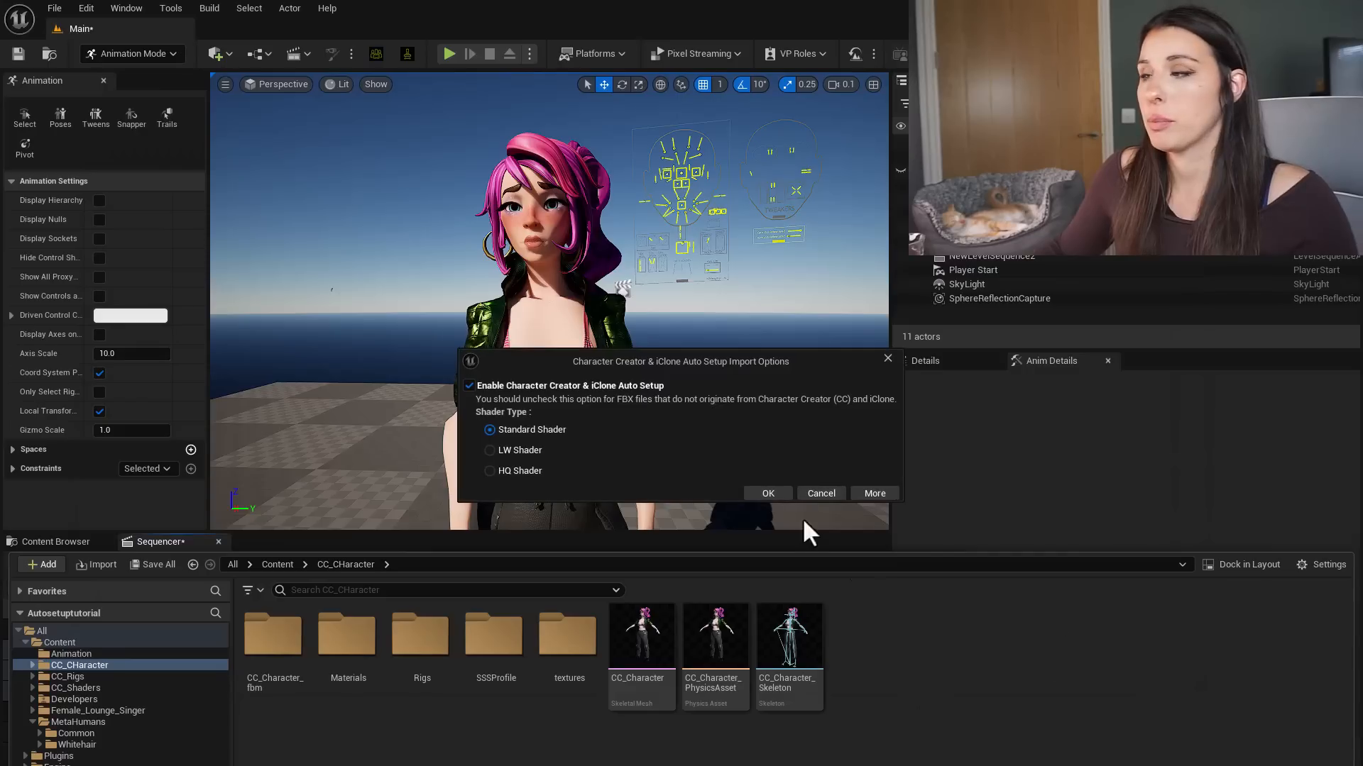
Import the stand-talk animation FBX onto CC_Character_Skeleton via the Auto Setup options
click(765, 493)
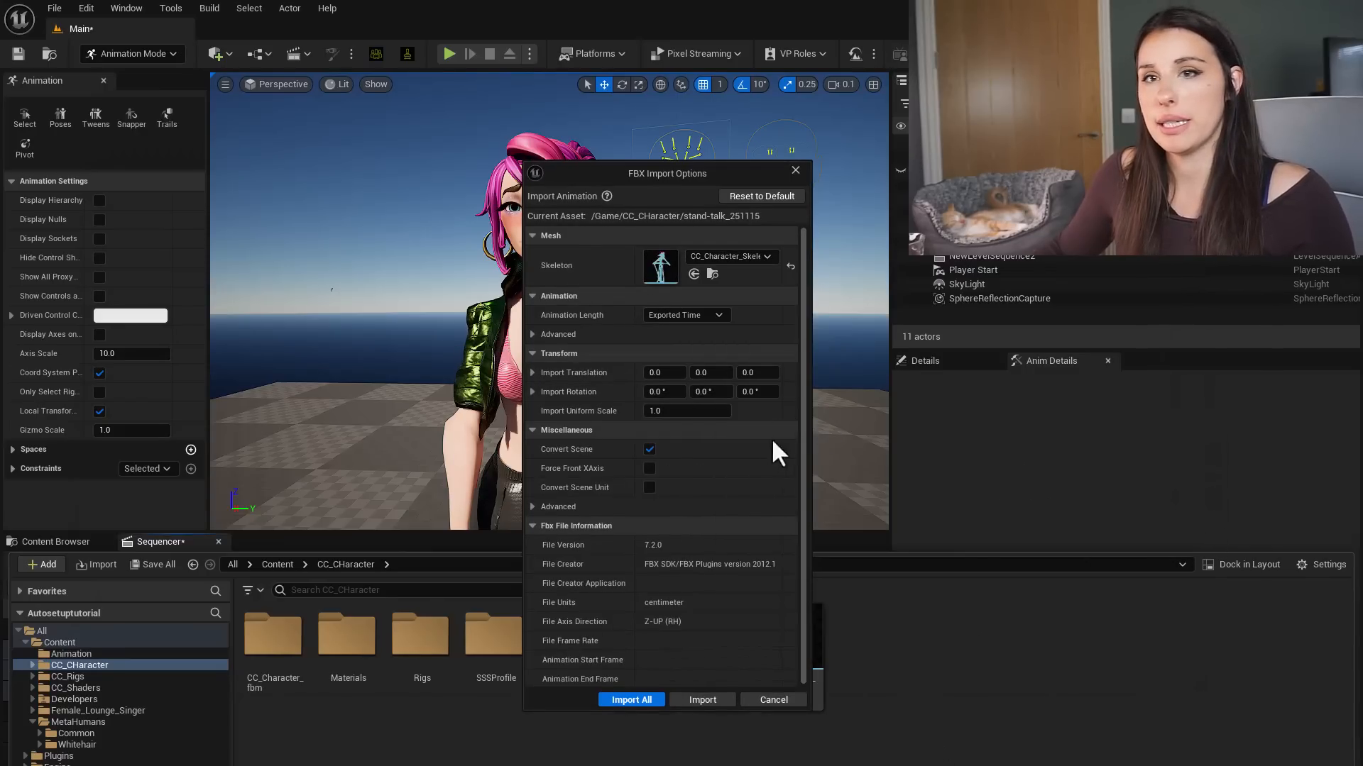
click(631, 700)
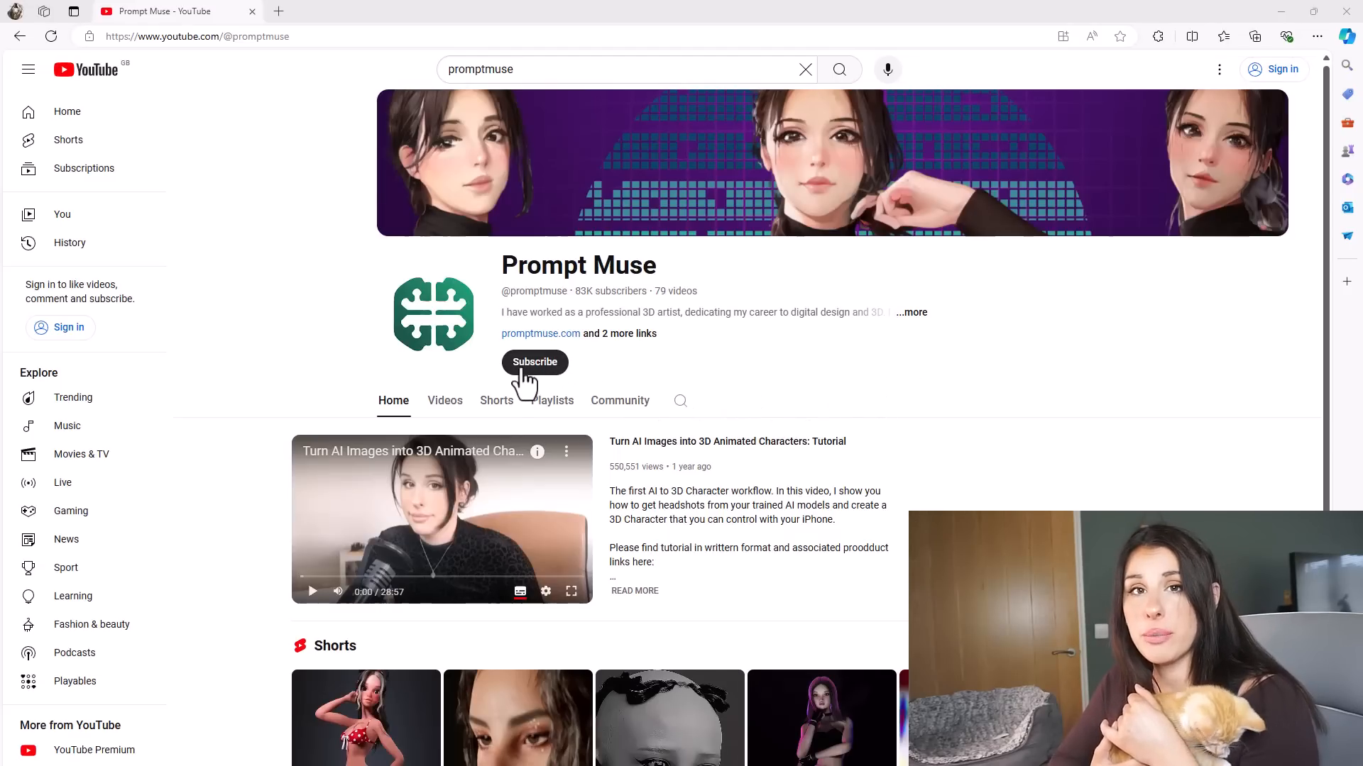
mouse_move(565, 381)
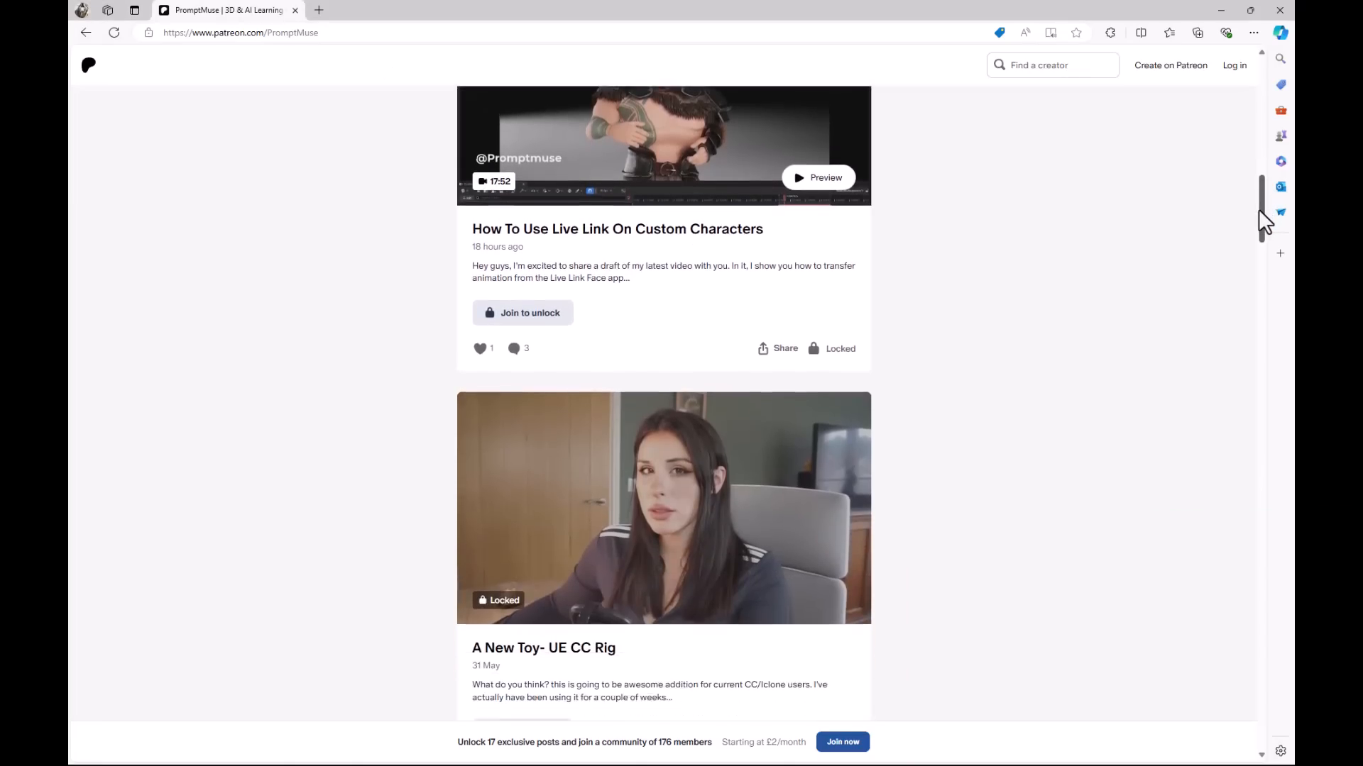
Scroll down the PromptMuse Patreon page to older posts
scroll(down, 3)
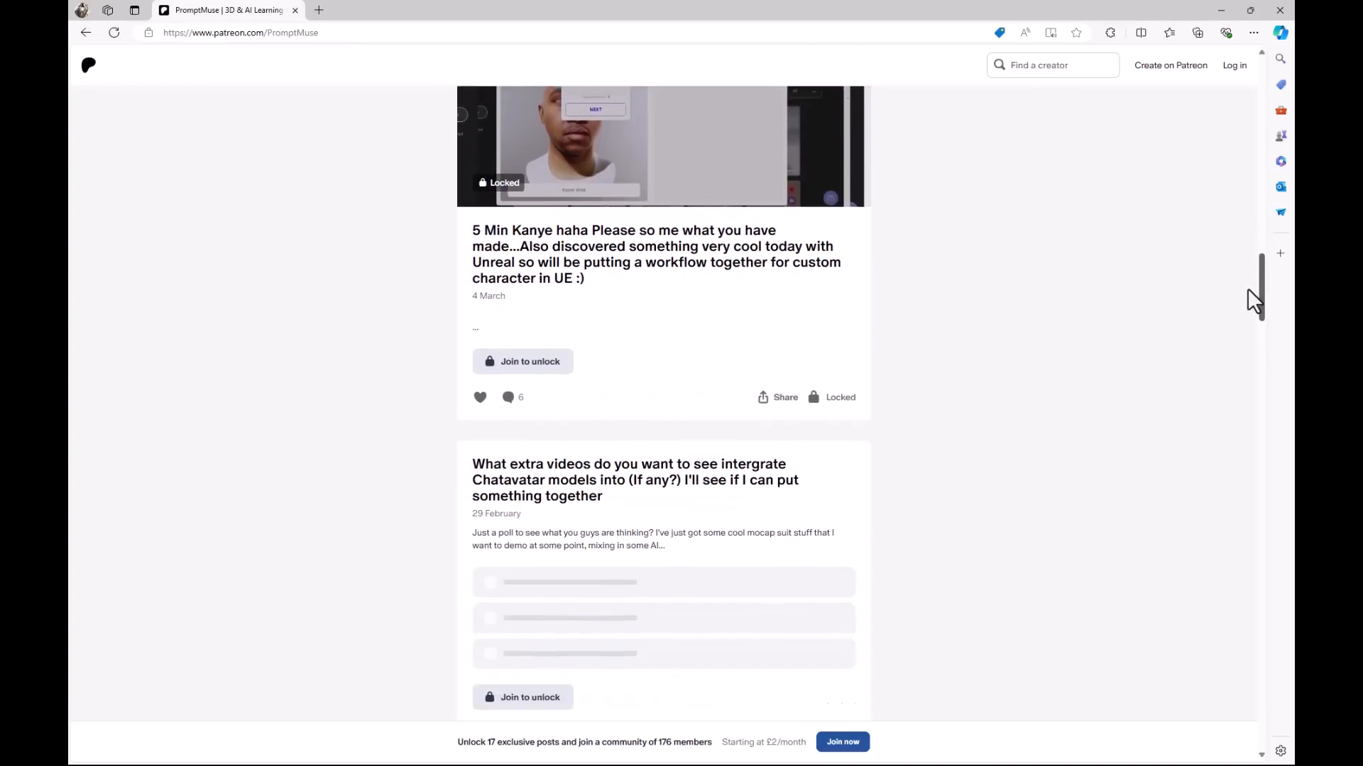
scroll(down, 3)
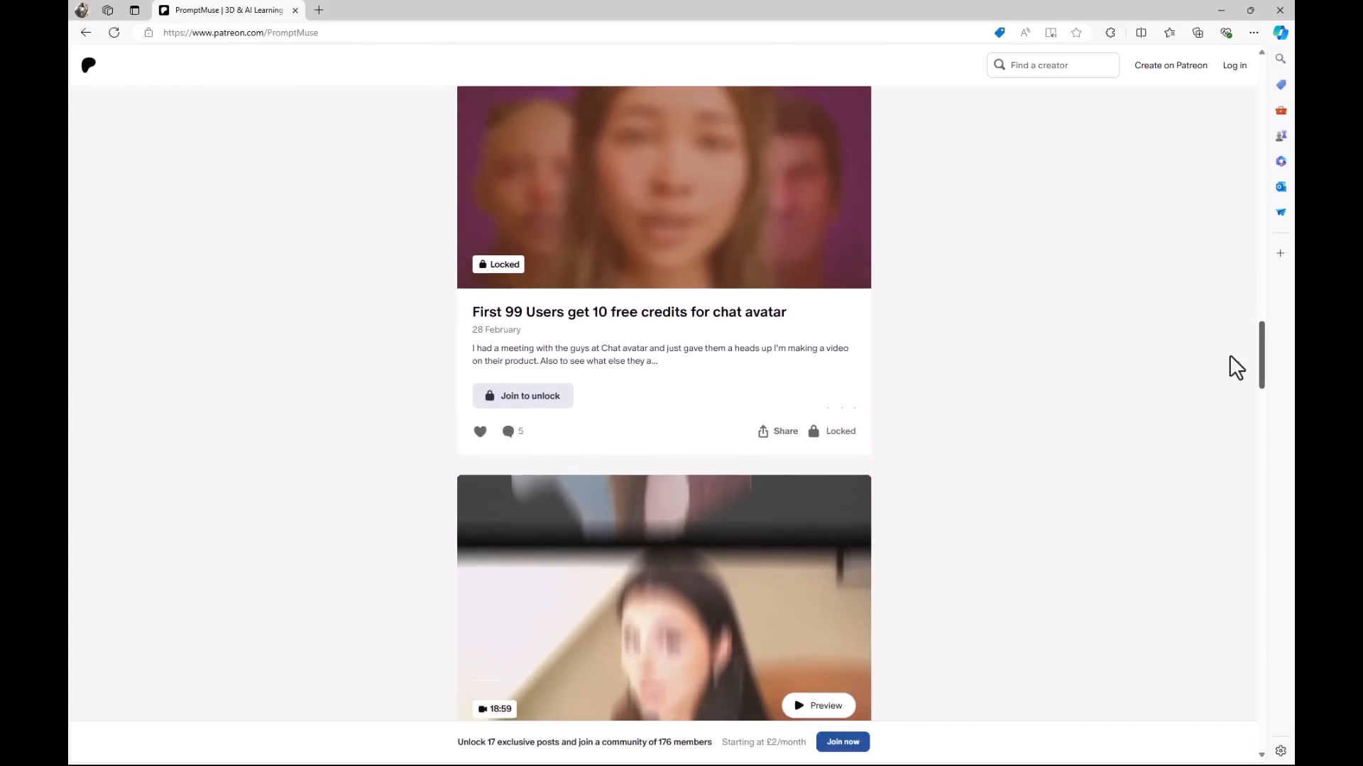